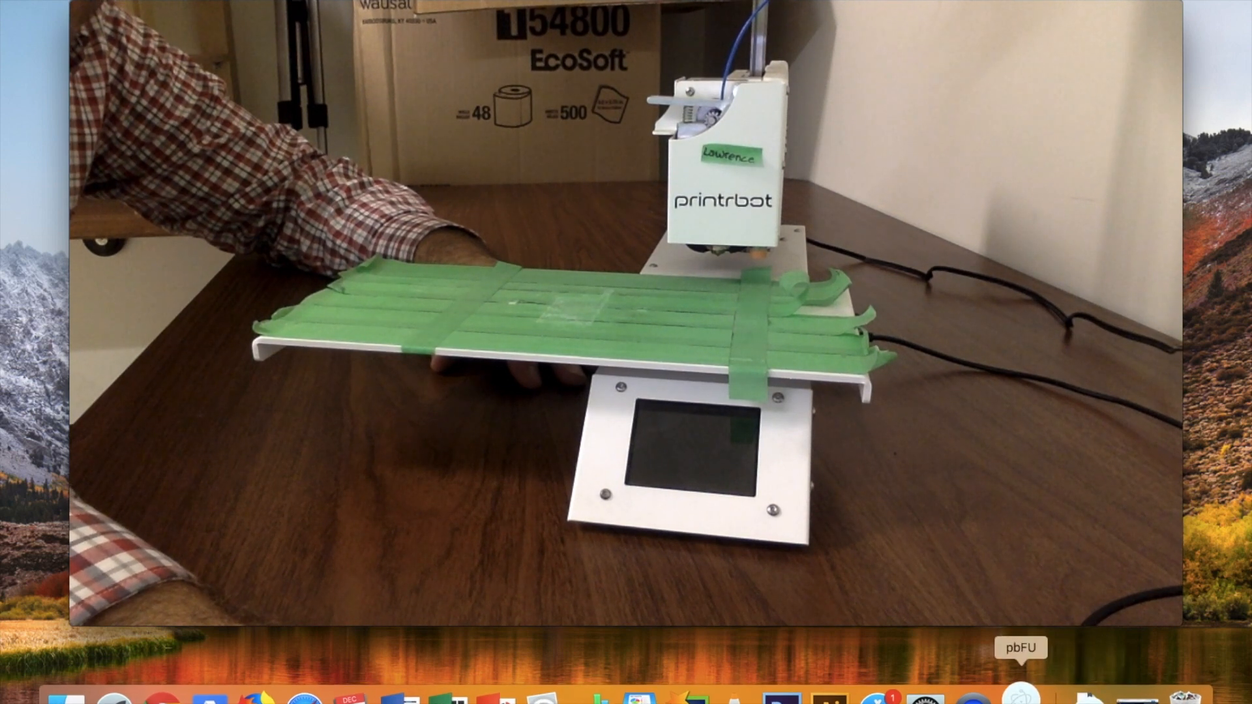
Try launching the pbFU firmware updater and dismiss the unidentified-developer warning.
{"action": "left_click", "coordinate": [1021, 699]}
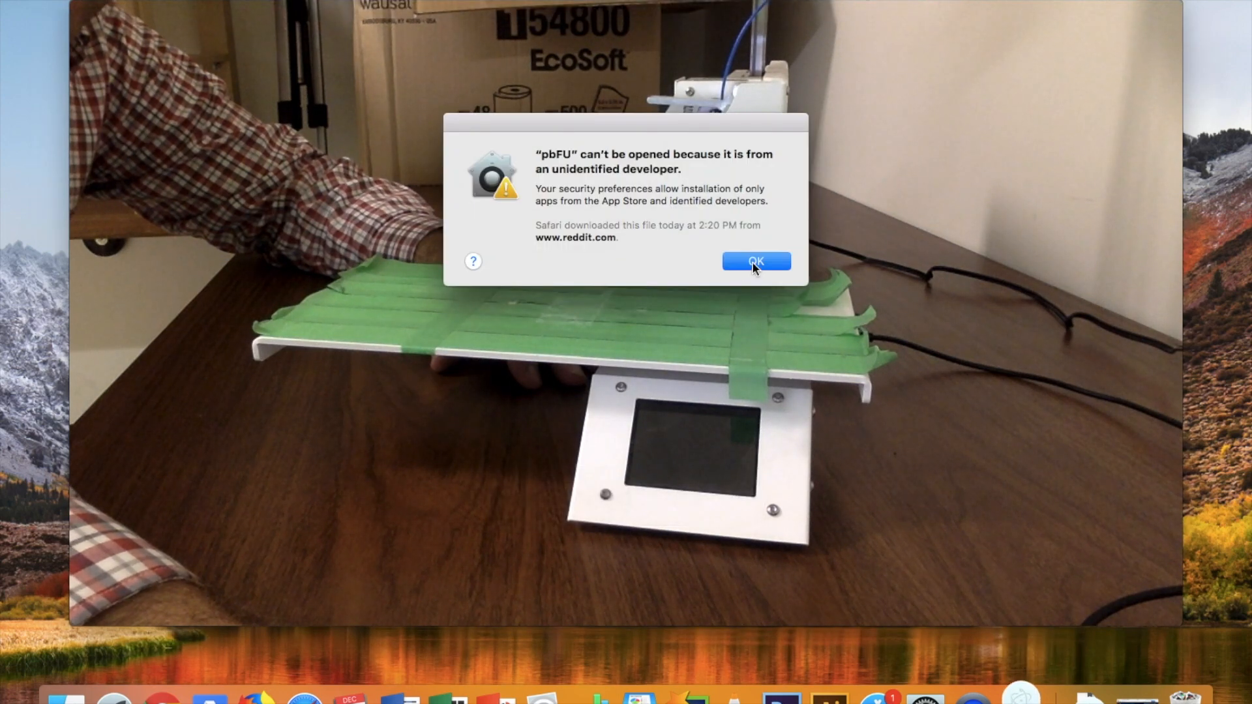
{"action": "left_click", "coordinate": [756, 261]}
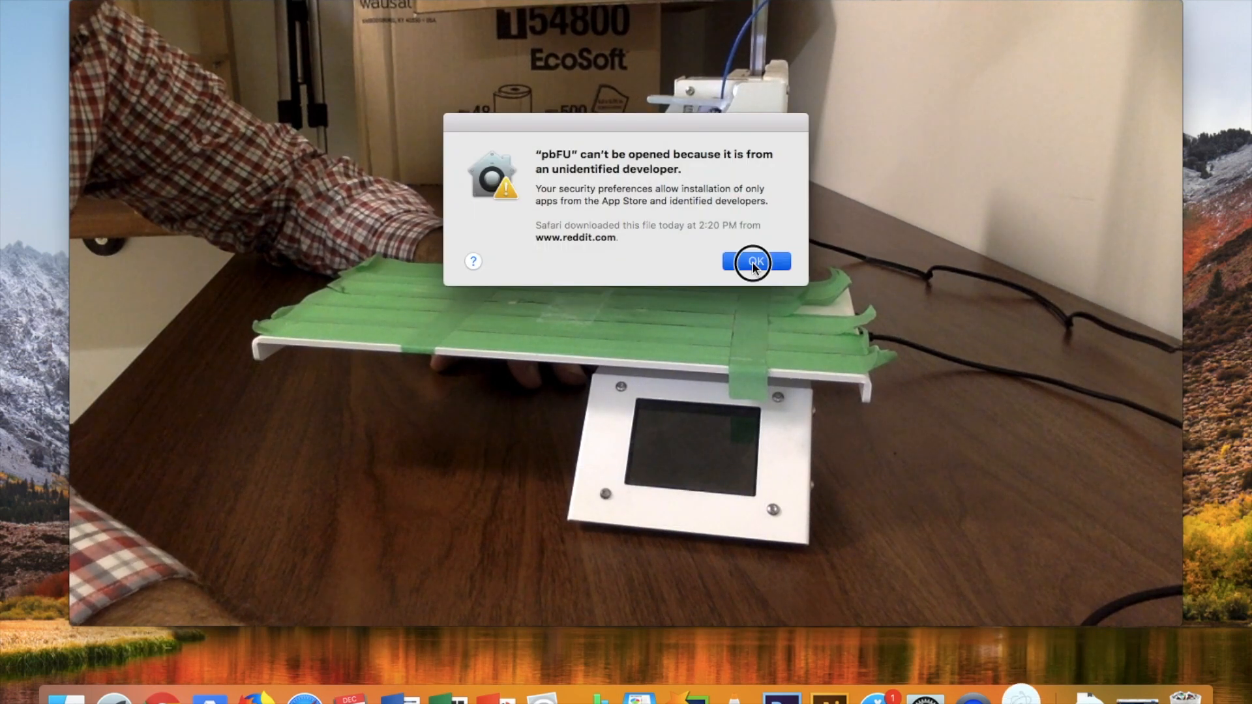
{"action": "left_click", "coordinate": [755, 260]}
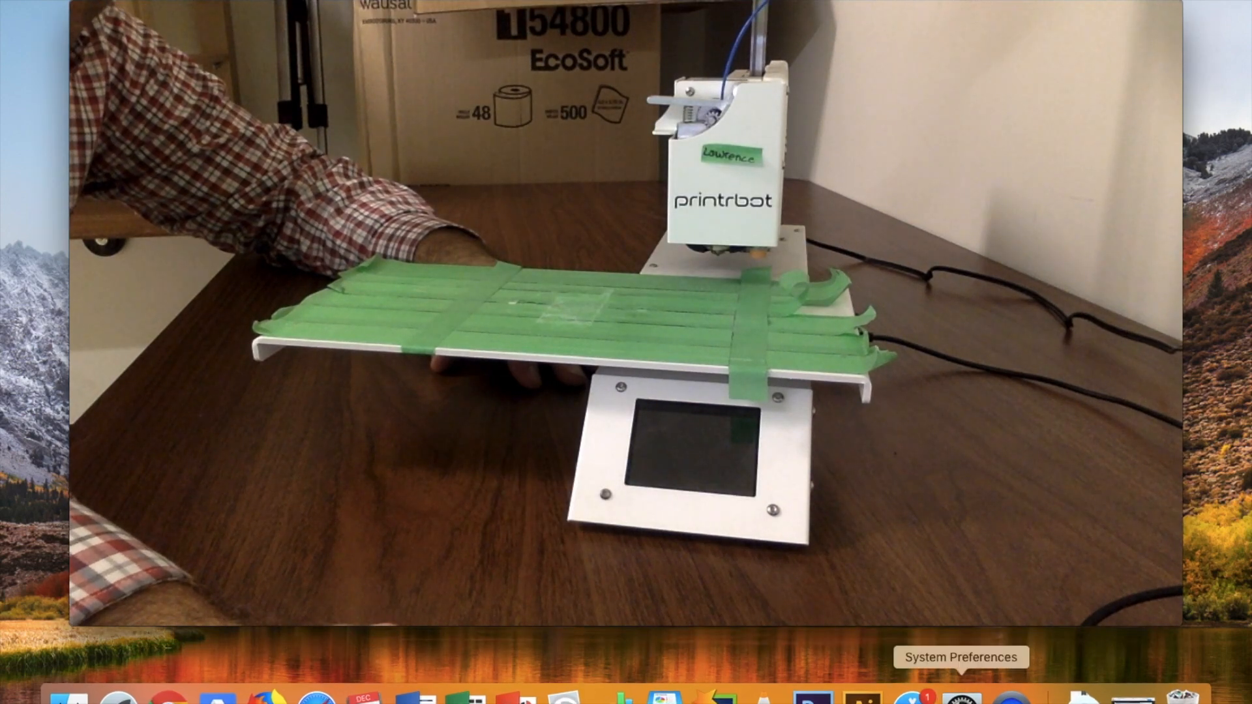
Allow pbFU via Security & Privacy's Open Anyway and confirm Open.
{"action": "left_click", "coordinate": [960, 698]}
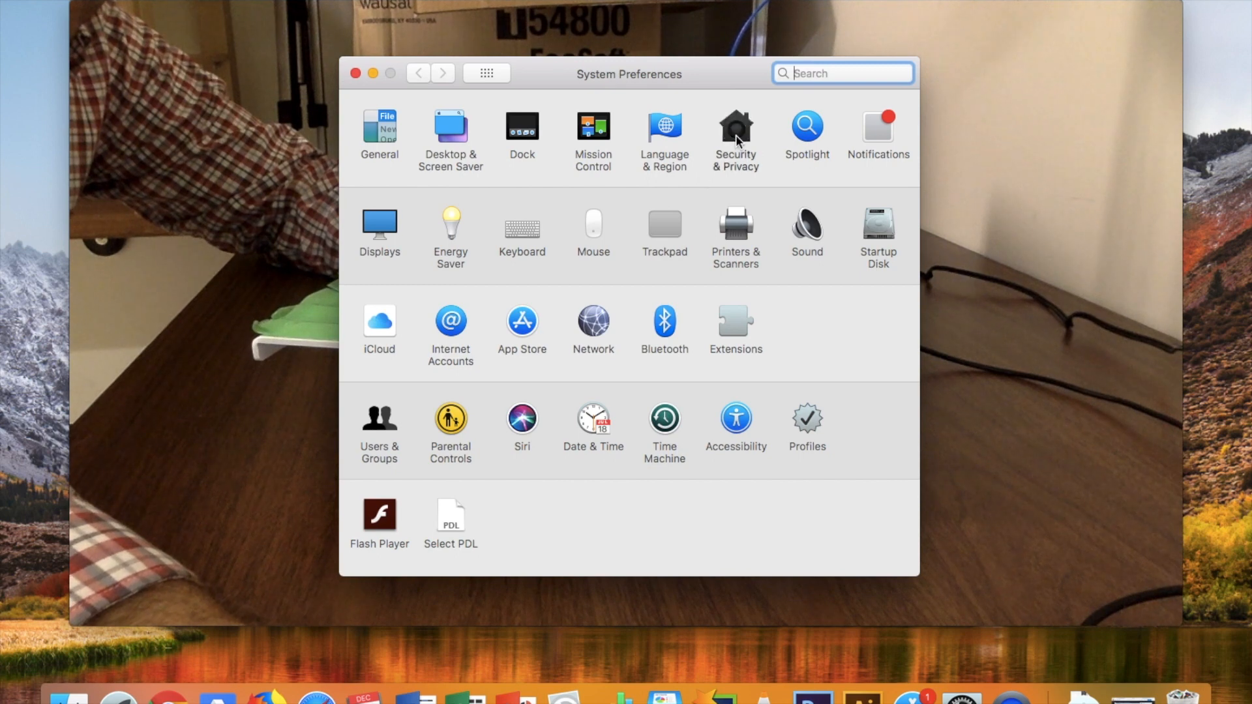
{"action": "left_click", "coordinate": [736, 124]}
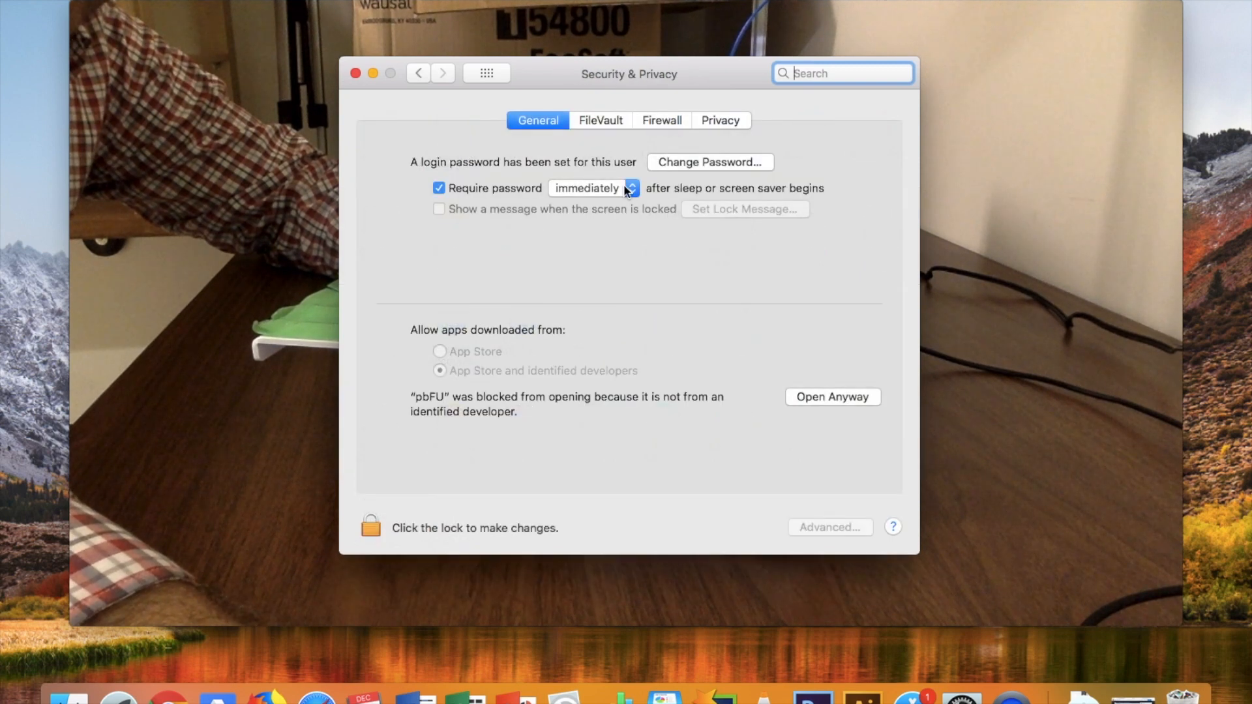
{"action": "mouse_move", "coordinate": [401, 491]}
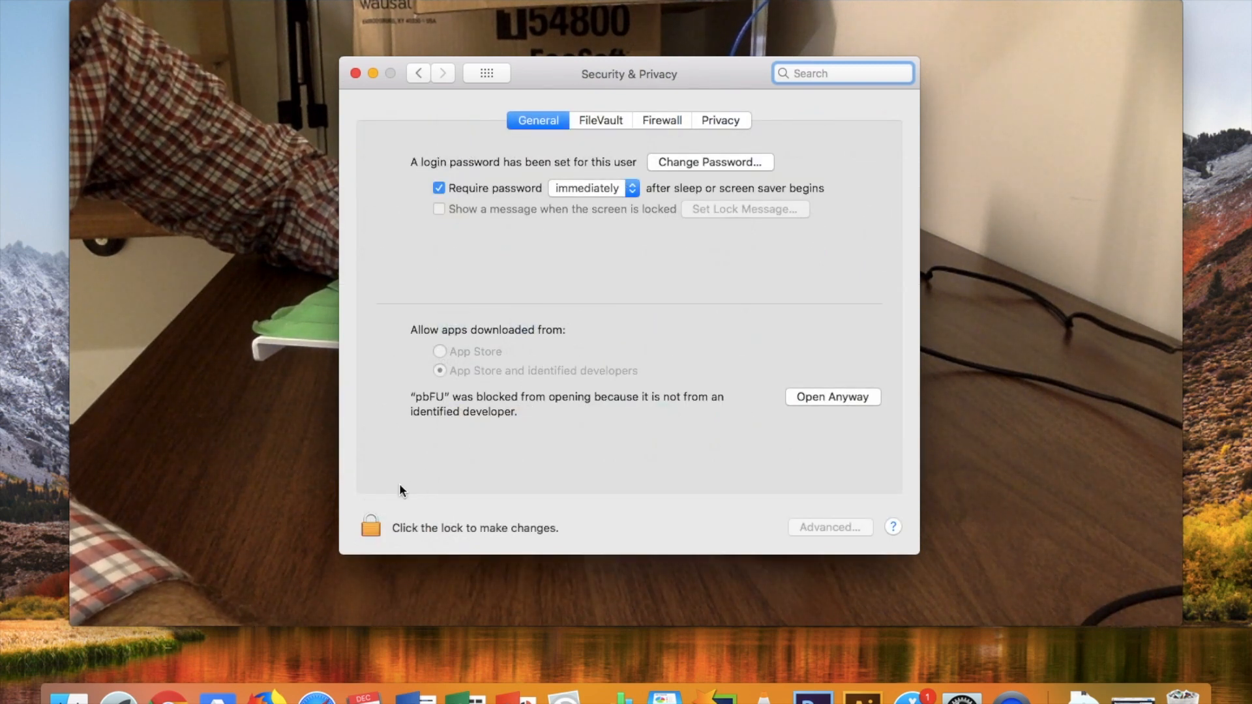
{"action": "left_click", "coordinate": [833, 397]}
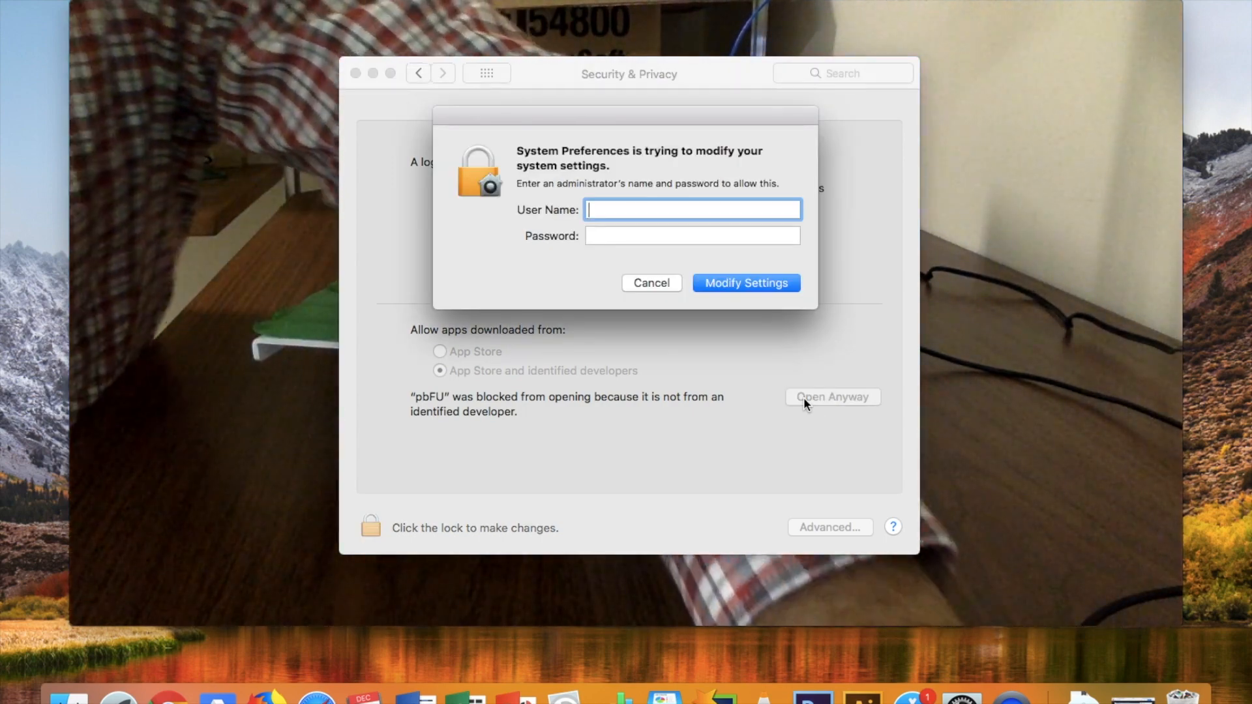
{"action": "left_click", "coordinate": [652, 283]}
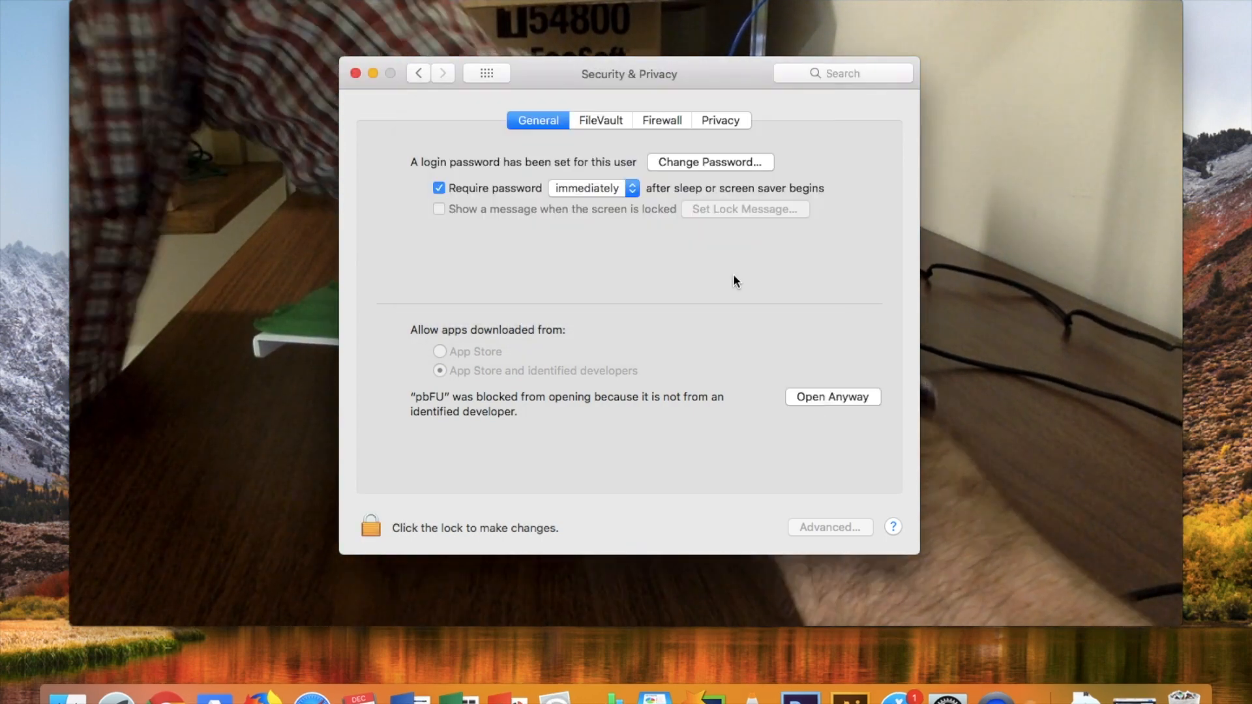
{"action": "left_click", "coordinate": [833, 396]}
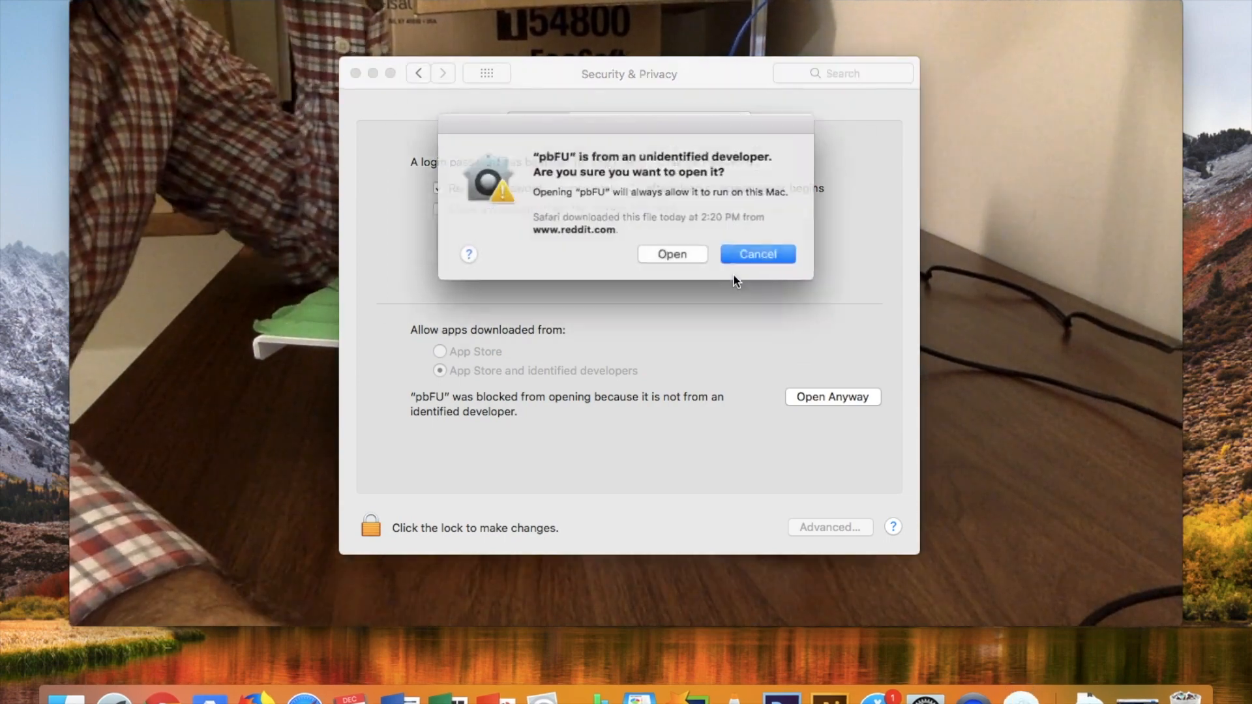
{"action": "left_click", "coordinate": [758, 254]}
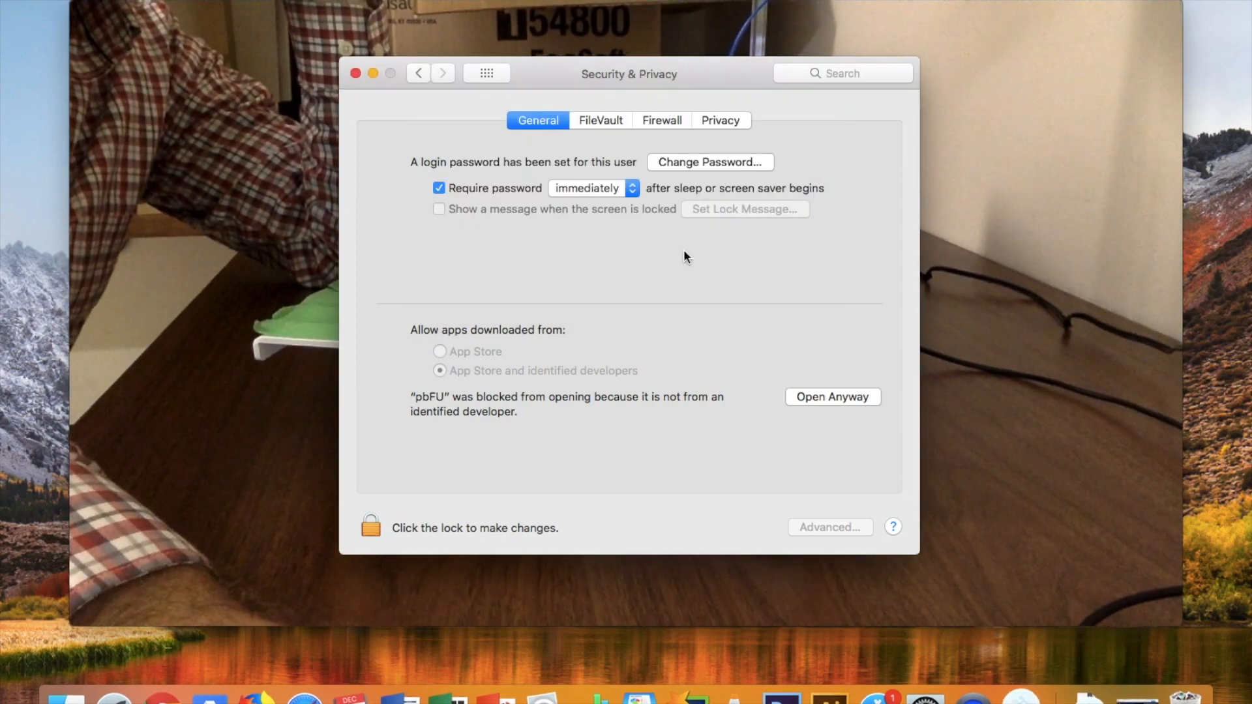
{"action": "left_click", "coordinate": [833, 396]}
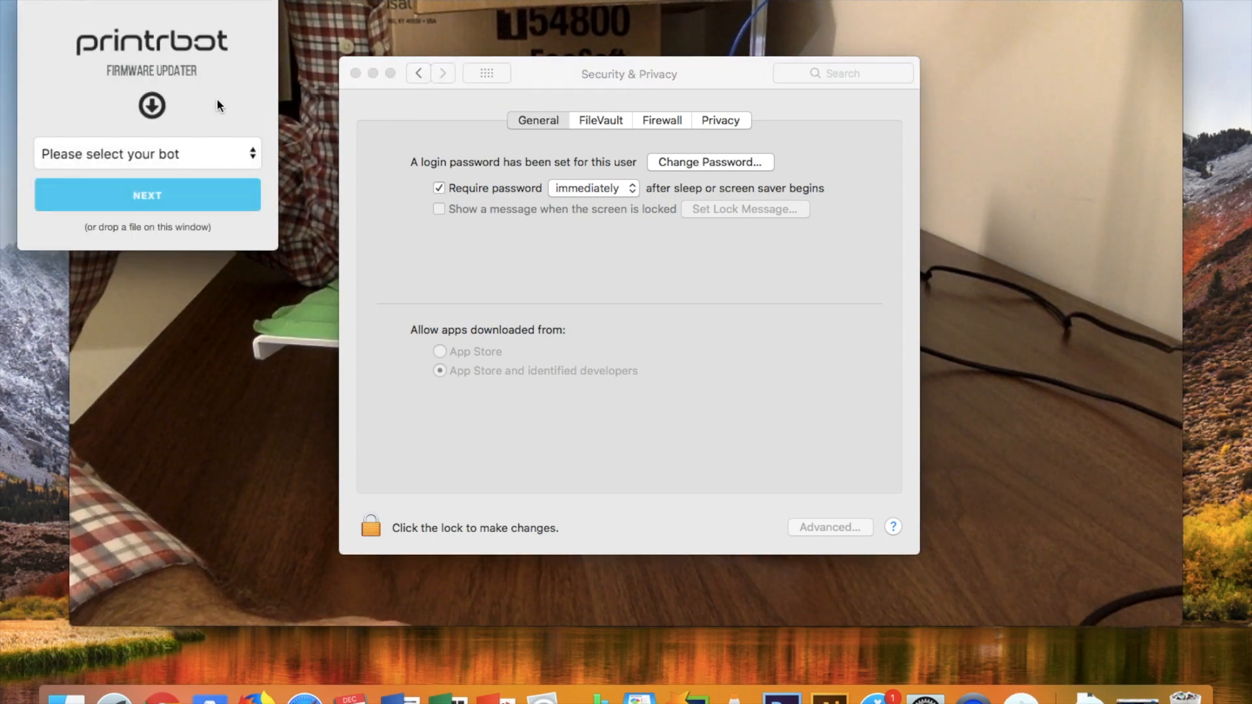
Choose Printrbot Simple and G2core170411.bin, then advance past the USB and power steps.
{"action": "left_click", "coordinate": [147, 153]}
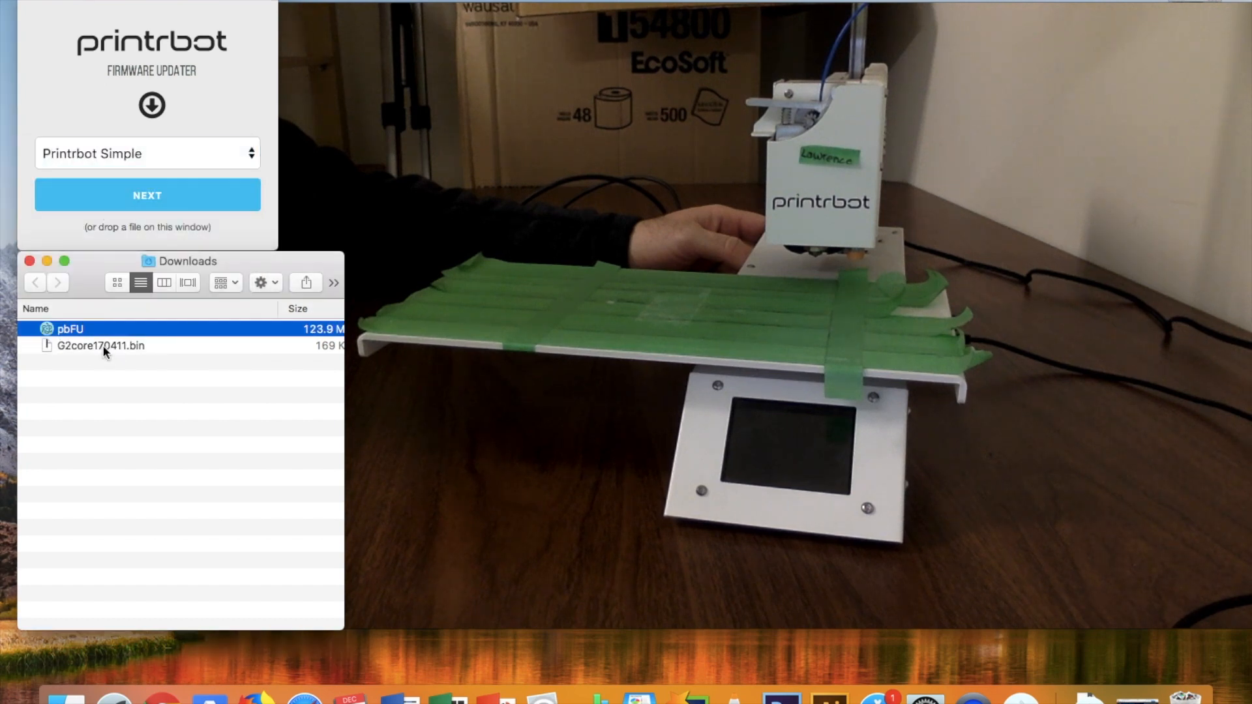
{"action": "left_click", "coordinate": [97, 345]}
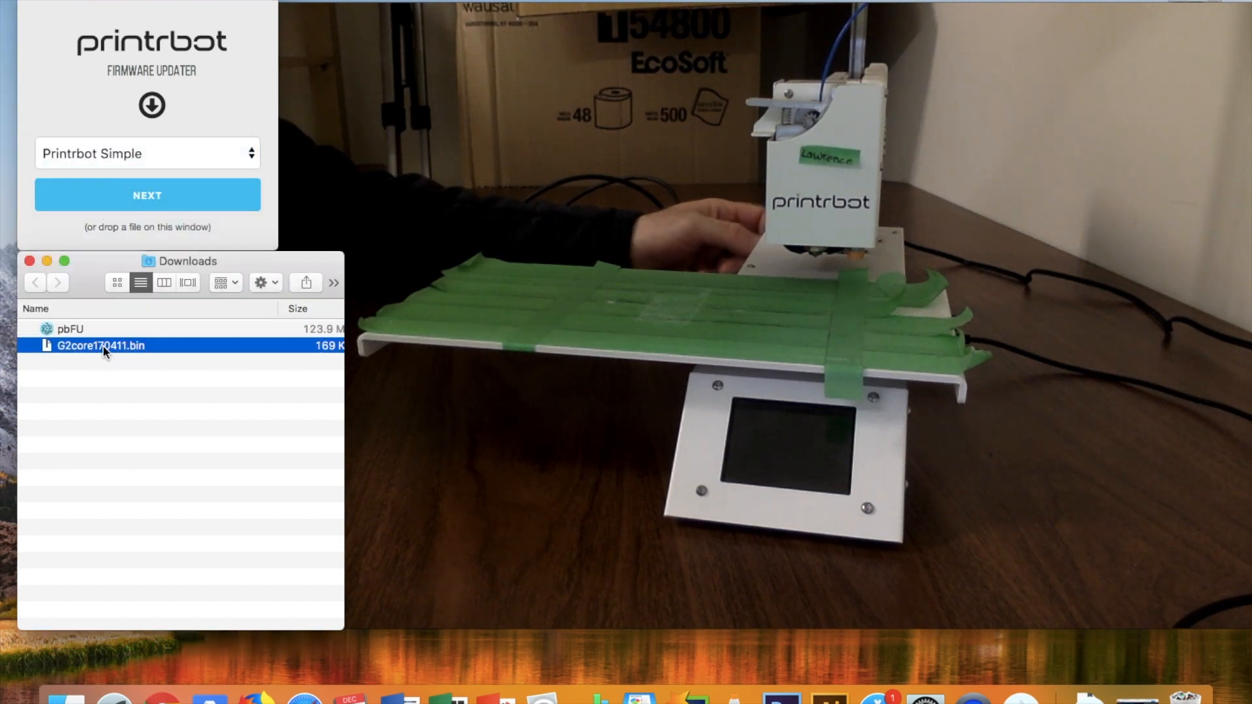
{"action": "left_click", "coordinate": [147, 195]}
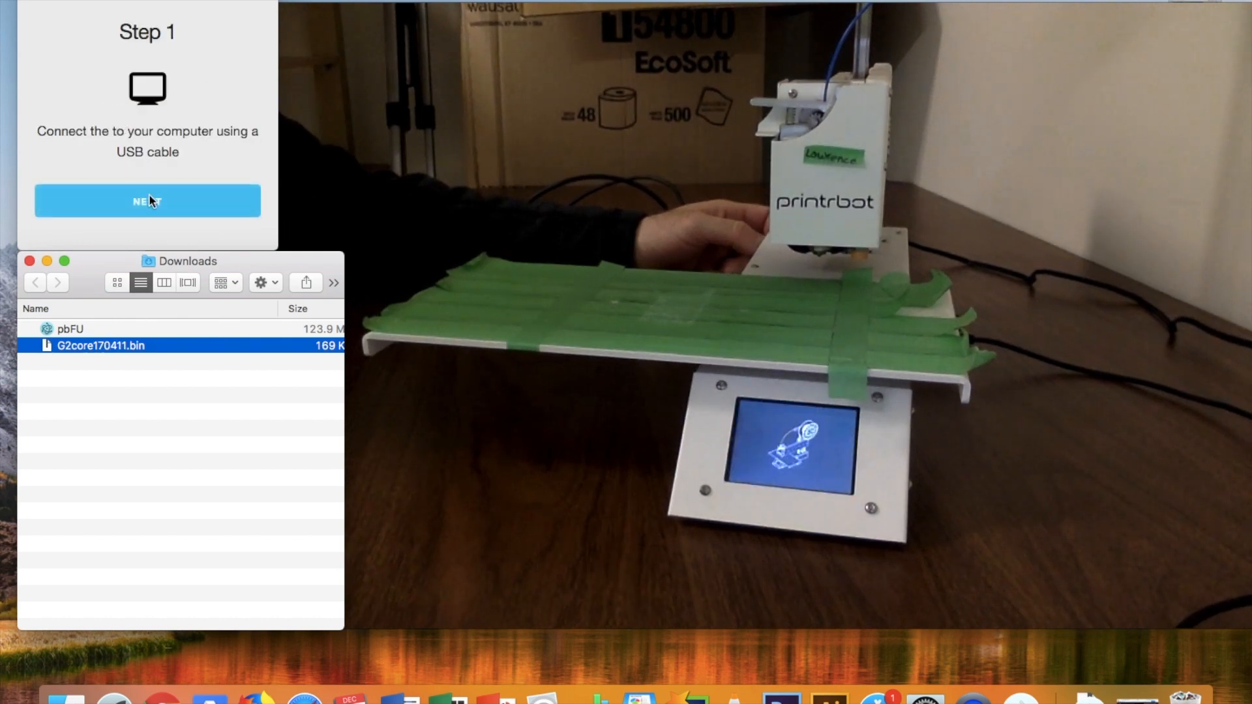
{"action": "left_click", "coordinate": [147, 201]}
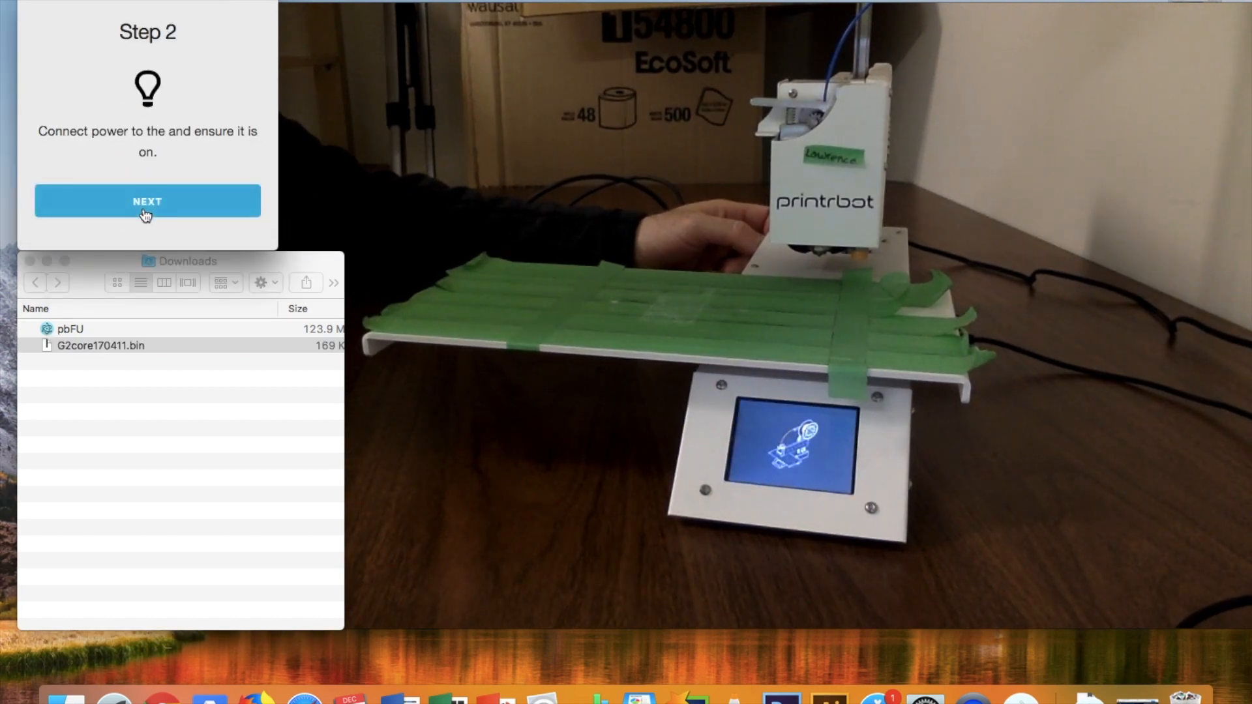
{"action": "left_click", "coordinate": [146, 201]}
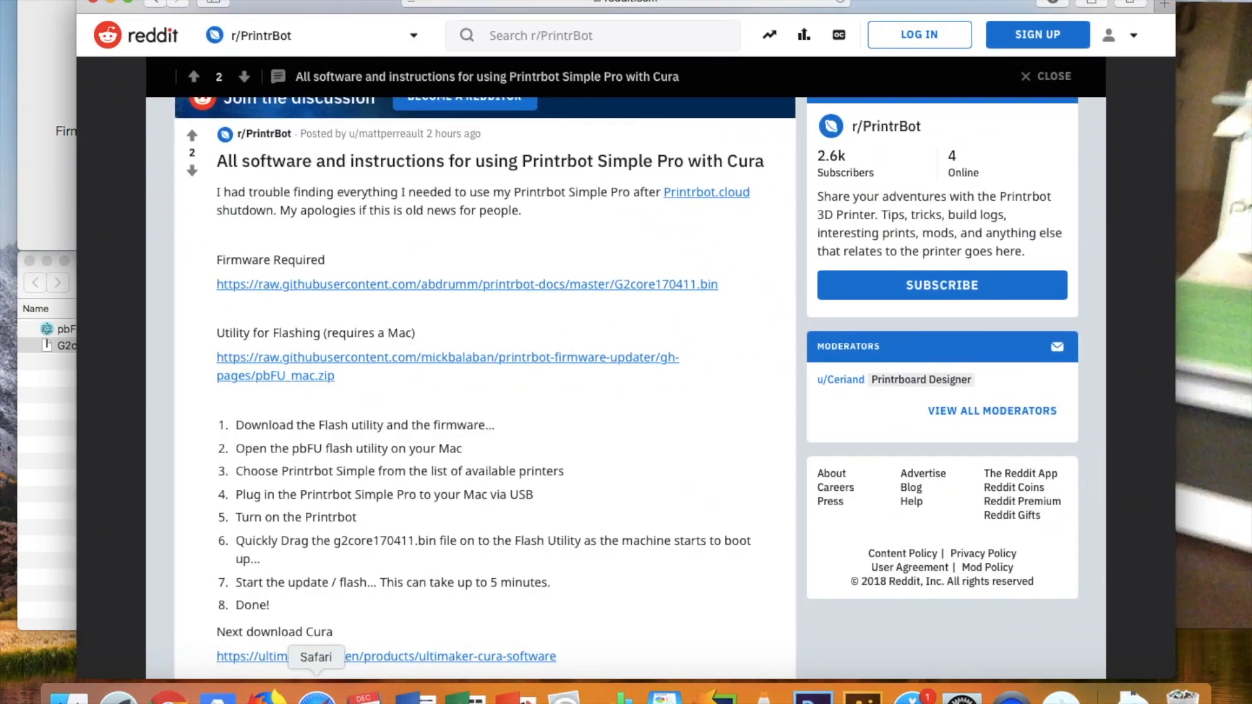
Download Ultimaker Cura 3.6 for macOS after filling the usage field.
{"action": "left_click", "coordinate": [1163, 25]}
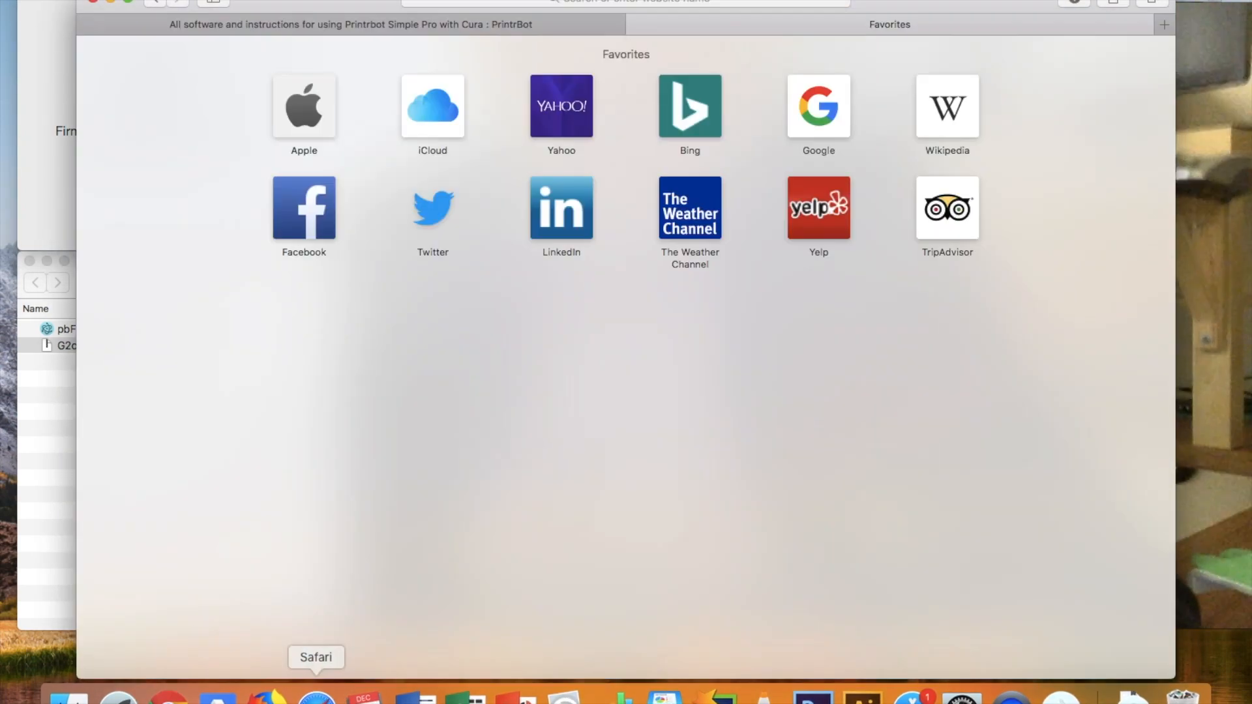
{"action": "left_click", "coordinate": [624, 1]}
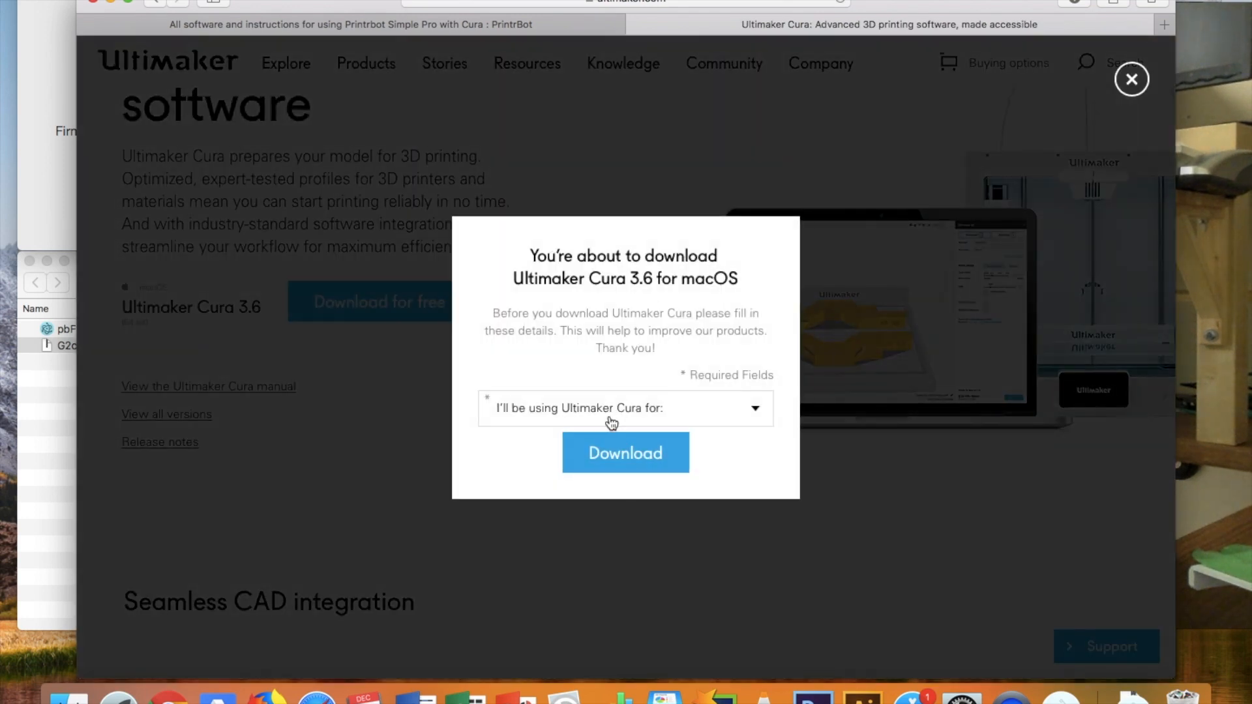
{"action": "left_click", "coordinate": [625, 408]}
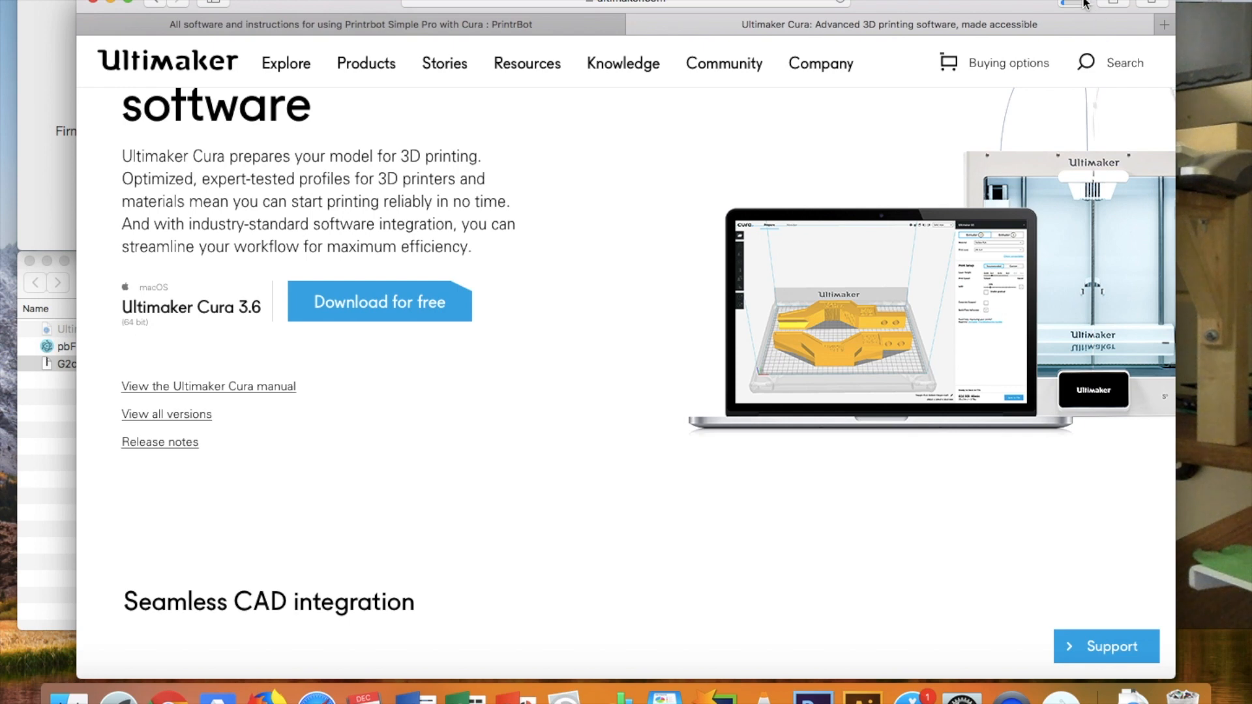
{"action": "left_click", "coordinate": [1067, 4]}
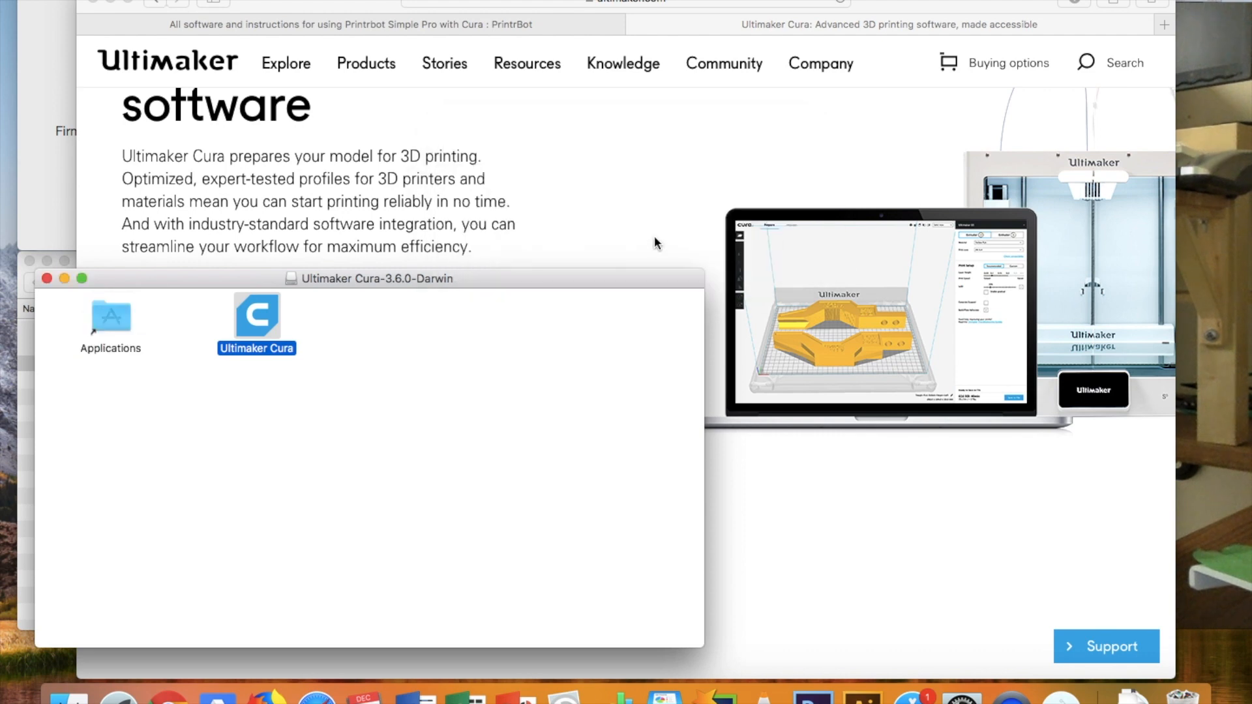
Enter administrator credentials to authorise copying Ultimaker Cura into Applications.
{"action": "type", "text": "erlm"}
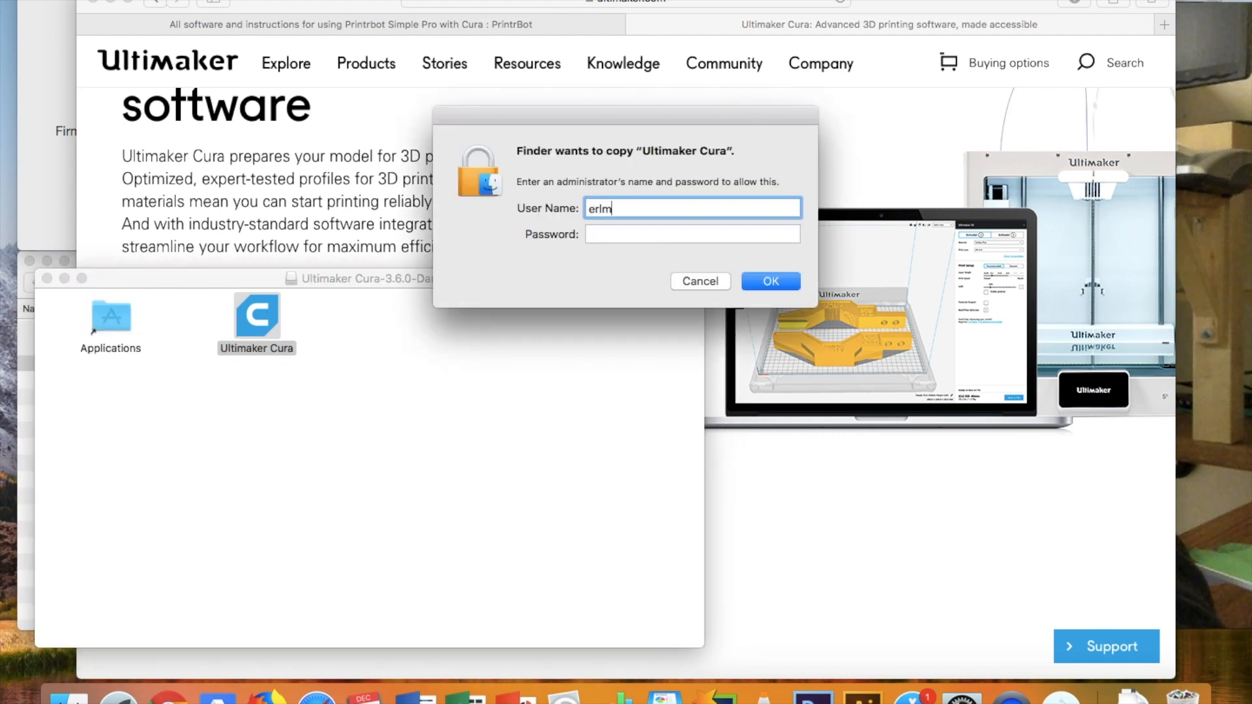
{"action": "left_click", "coordinate": [771, 281]}
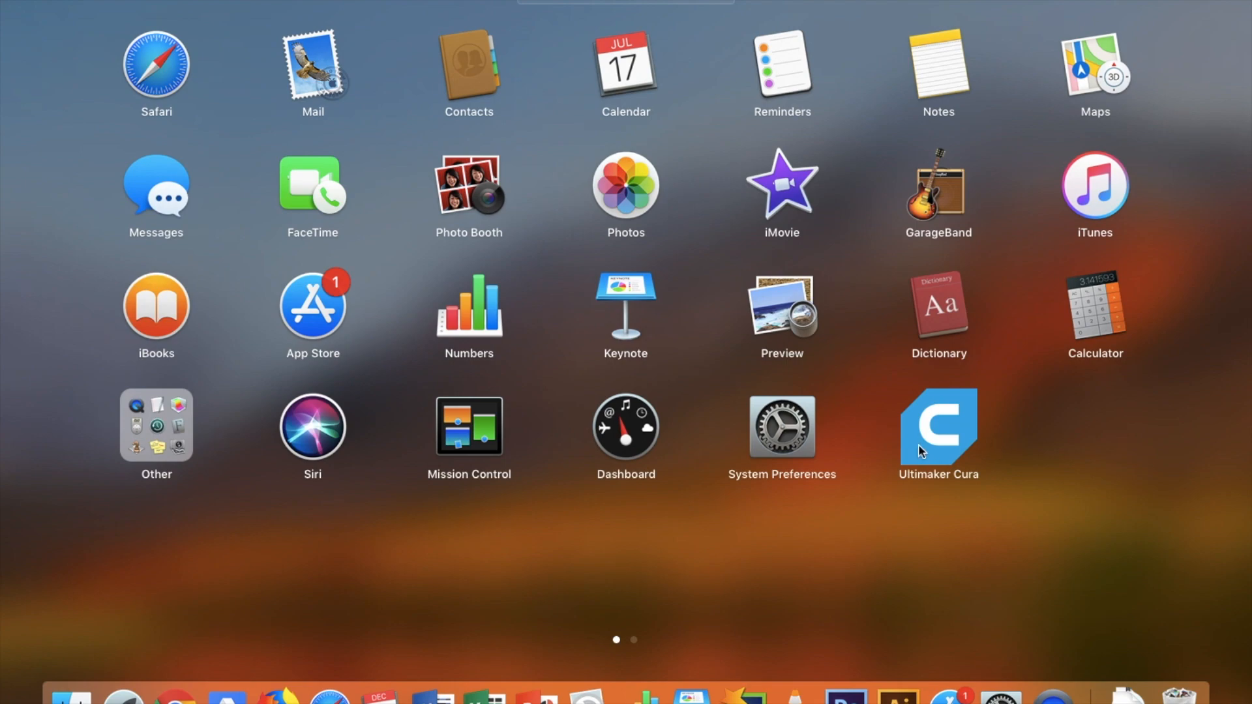
{"action": "mouse_move", "coordinate": [939, 445]}
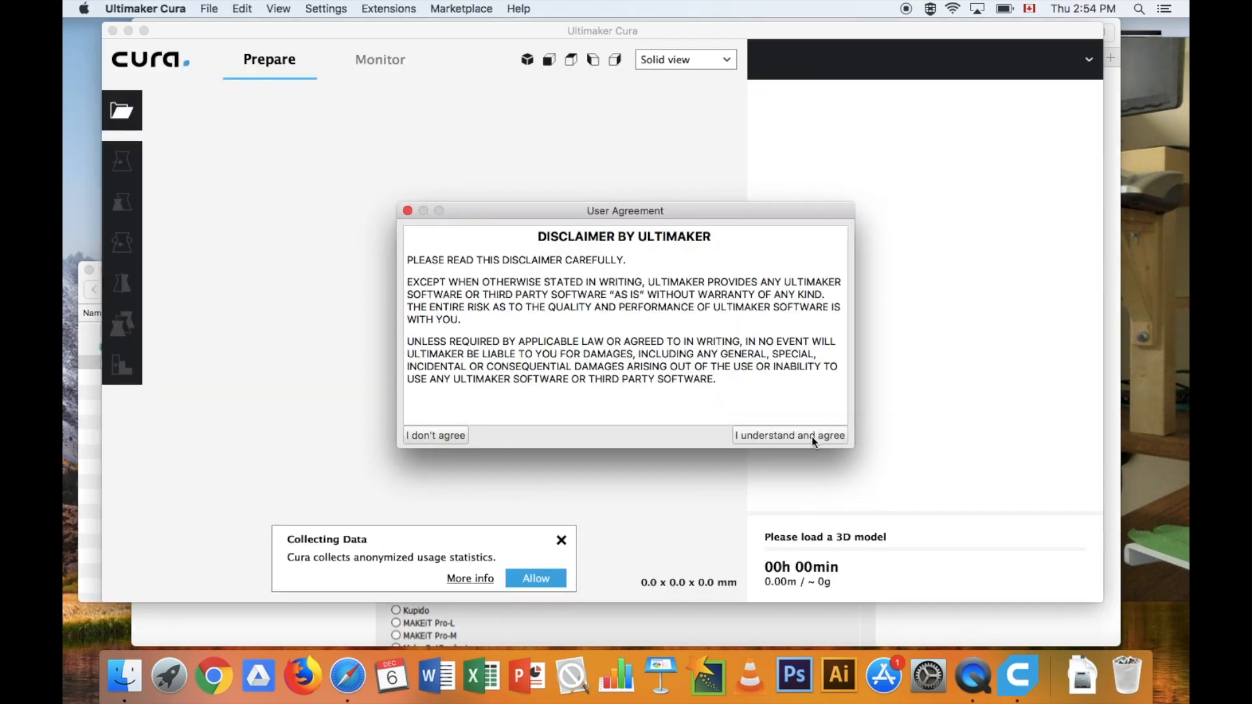
Accept the user agreement and add Printrbot Simple, renamed 'Printrbot Simple Pro'.
{"action": "left_click", "coordinate": [790, 435]}
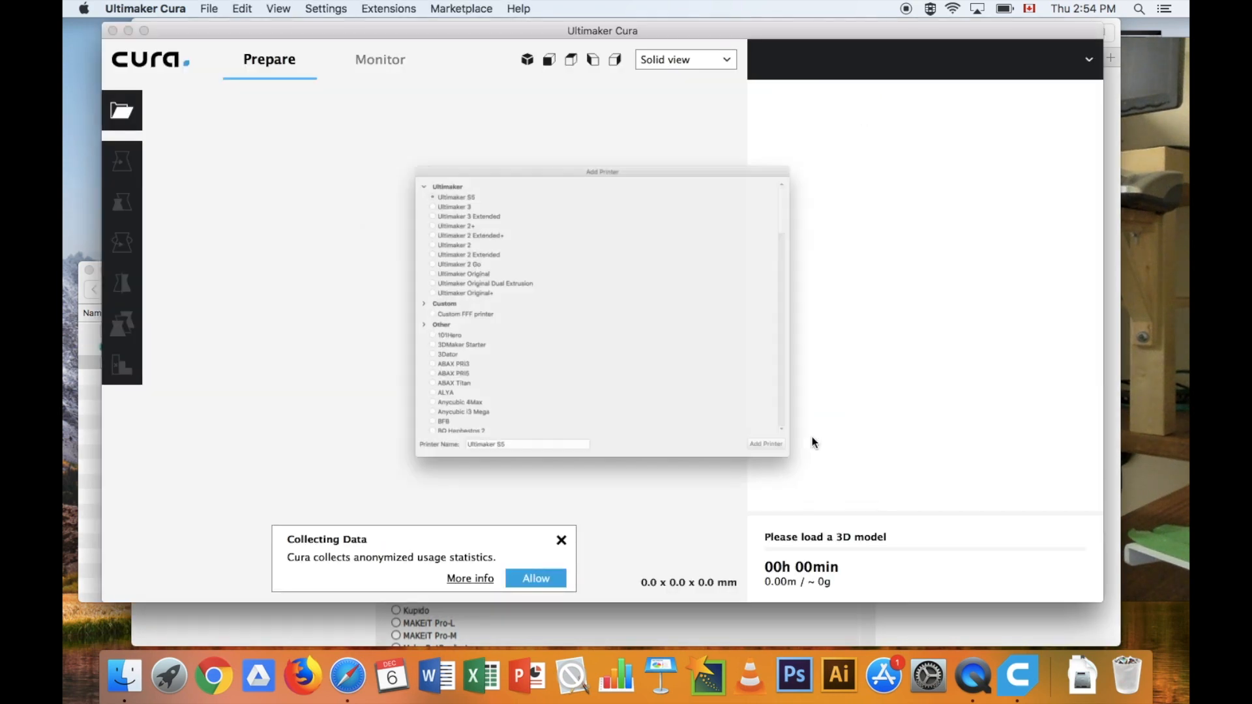
{"action": "left_click", "coordinate": [431, 333]}
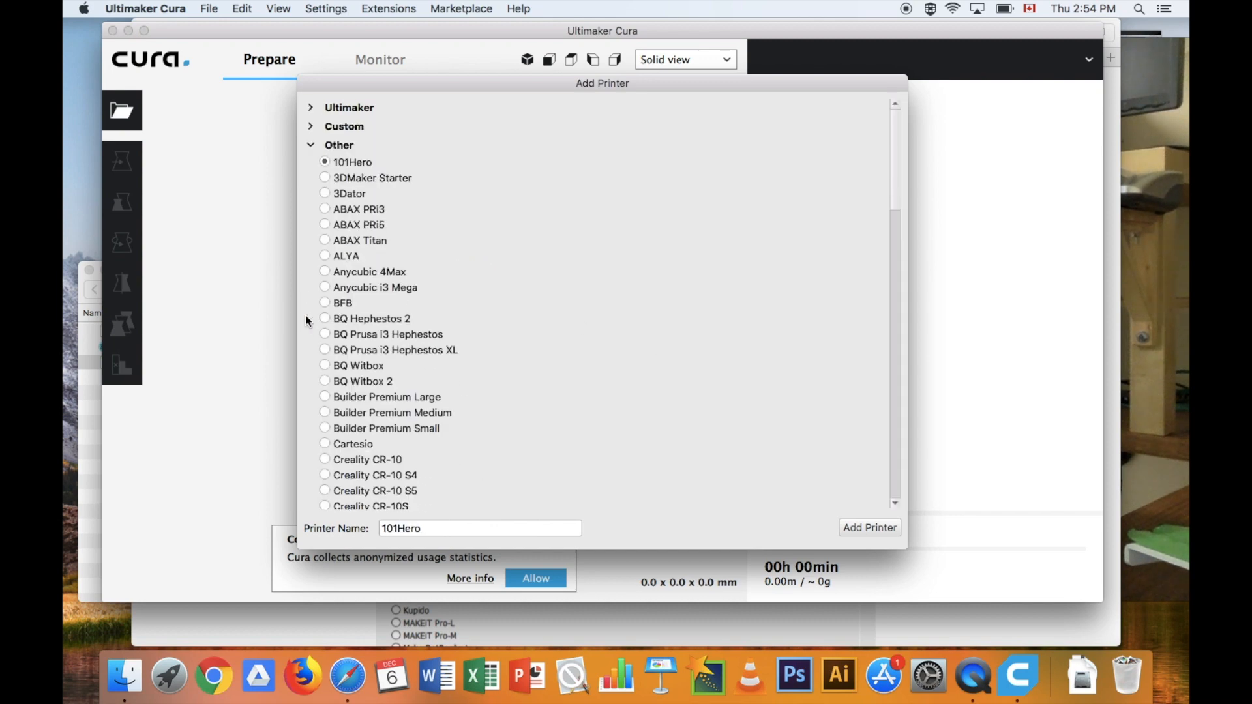
{"action": "scroll", "scroll_direction": "down", "scroll_amount": 3}
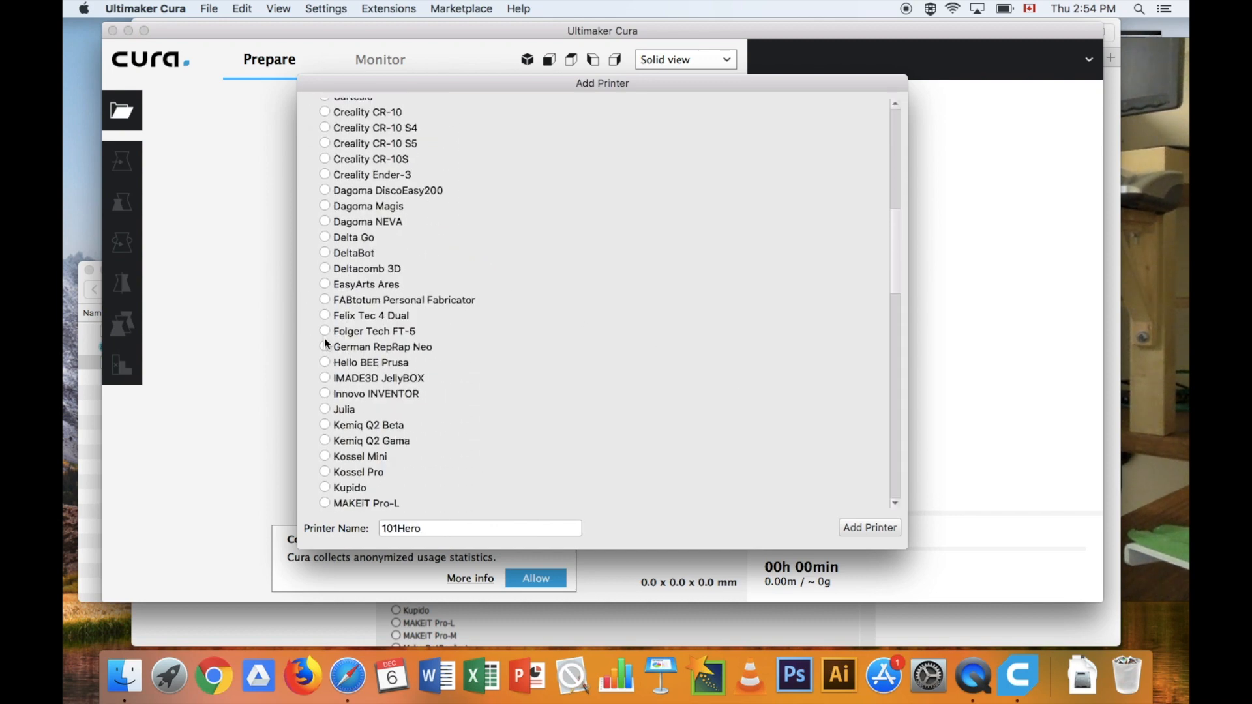
{"action": "scroll", "scroll_direction": "down", "scroll_amount": 3}
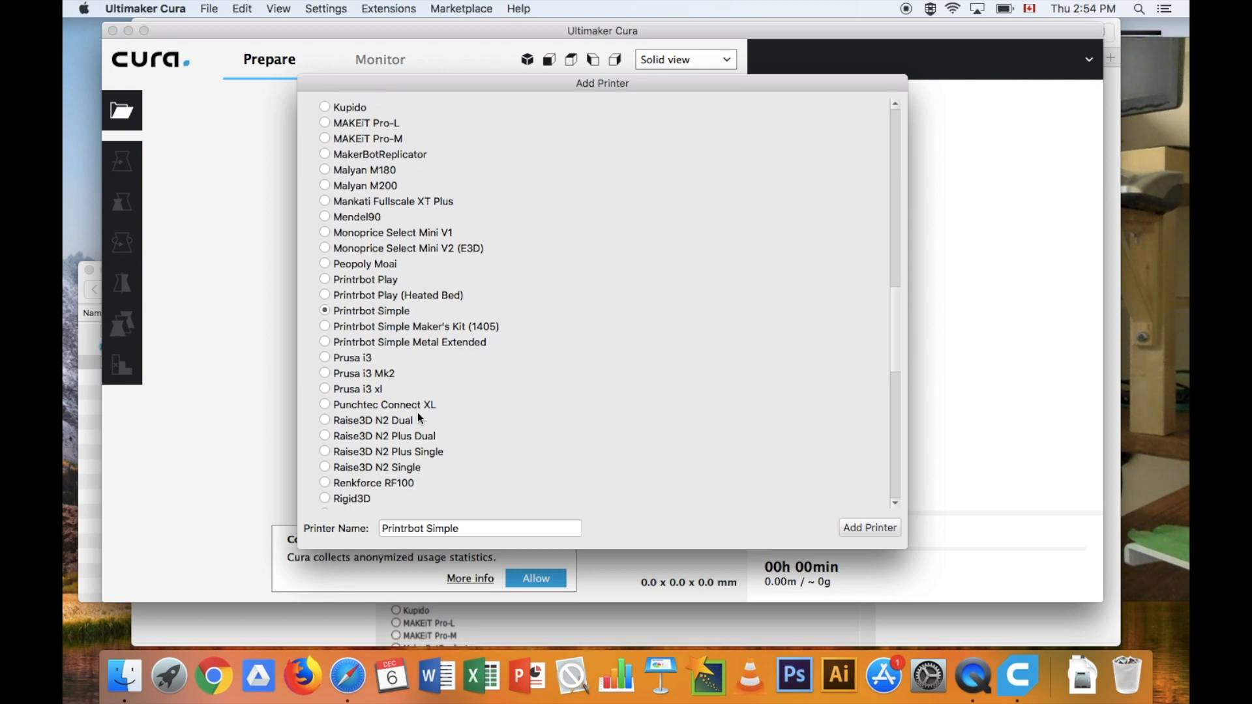
{"action": "left_click", "coordinate": [479, 528]}
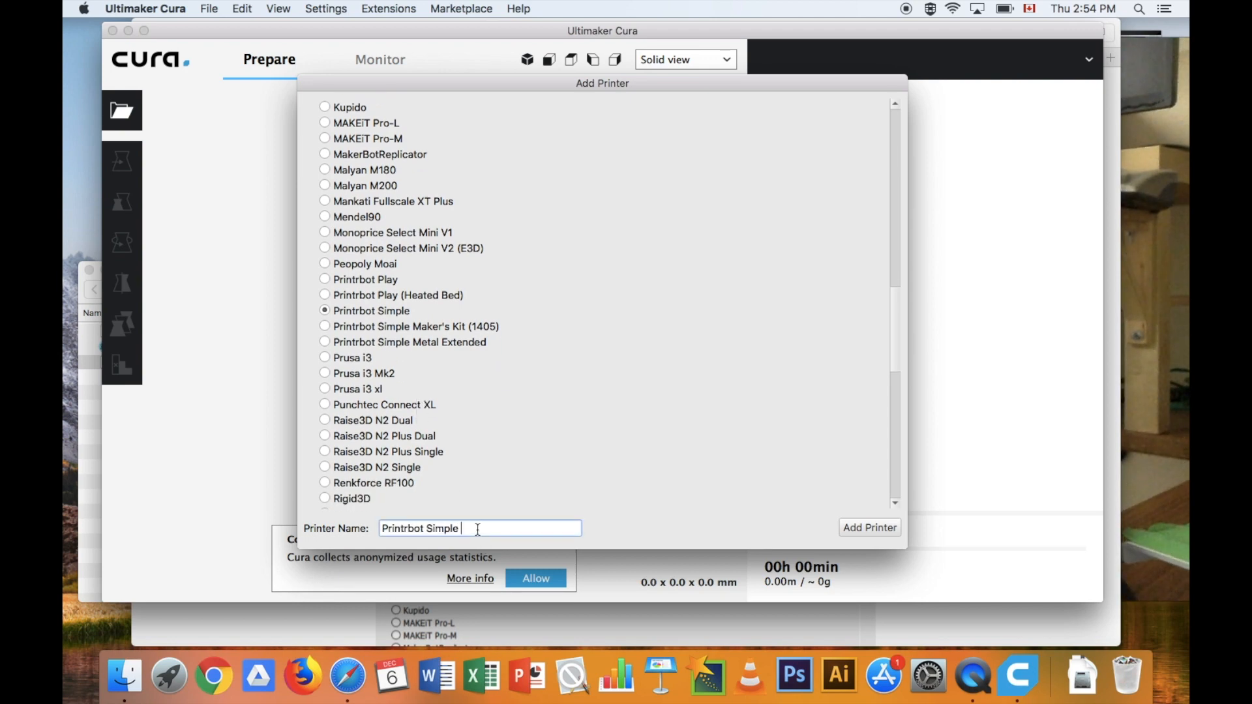
{"action": "type", "text": "Pro"}
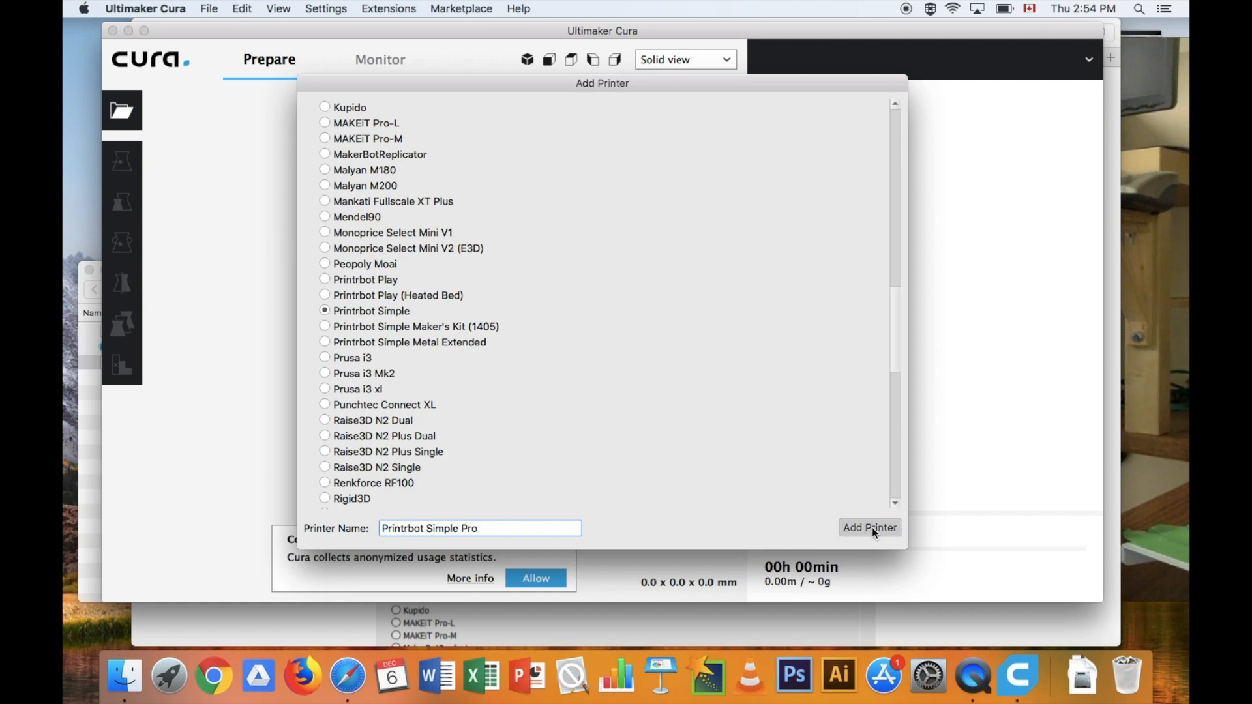
{"action": "left_click", "coordinate": [869, 528]}
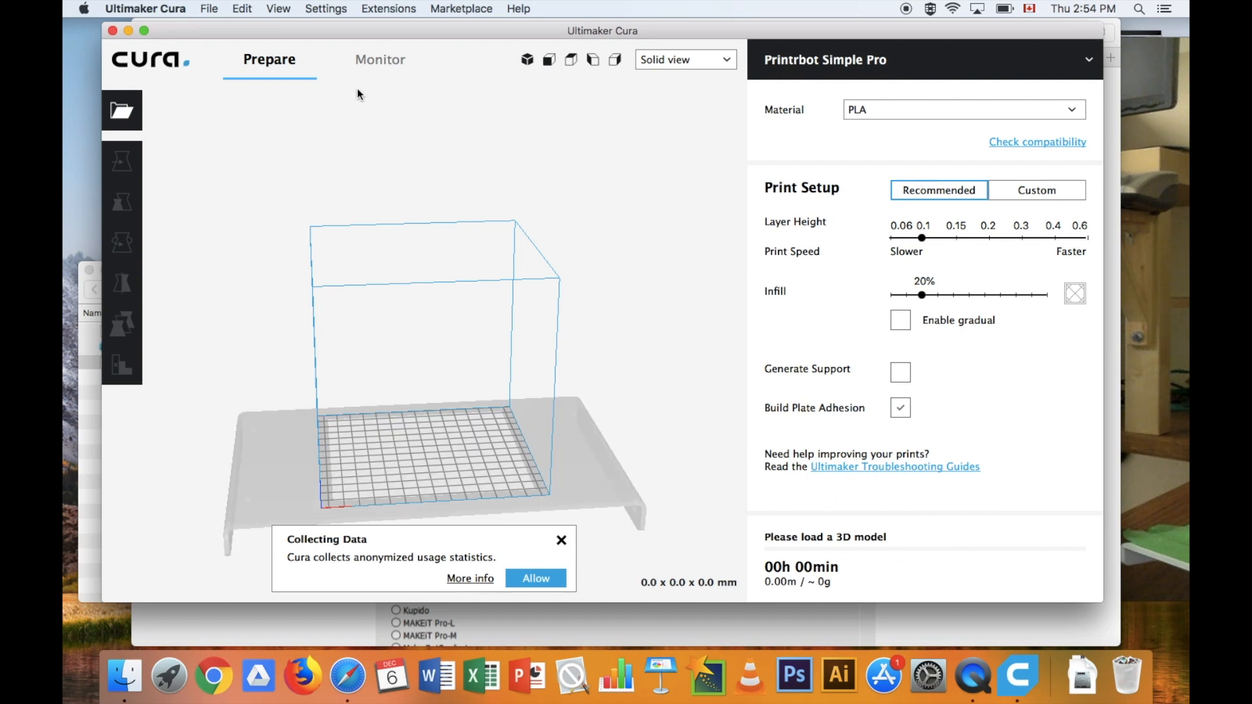
Open Machine Settings for Printrbot Simple Pro from Manage Printers.
{"action": "left_click", "coordinate": [326, 8]}
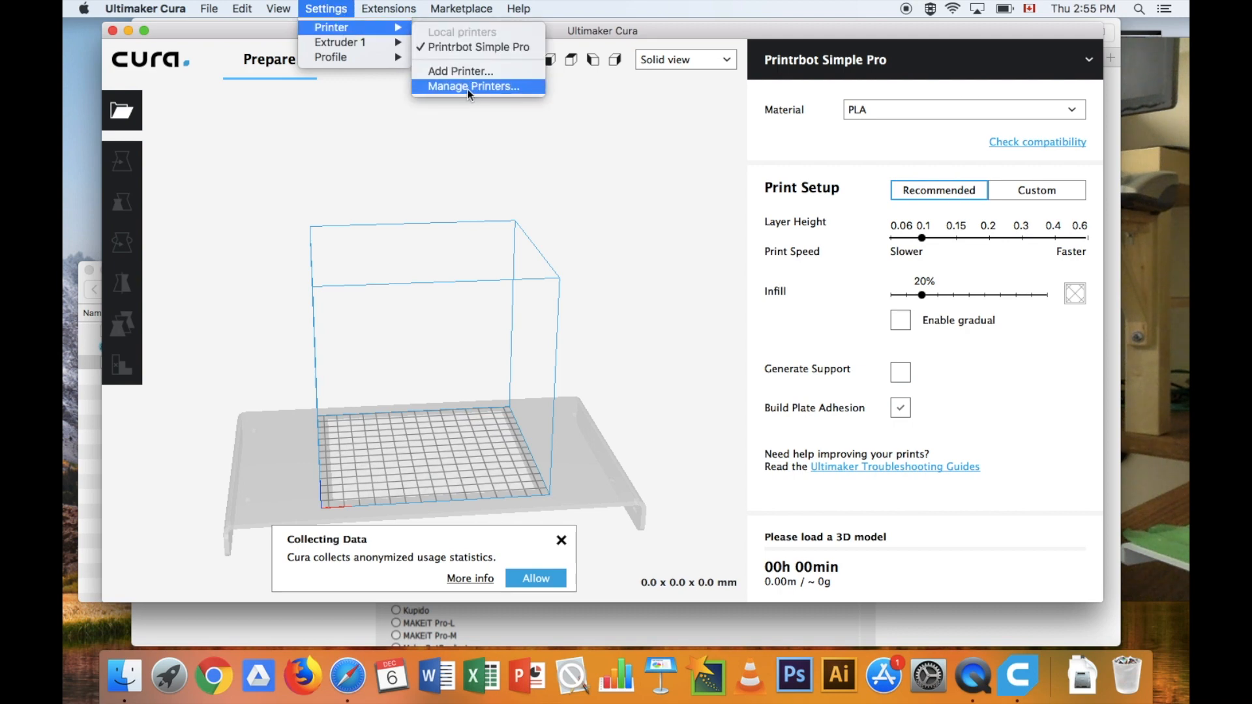
{"action": "left_click", "coordinate": [471, 86]}
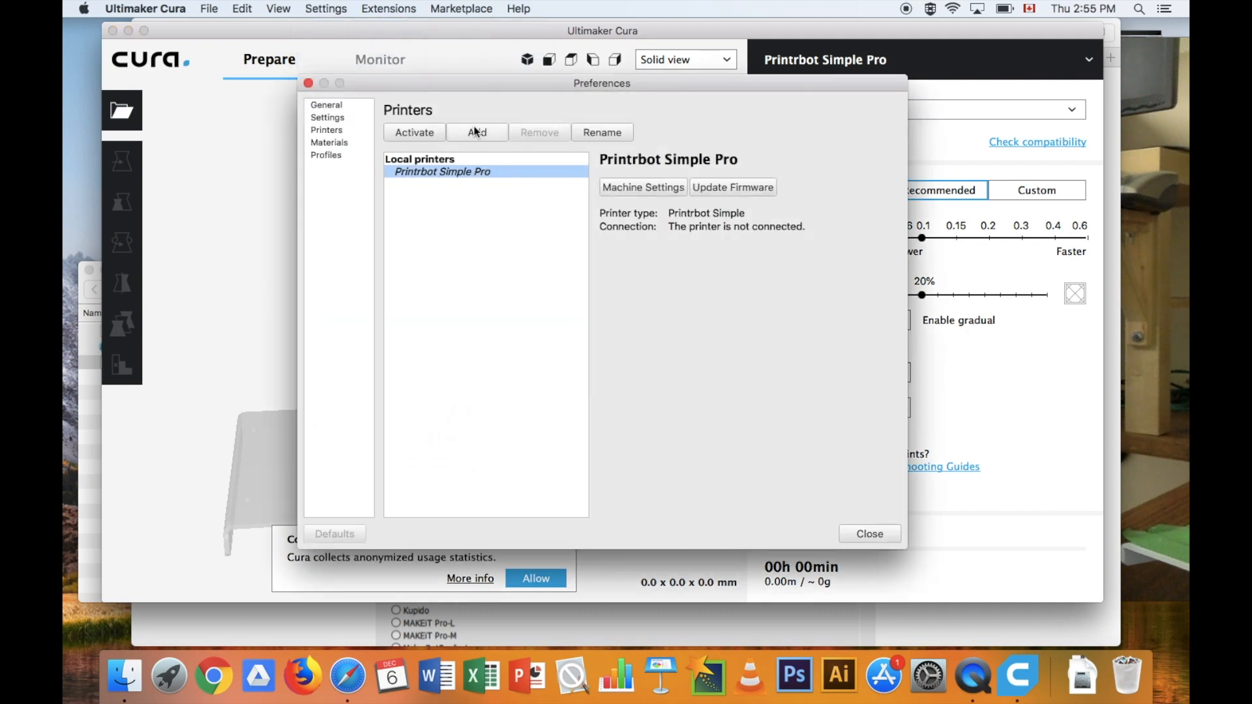
{"action": "mouse_move", "coordinate": [571, 208]}
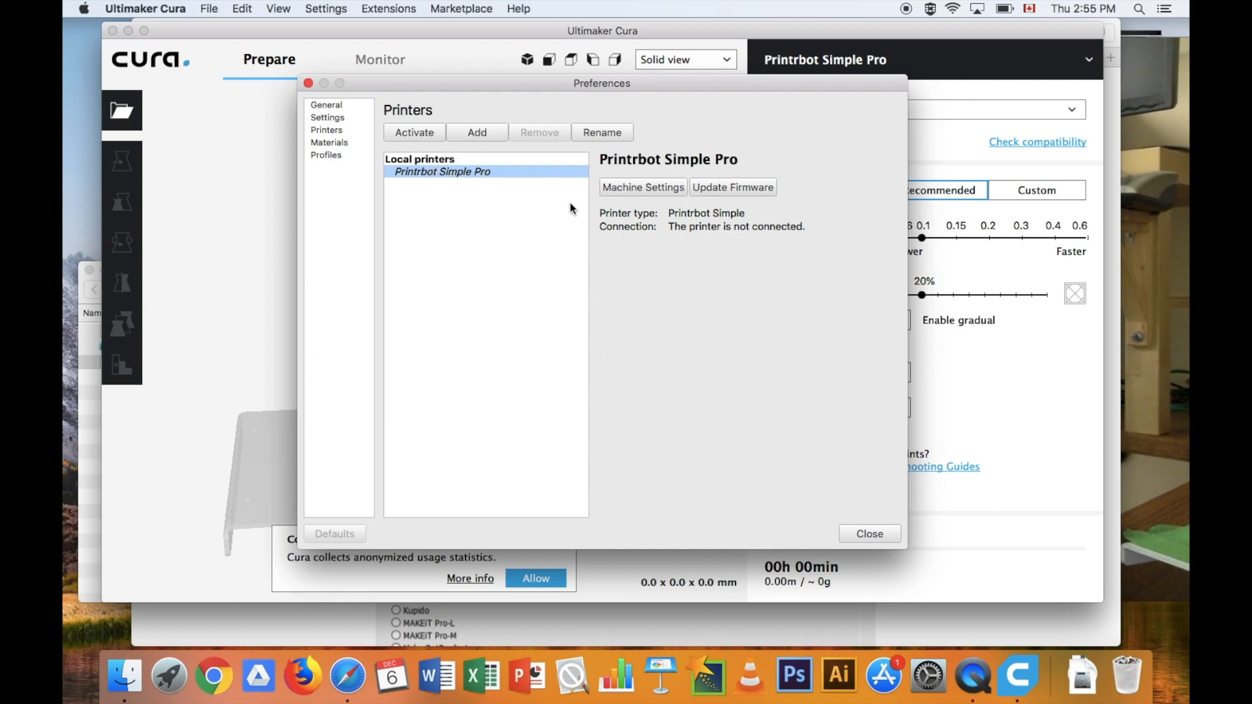
{"action": "left_click", "coordinate": [643, 187]}
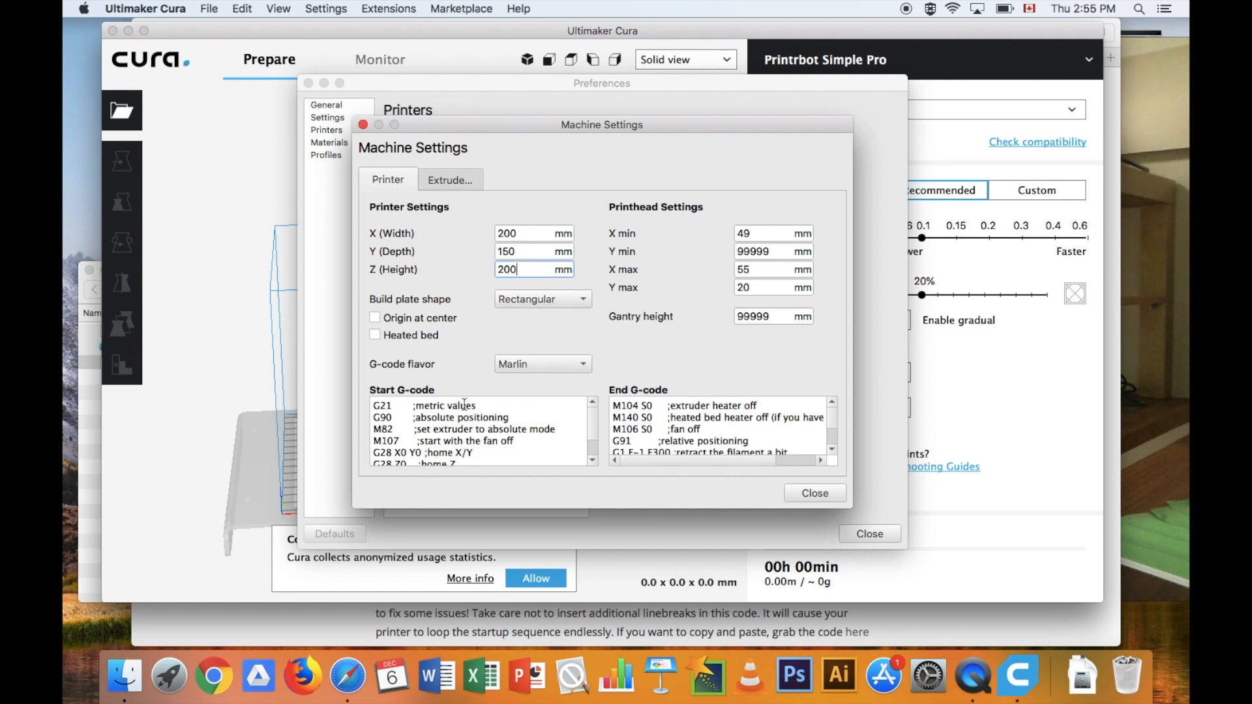
{"action": "mouse_move", "coordinate": [462, 404]}
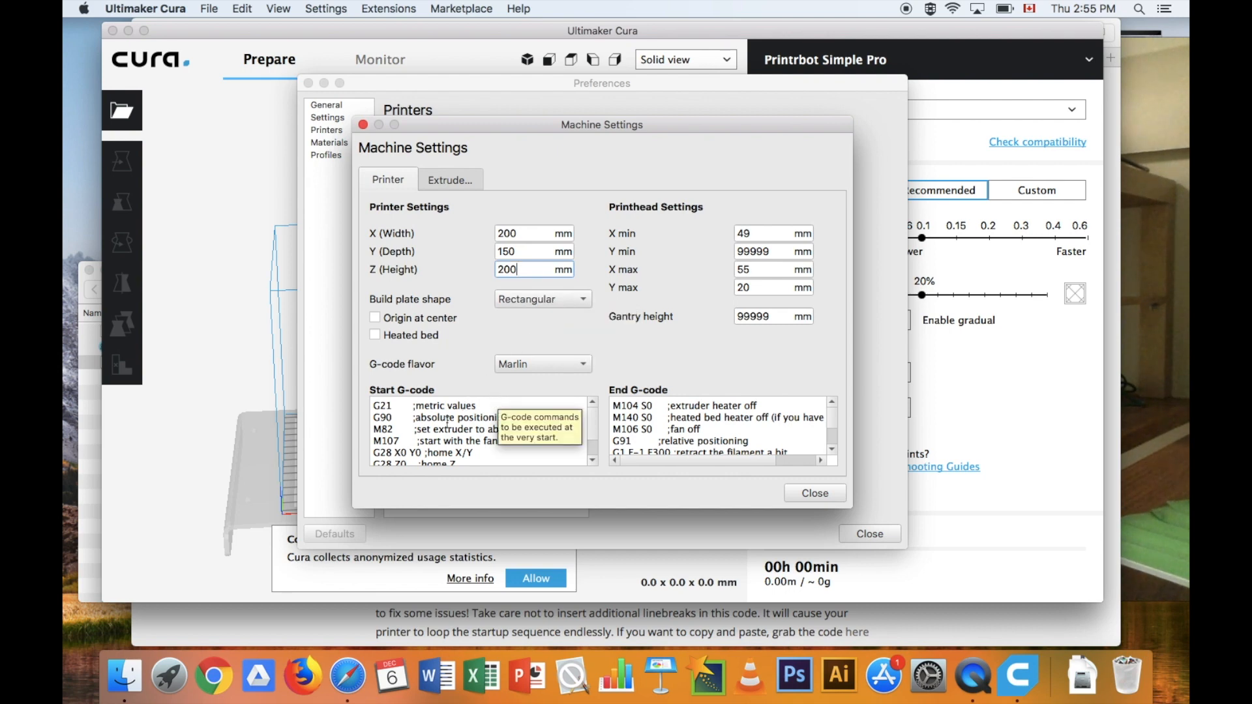
{"action": "mouse_move", "coordinate": [260, 379]}
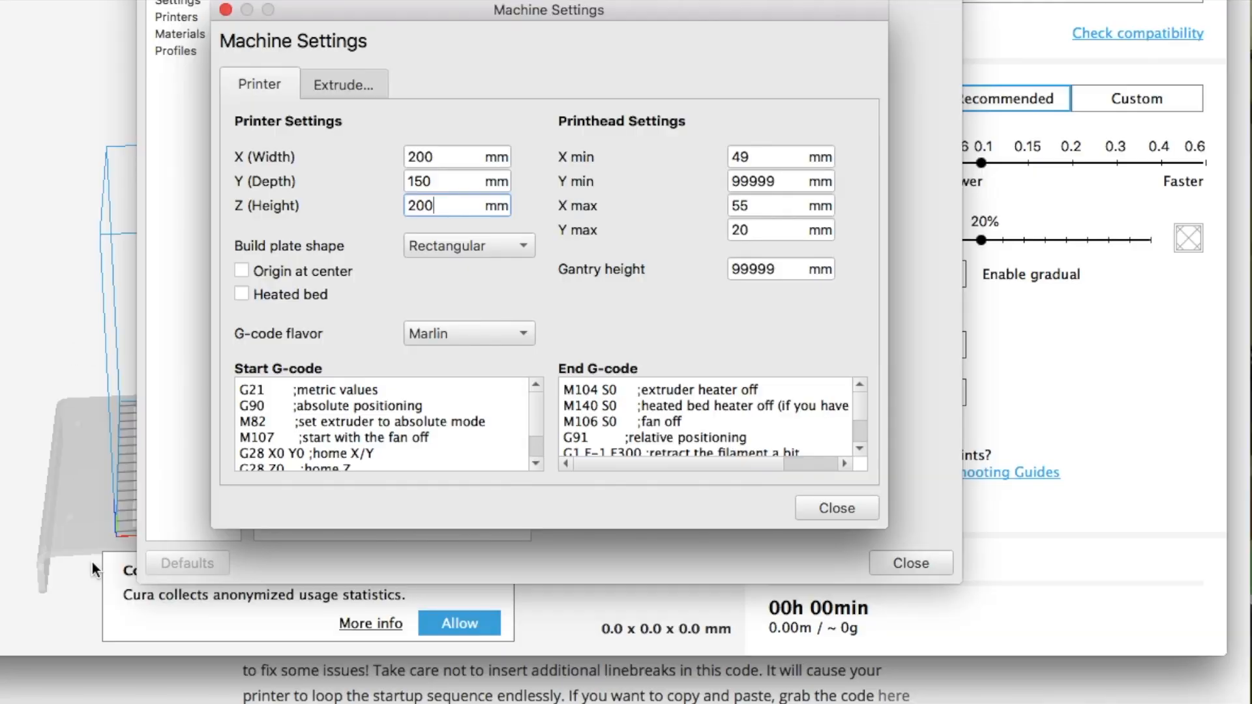
{"action": "mouse_move", "coordinate": [397, 406]}
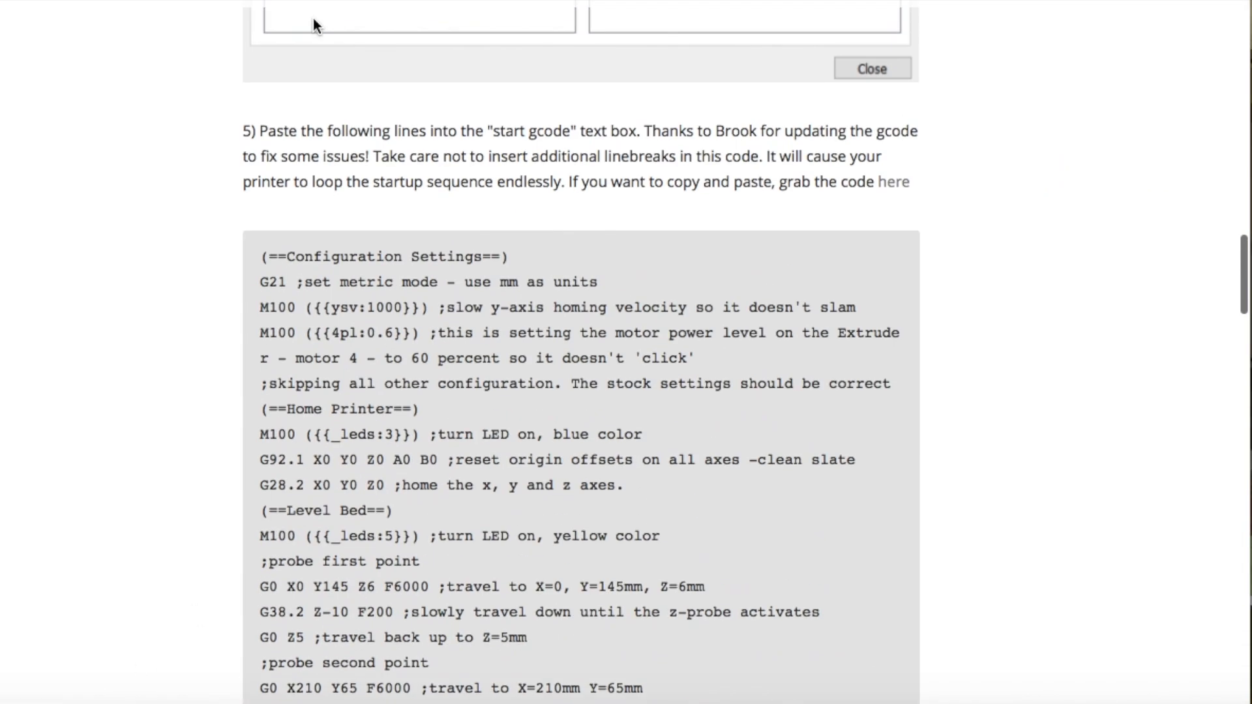
Copy the start G-code listing from the Printrbot page and return to Cura.
{"action": "left_click_drag", "start_coordinate": [264, 256], "coordinate": [381, 351]}
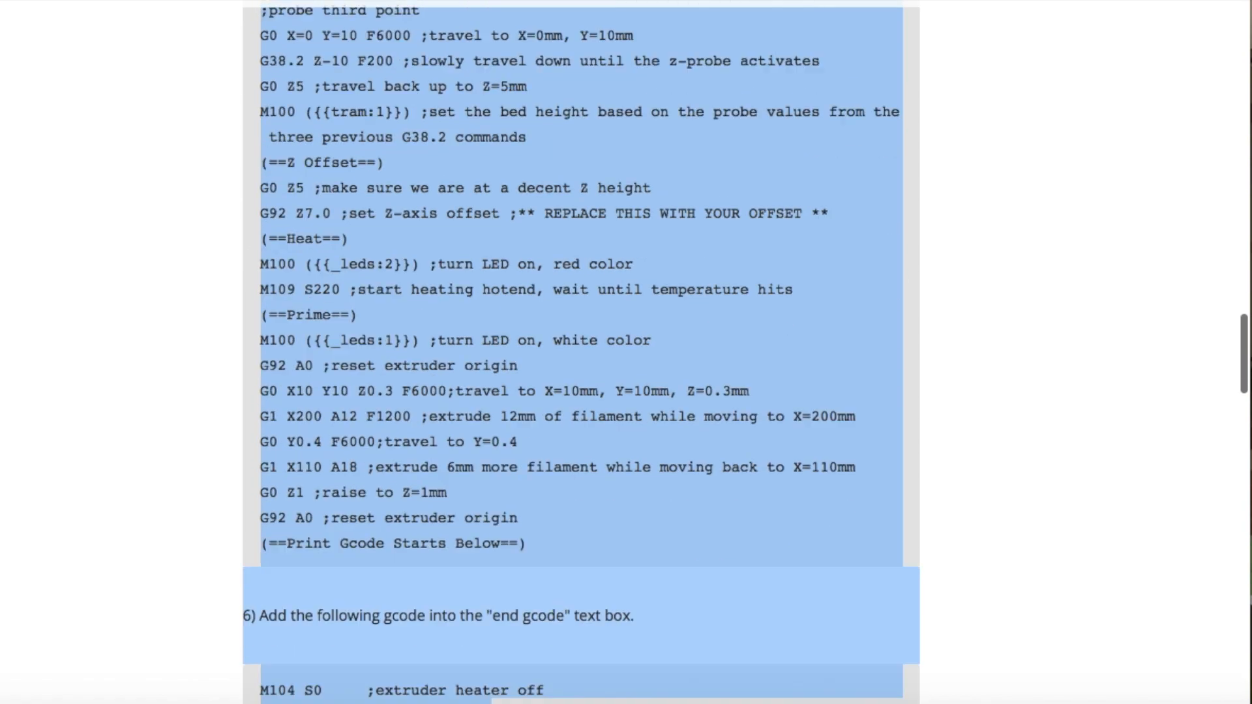
{"action": "scroll", "scroll_direction": "down", "scroll_amount": 3}
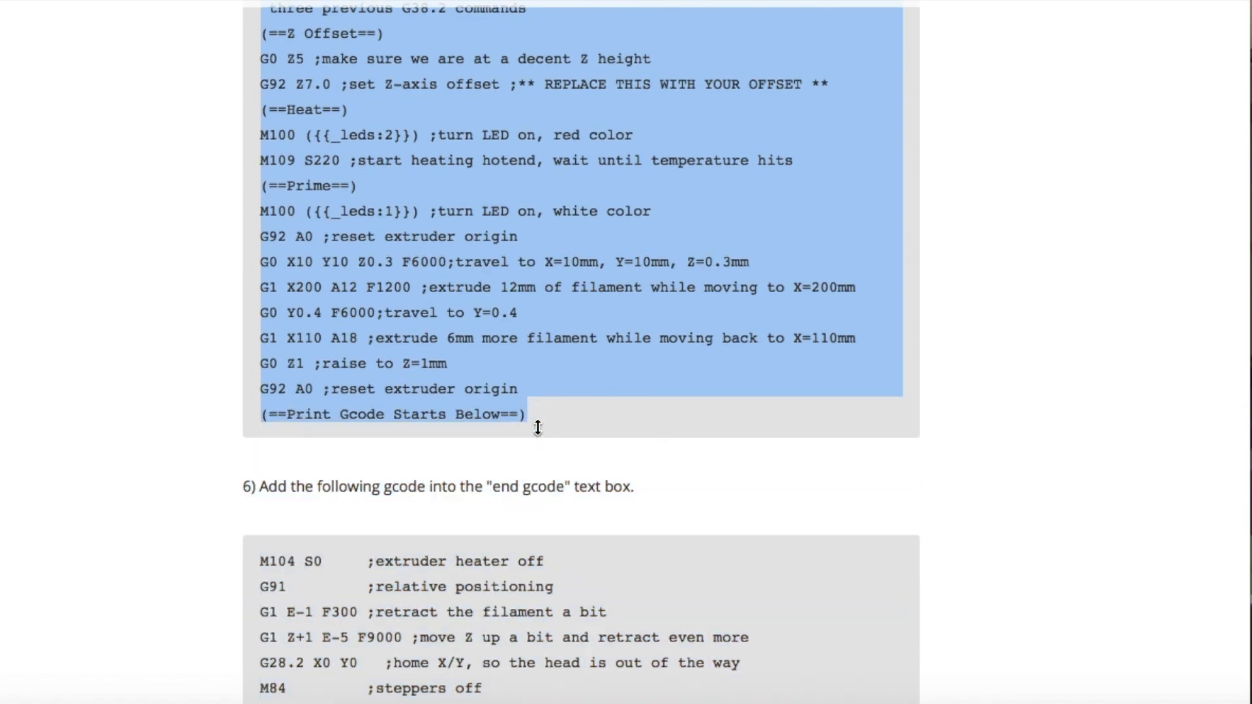
{"action": "key", "text": "cmd+tab"}
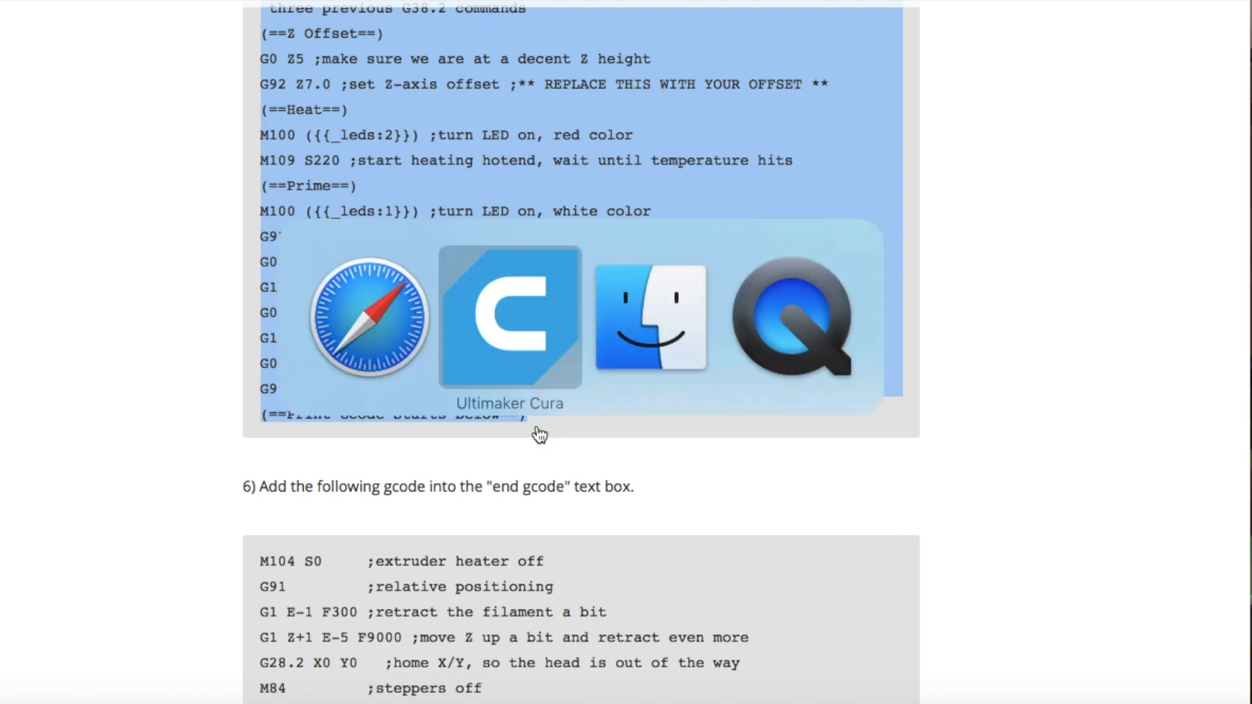
{"action": "left_click", "coordinate": [509, 327]}
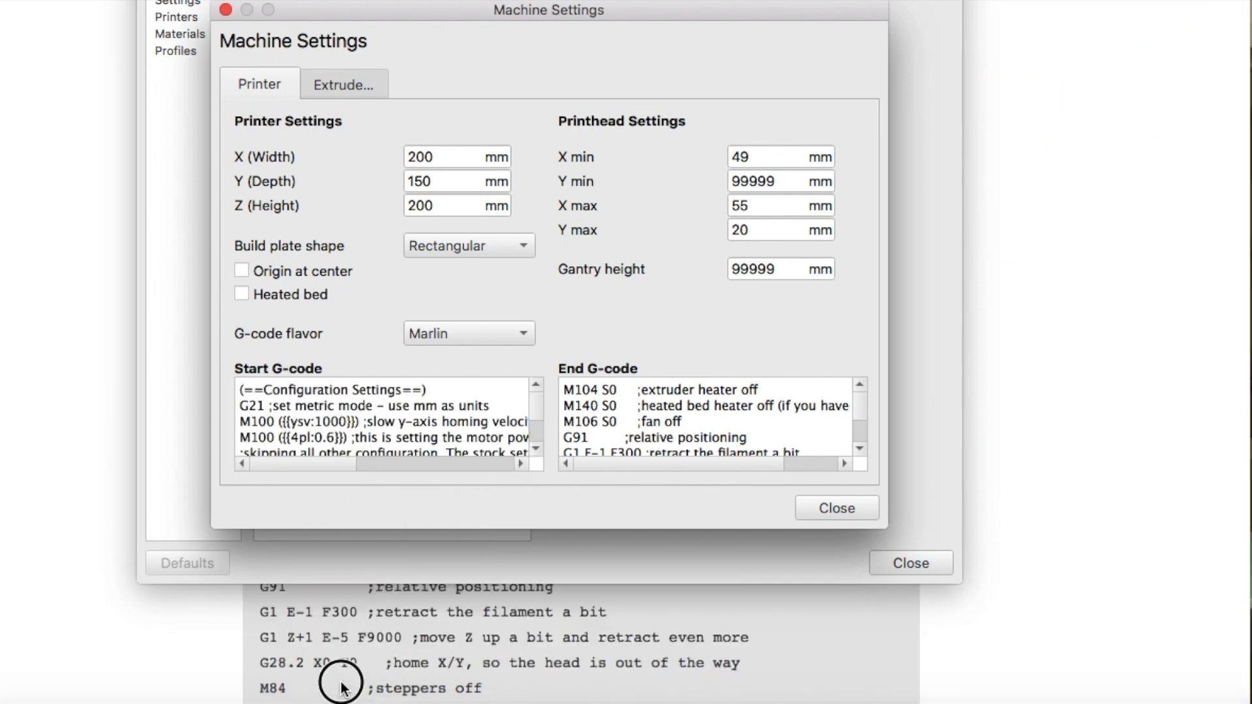
Select the end G-code listing on the Printrbot instructions page.
{"action": "scroll", "scroll_direction": "down", "scroll_amount": 3}
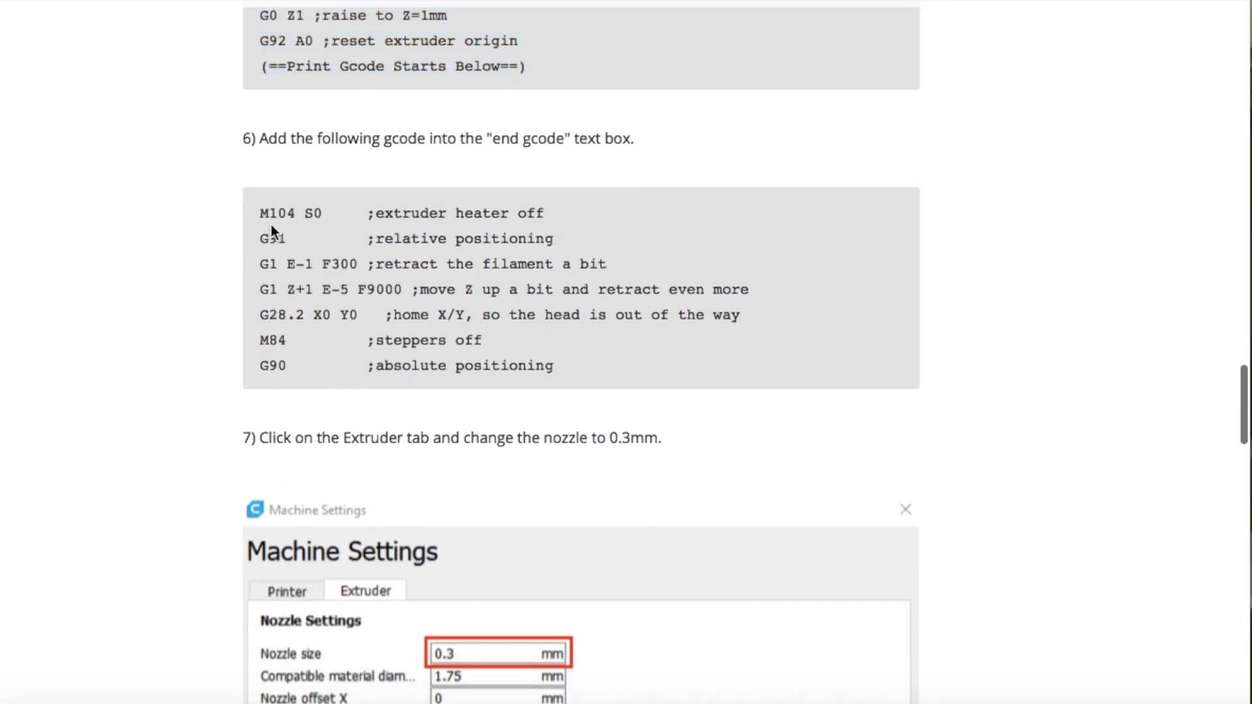
{"action": "left_click_drag", "start_coordinate": [263, 214], "coordinate": [575, 371]}
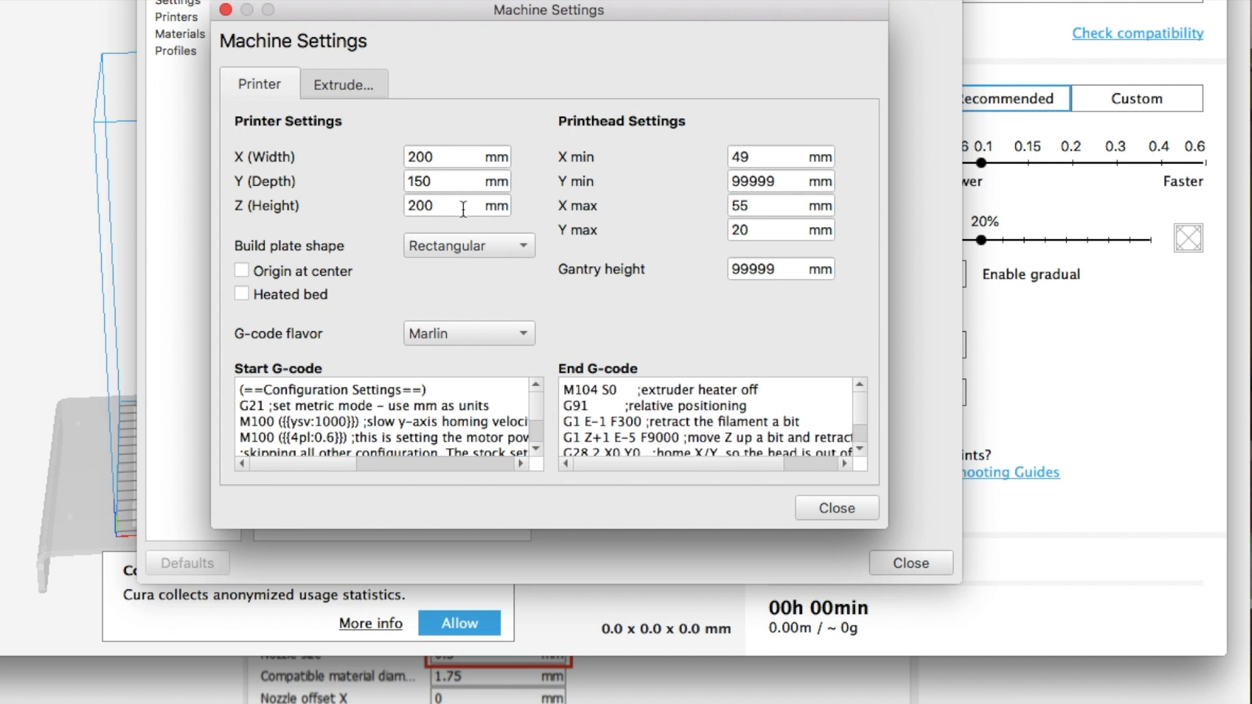
{"action": "mouse_move", "coordinate": [455, 322]}
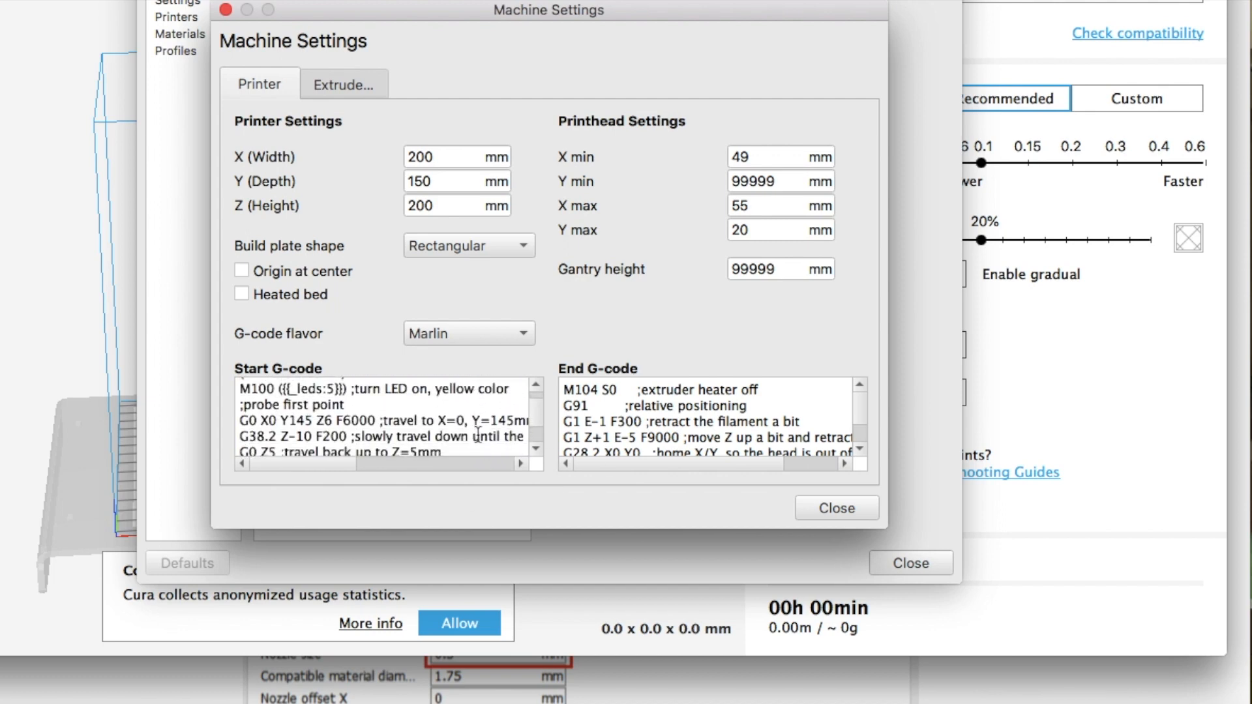
{"action": "scroll", "scroll_direction": "down", "scroll_amount": 3}
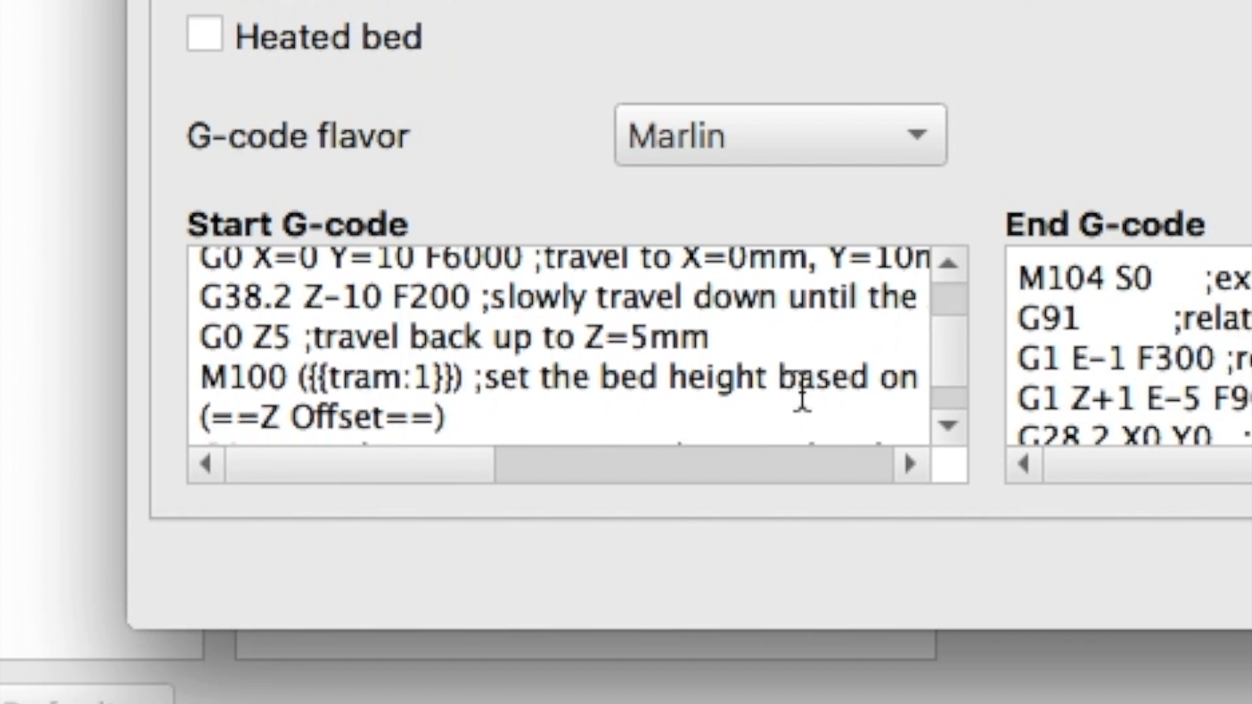
{"action": "scroll", "scroll_direction": "down", "scroll_amount": 3}
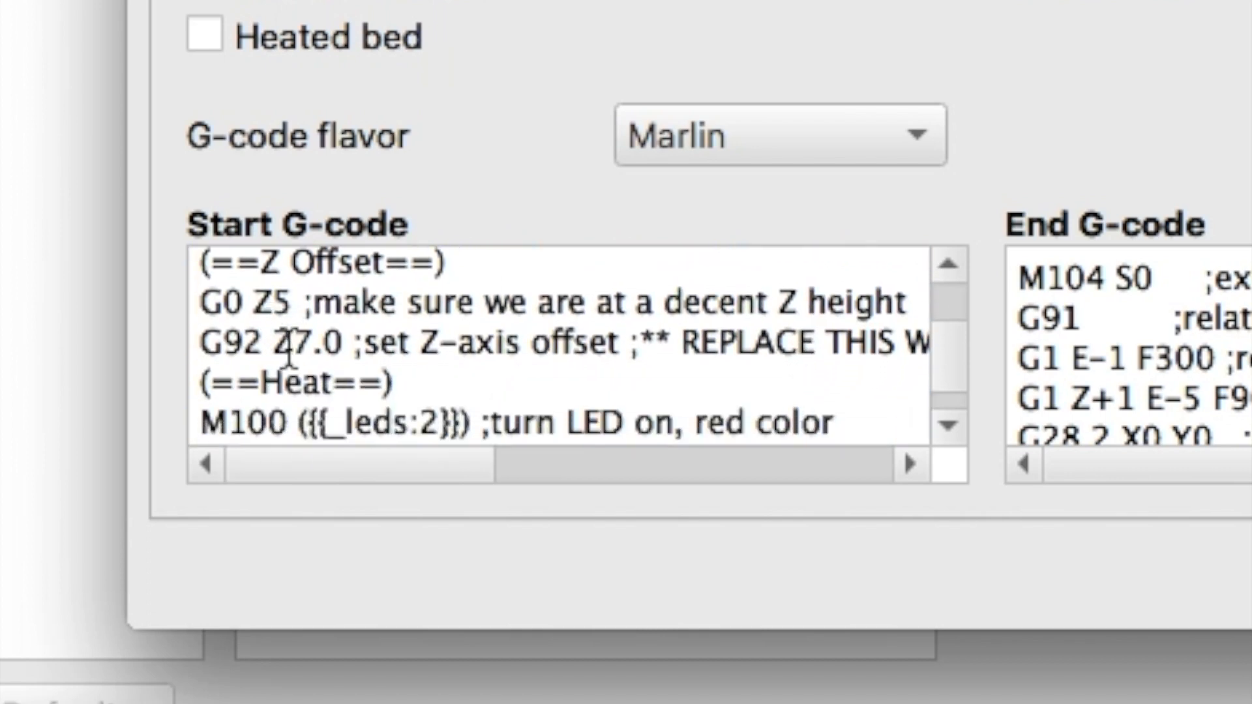
{"action": "double_click", "coordinate": [309, 343]}
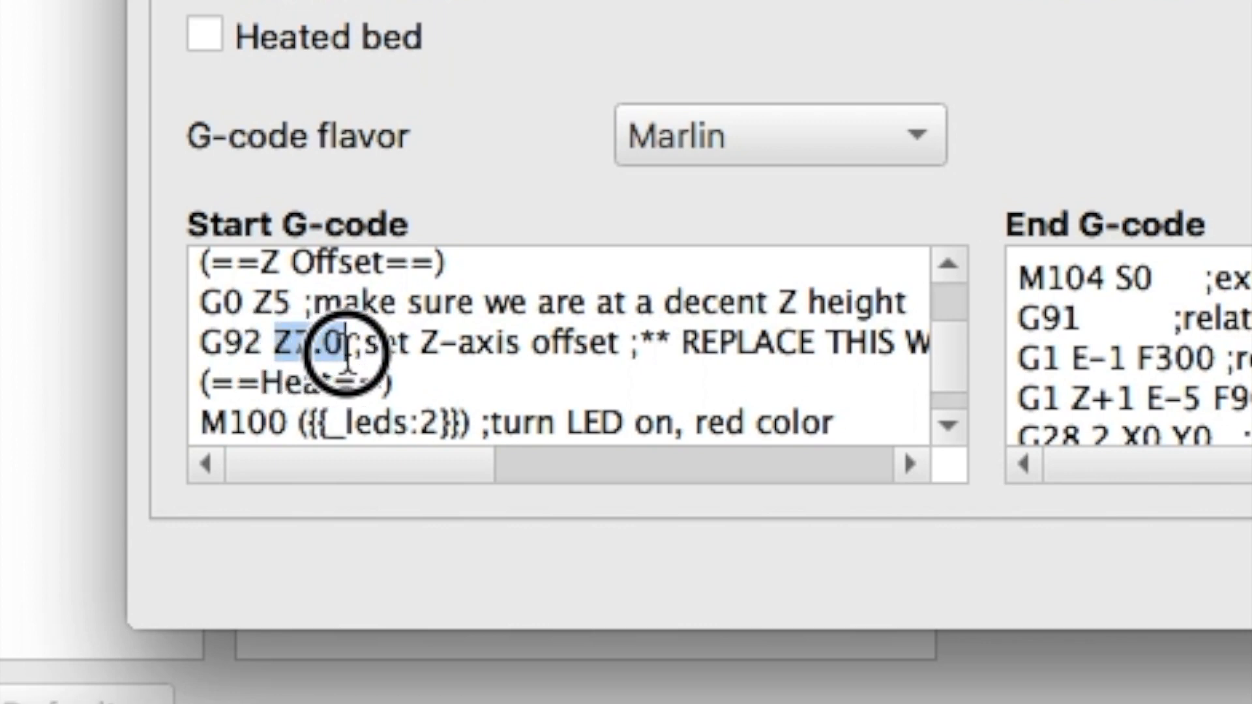
{"action": "left_click", "coordinate": [311, 344]}
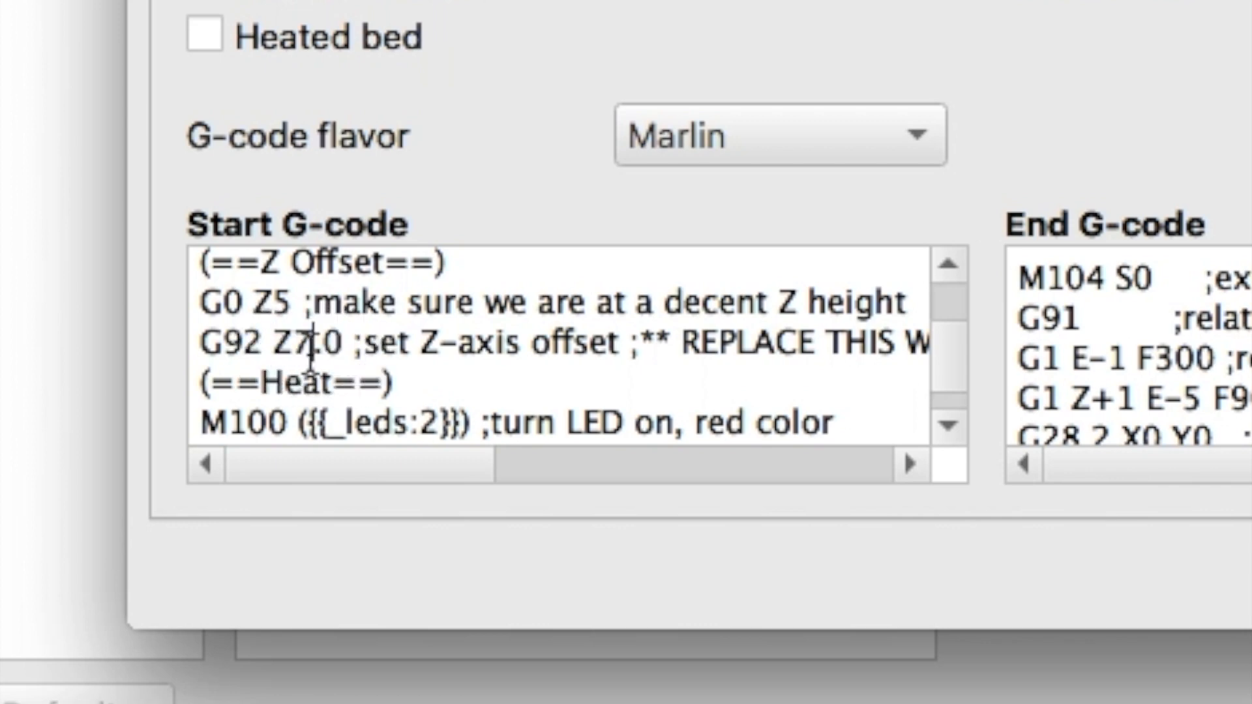
{"action": "mouse_move", "coordinate": [314, 343]}
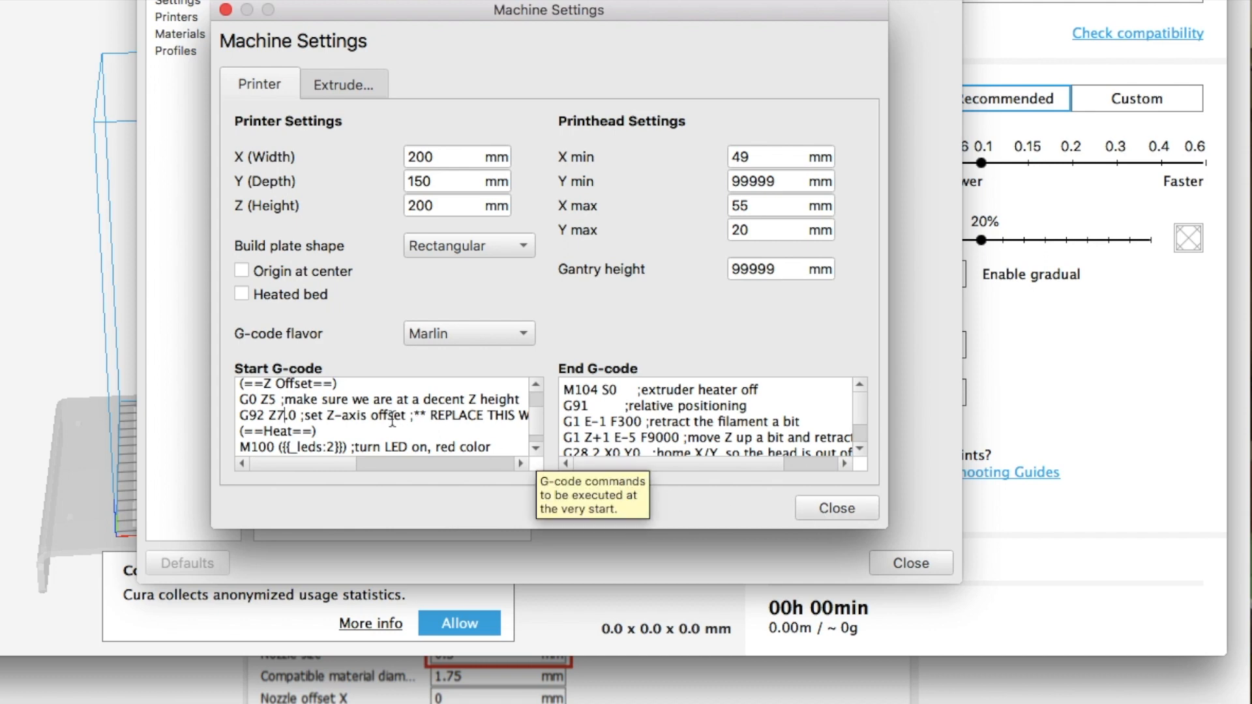
{"action": "mouse_move", "coordinate": [674, 468]}
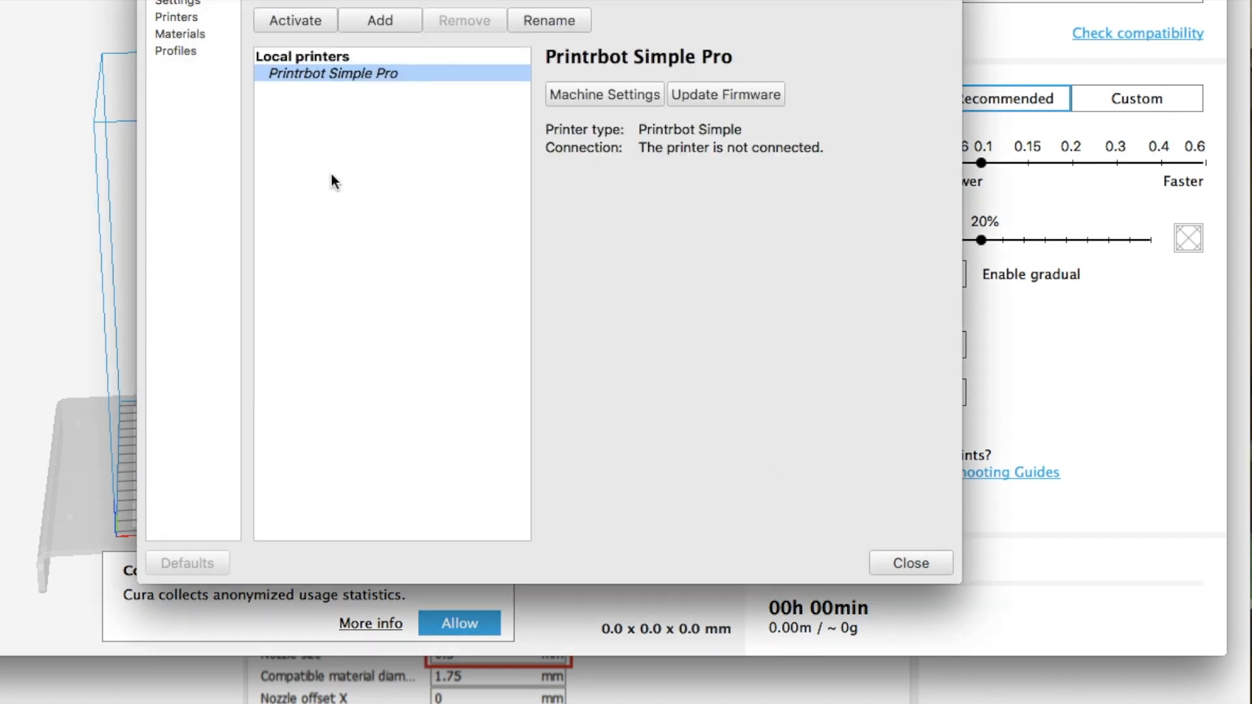
{"action": "mouse_move", "coordinate": [686, 105]}
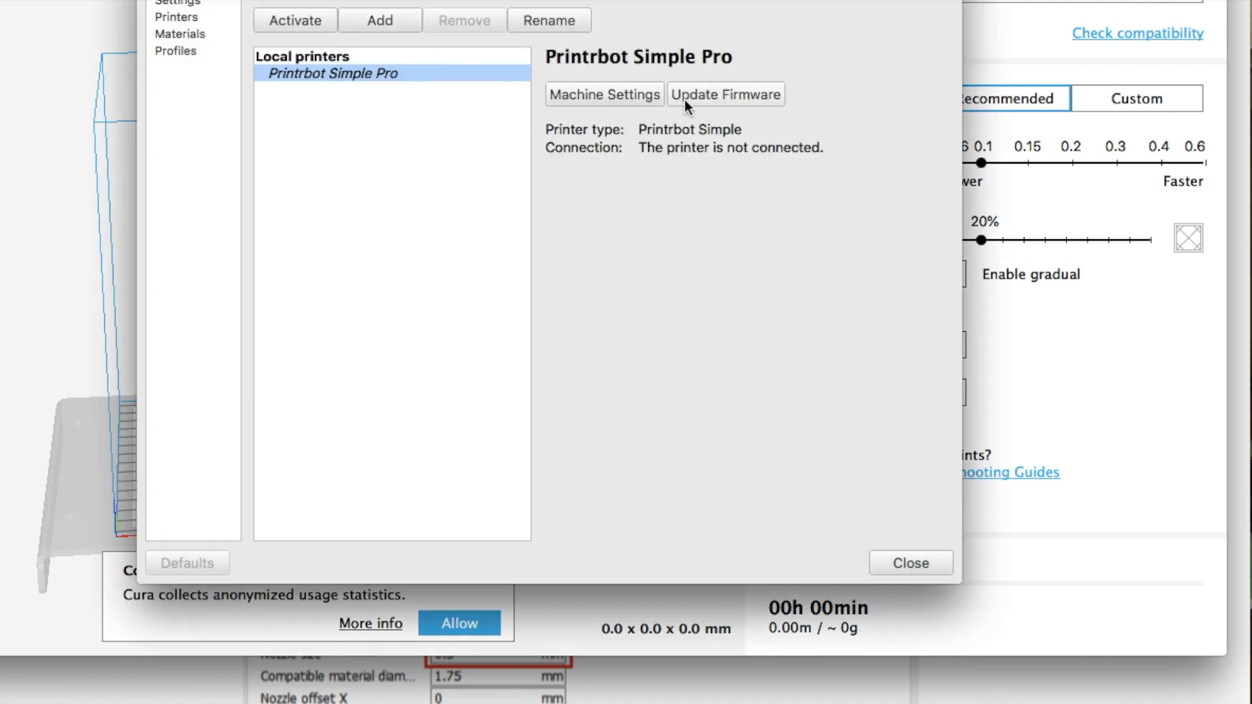
{"action": "mouse_move", "coordinate": [580, 101]}
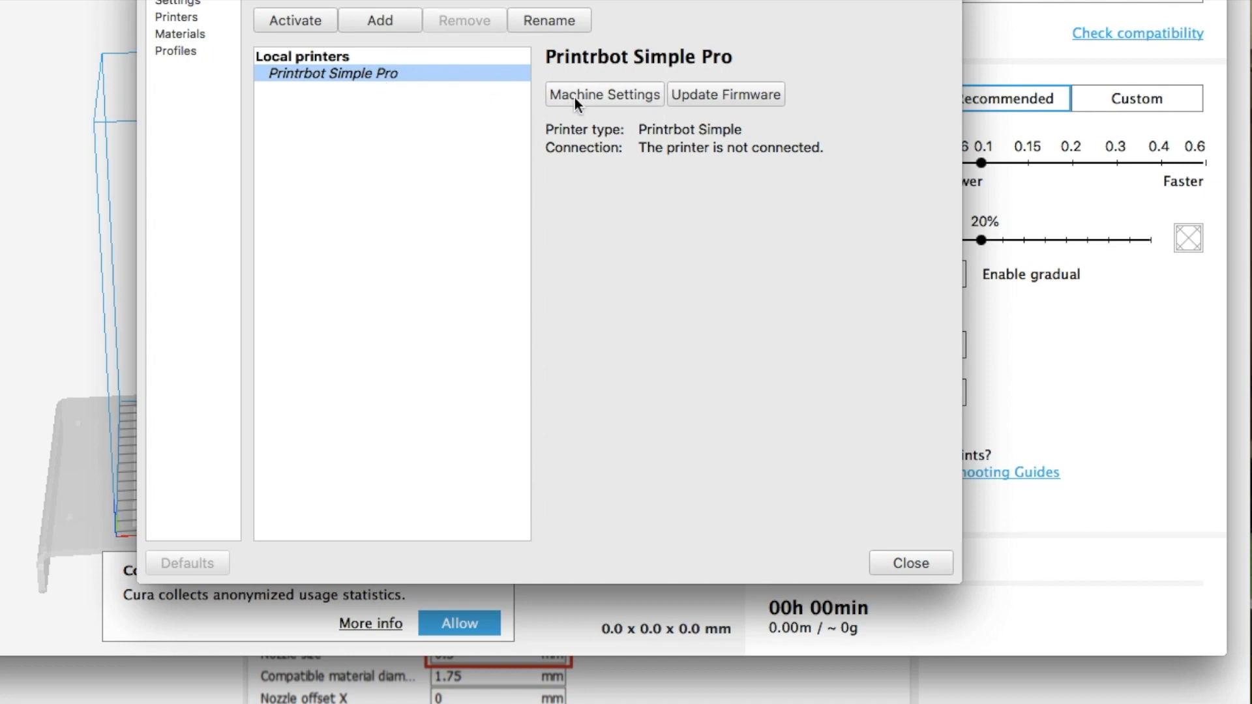
Set the extruder nozzle size to 0.3 mm and close Machine Settings and Preferences.
{"action": "left_click", "coordinate": [604, 95]}
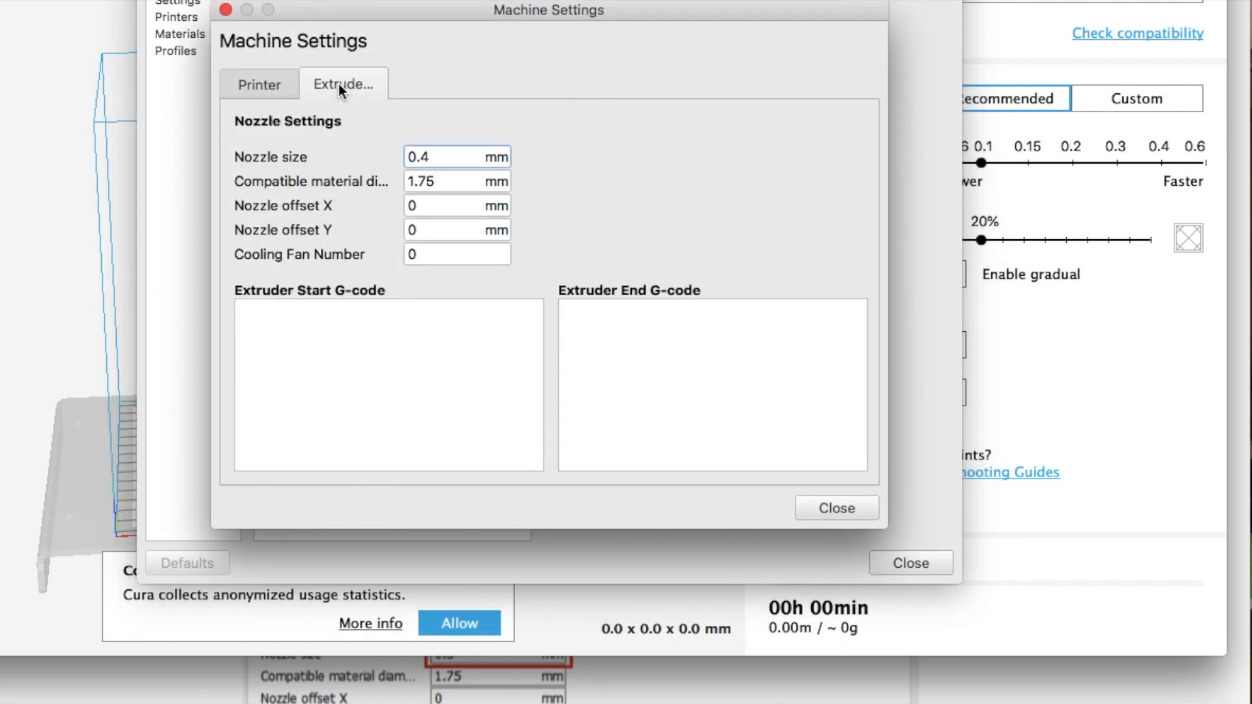
{"action": "type", "text": "0.3"}
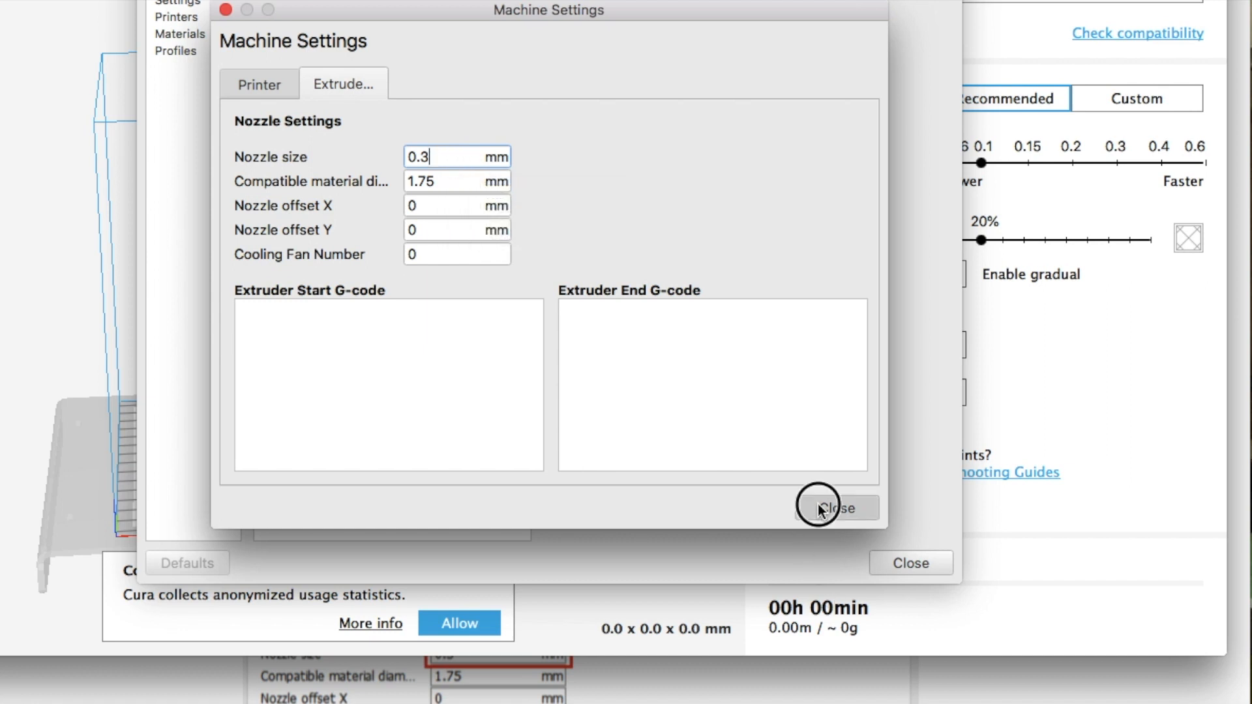
{"action": "left_click", "coordinate": [834, 508]}
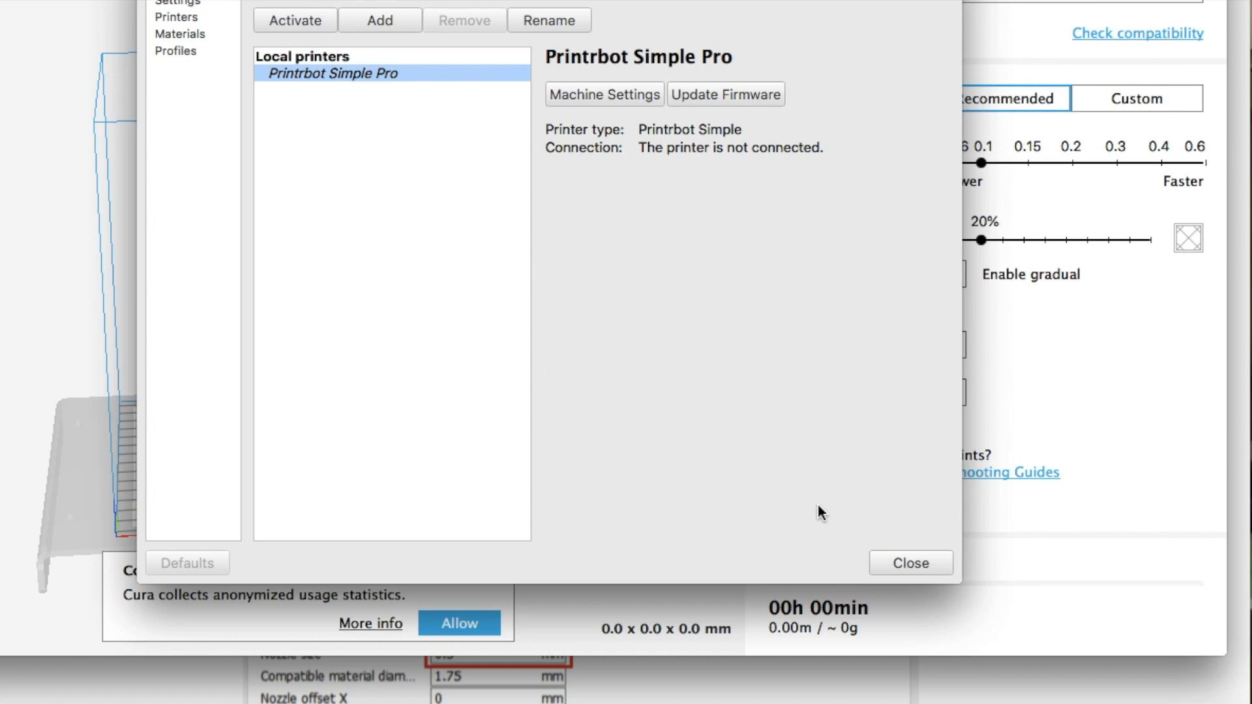
{"action": "left_click", "coordinate": [911, 563]}
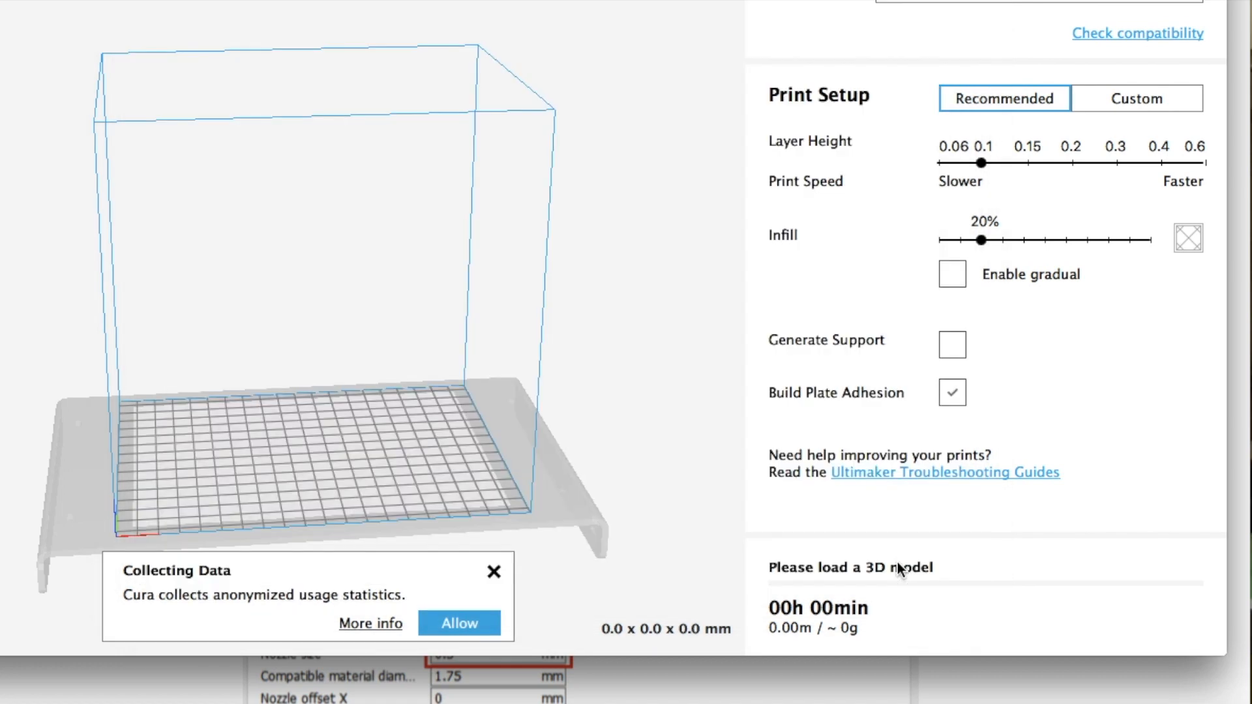
Switch to Custom print setup and set Shell wall thickness to 0.9 mm.
{"action": "left_click", "coordinate": [1136, 98]}
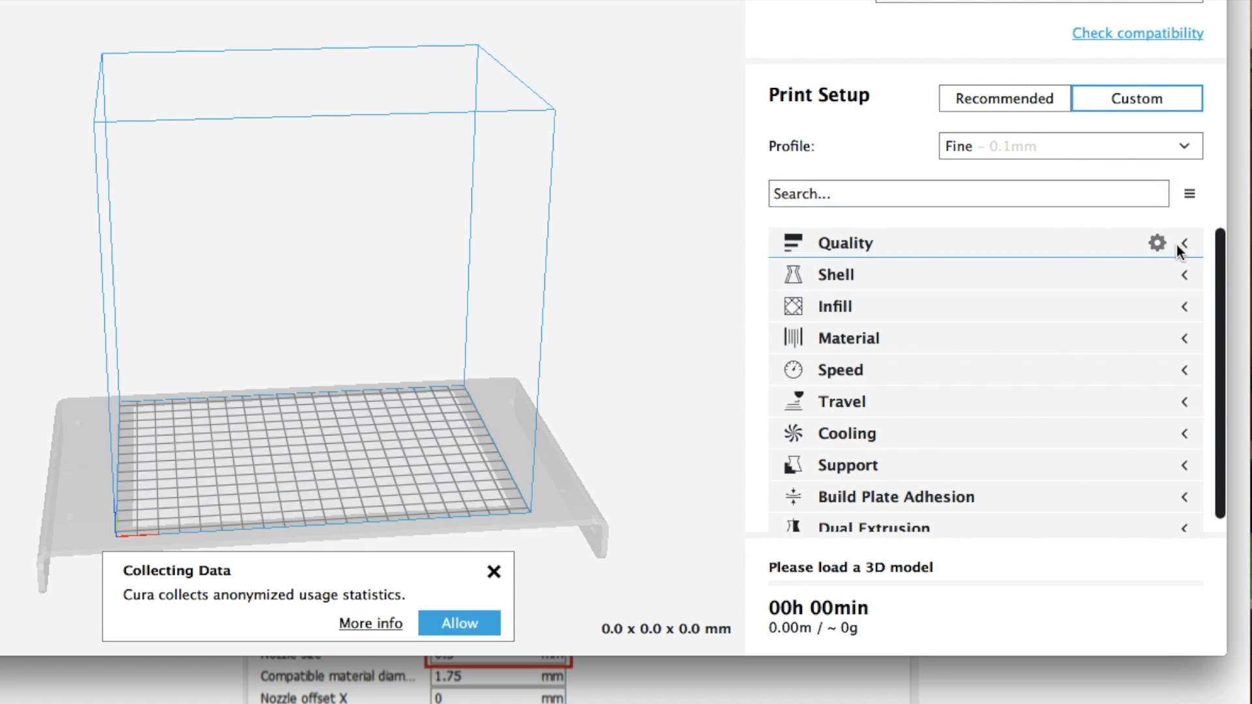
{"action": "left_click", "coordinate": [1184, 243]}
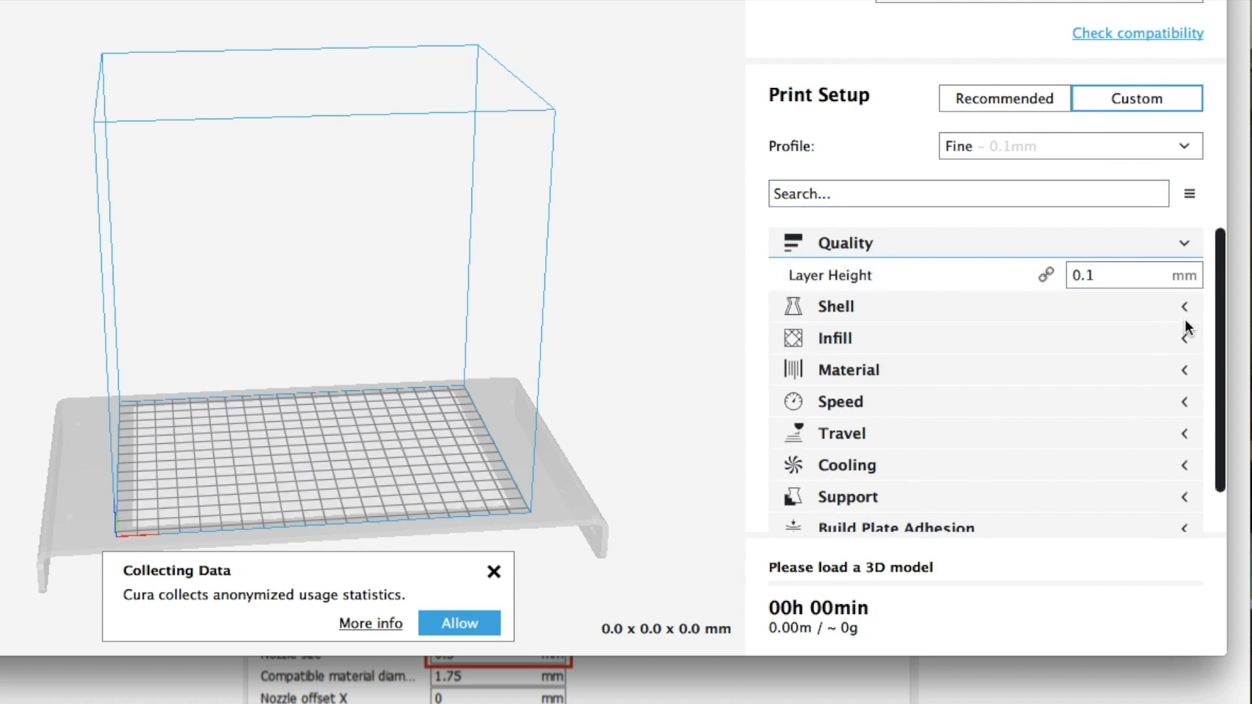
{"action": "left_click", "coordinate": [836, 306]}
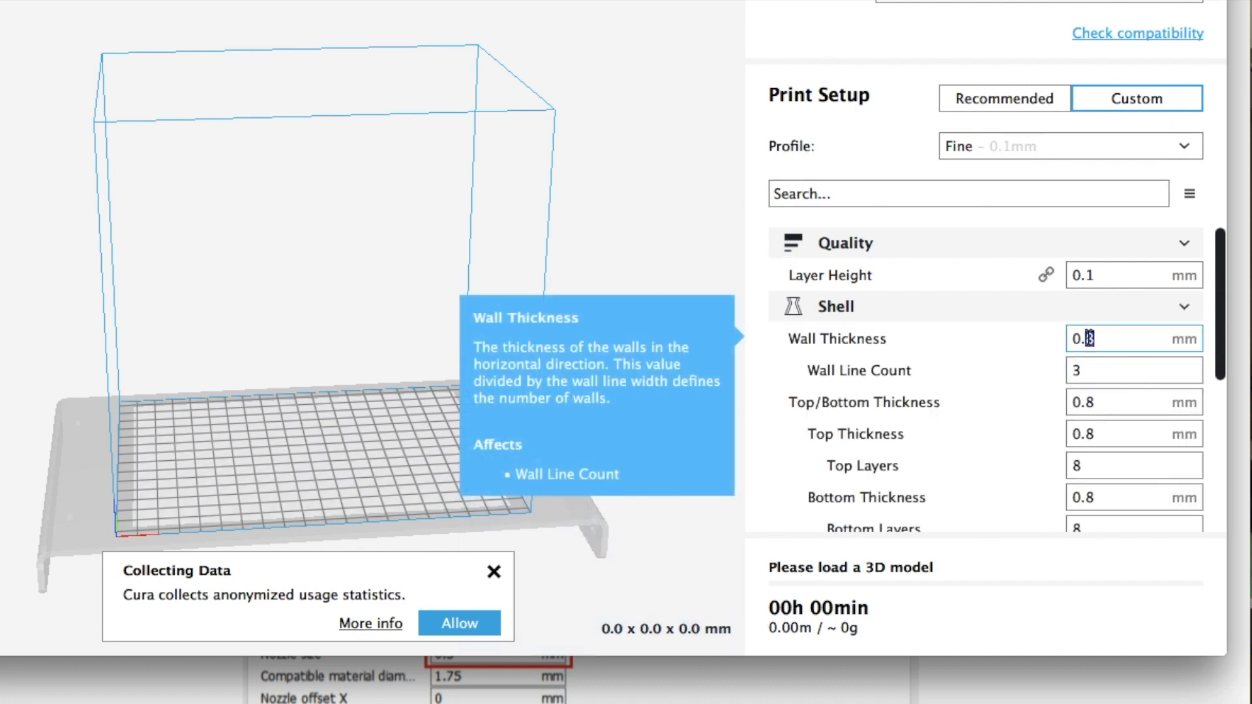
{"action": "type", "text": "0.9"}
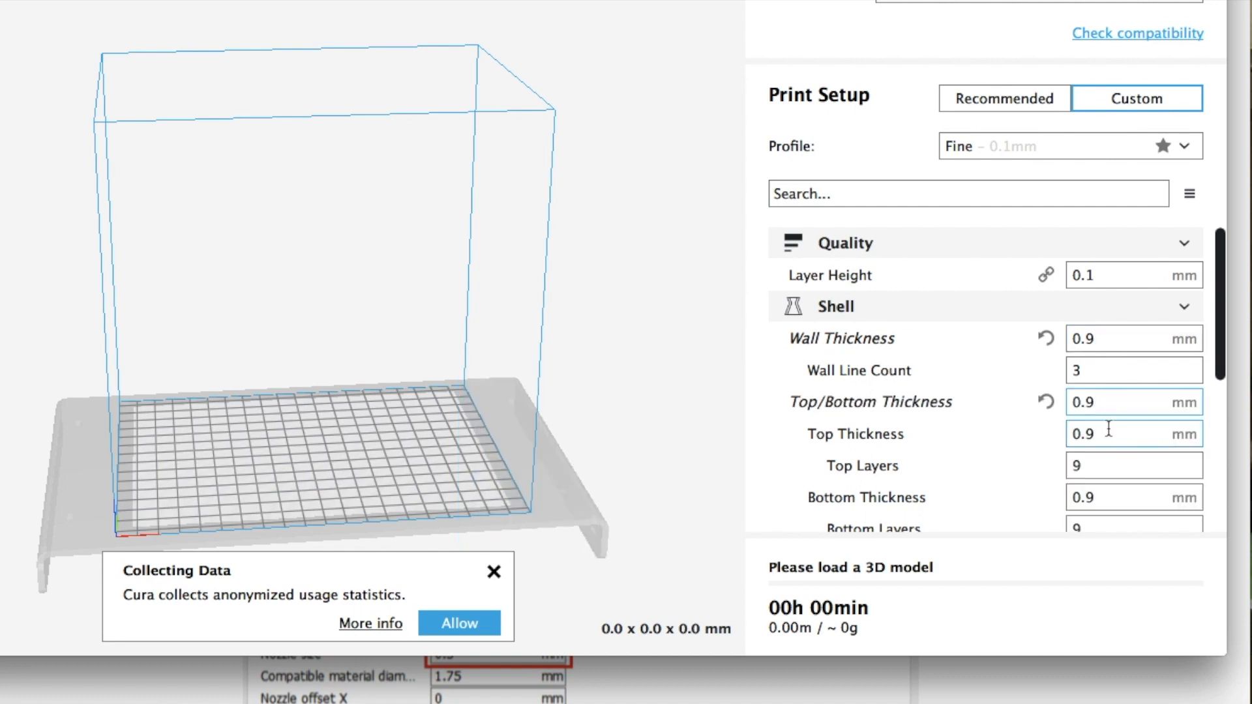
Expand the Material, Speed and Travel groups to review their values.
{"action": "scroll", "scroll_direction": "down", "scroll_amount": 3}
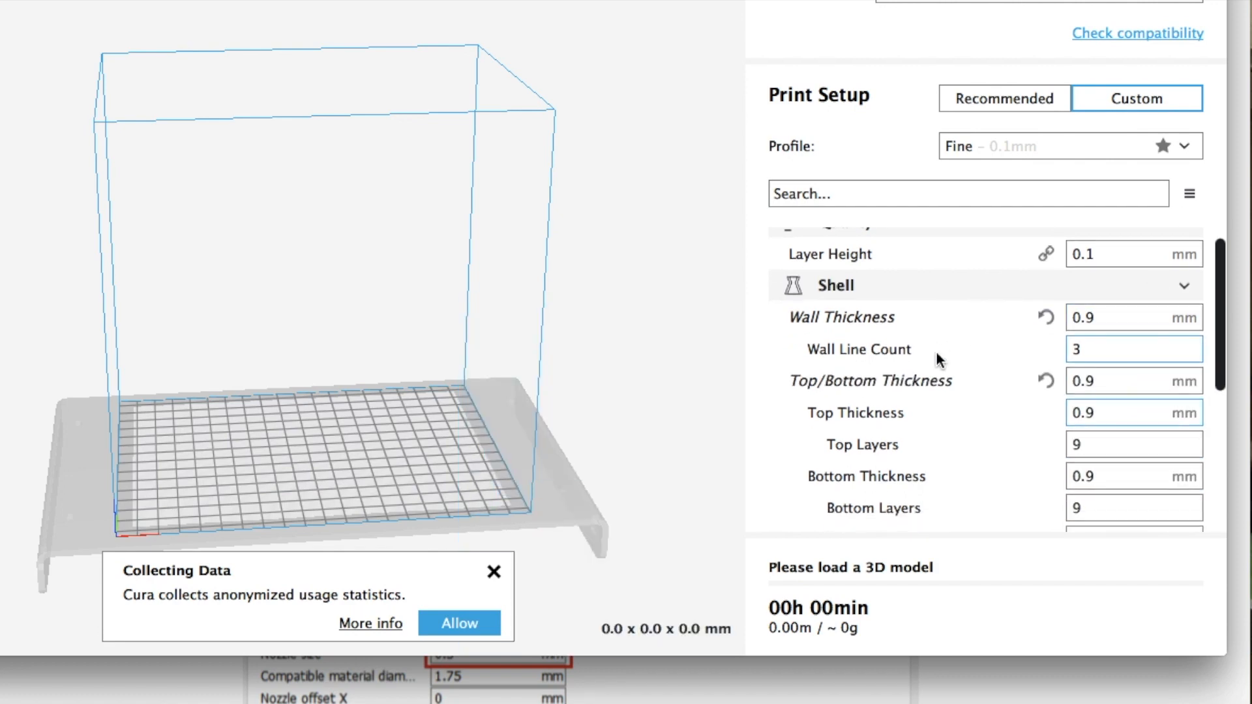
{"action": "scroll", "scroll_direction": "down", "scroll_amount": 3}
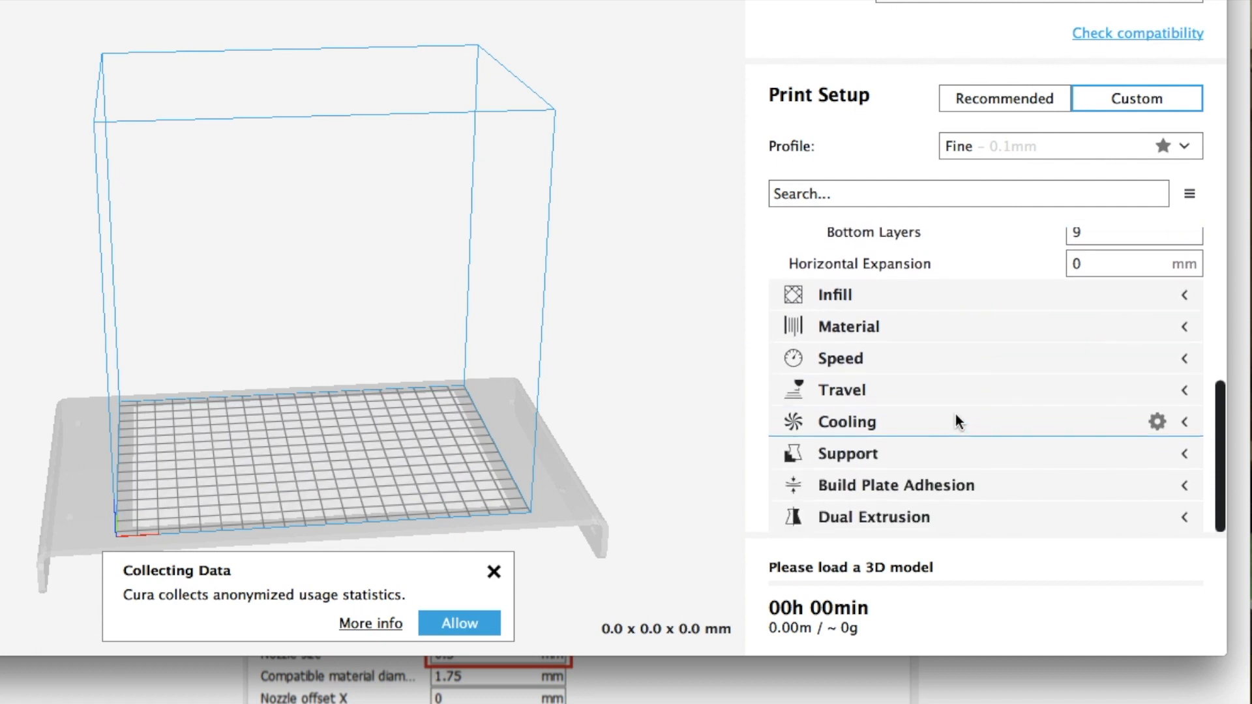
{"action": "mouse_move", "coordinate": [880, 336]}
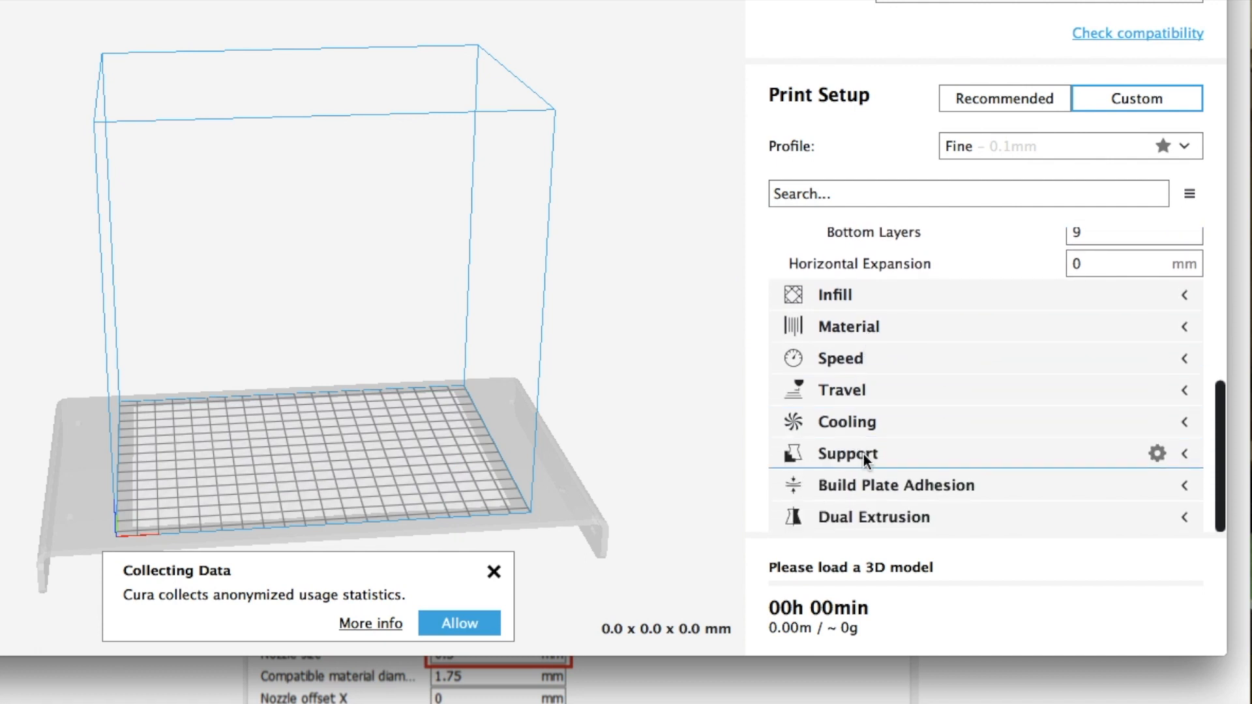
{"action": "mouse_move", "coordinate": [845, 306]}
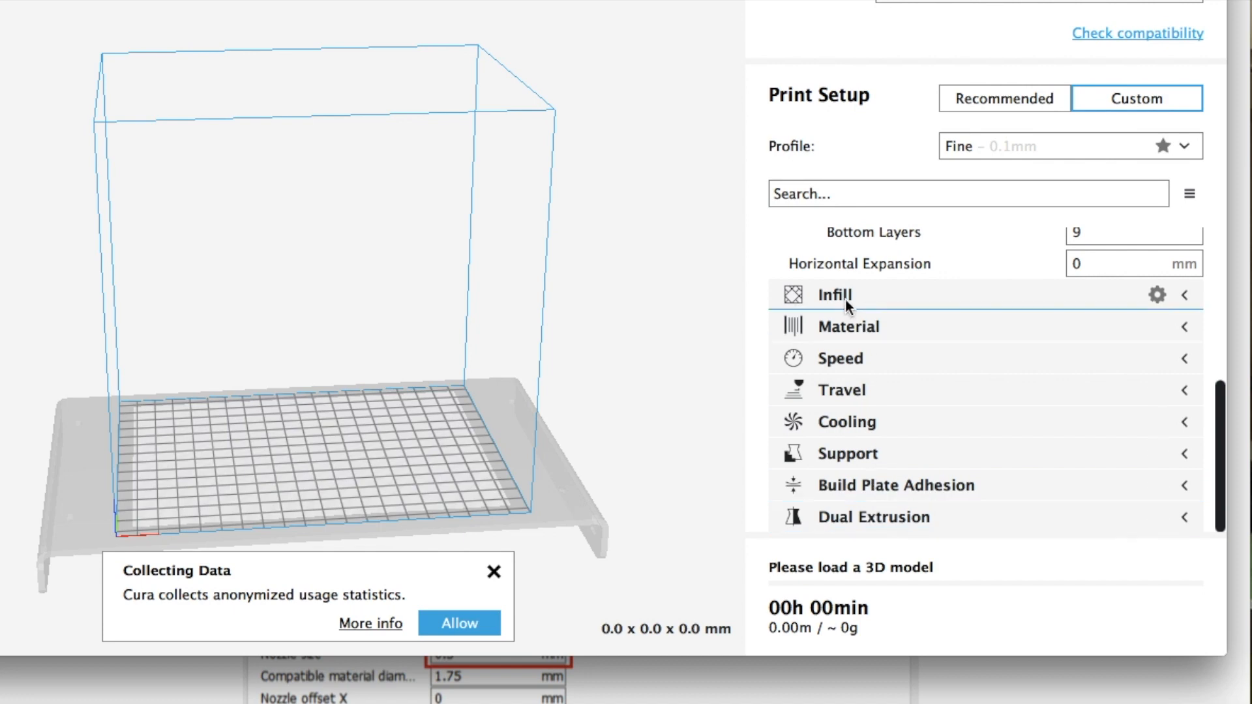
{"action": "left_click", "coordinate": [848, 326]}
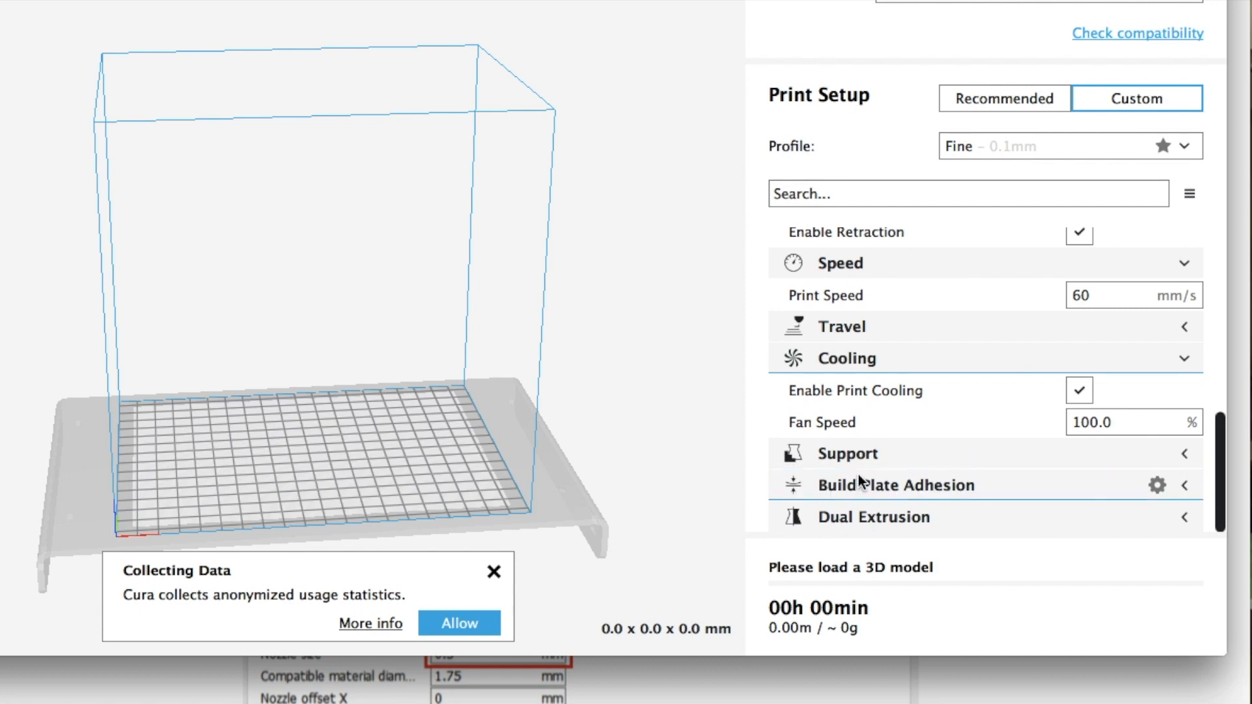
{"action": "left_click", "coordinate": [847, 453]}
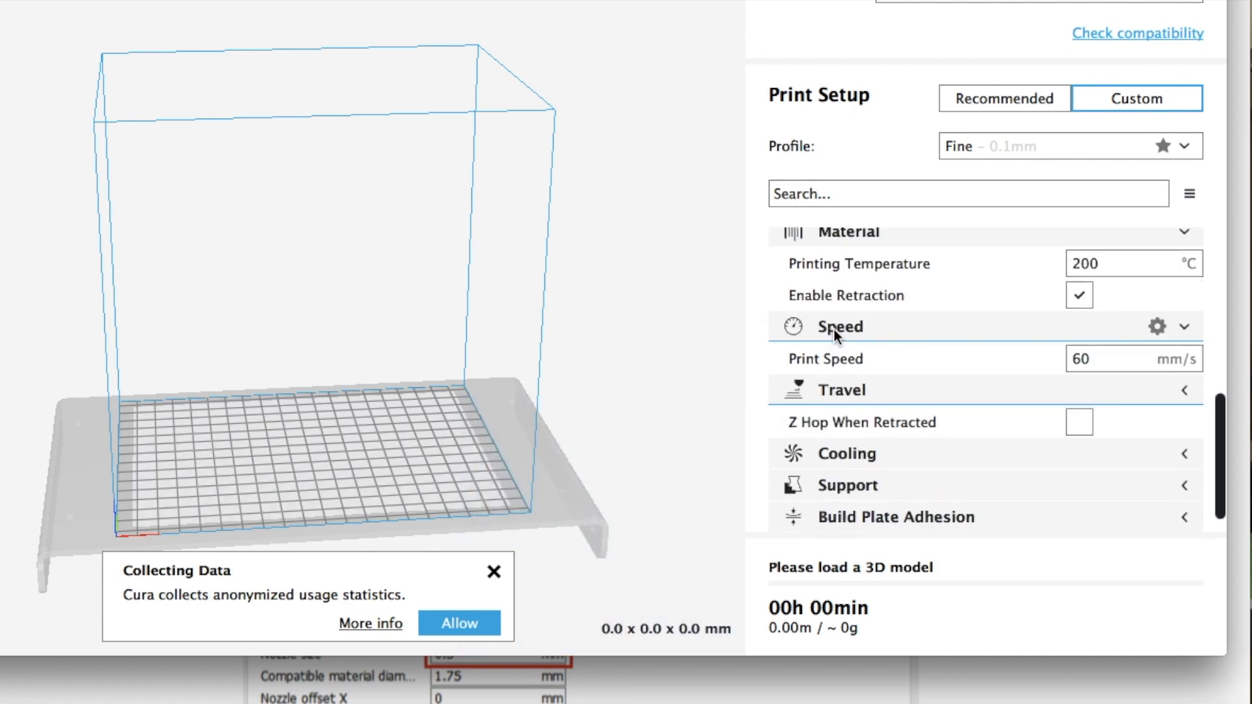
{"action": "mouse_move", "coordinate": [858, 363]}
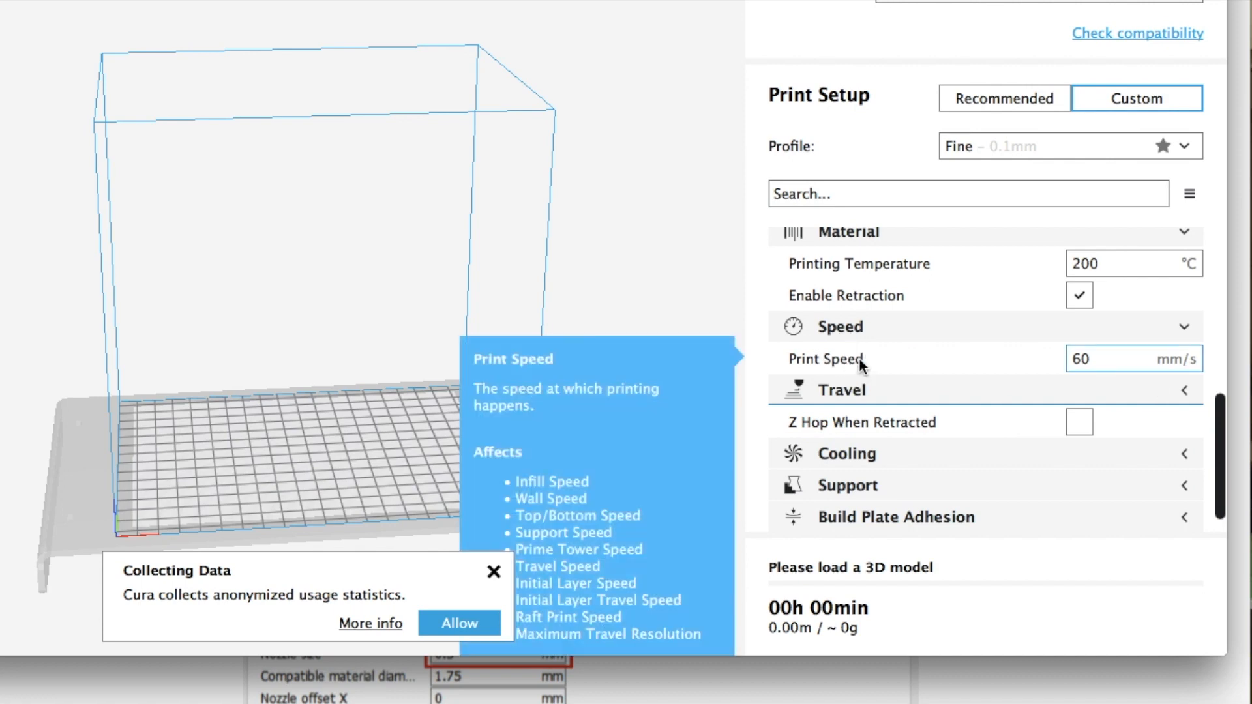
{"action": "mouse_move", "coordinate": [1027, 319]}
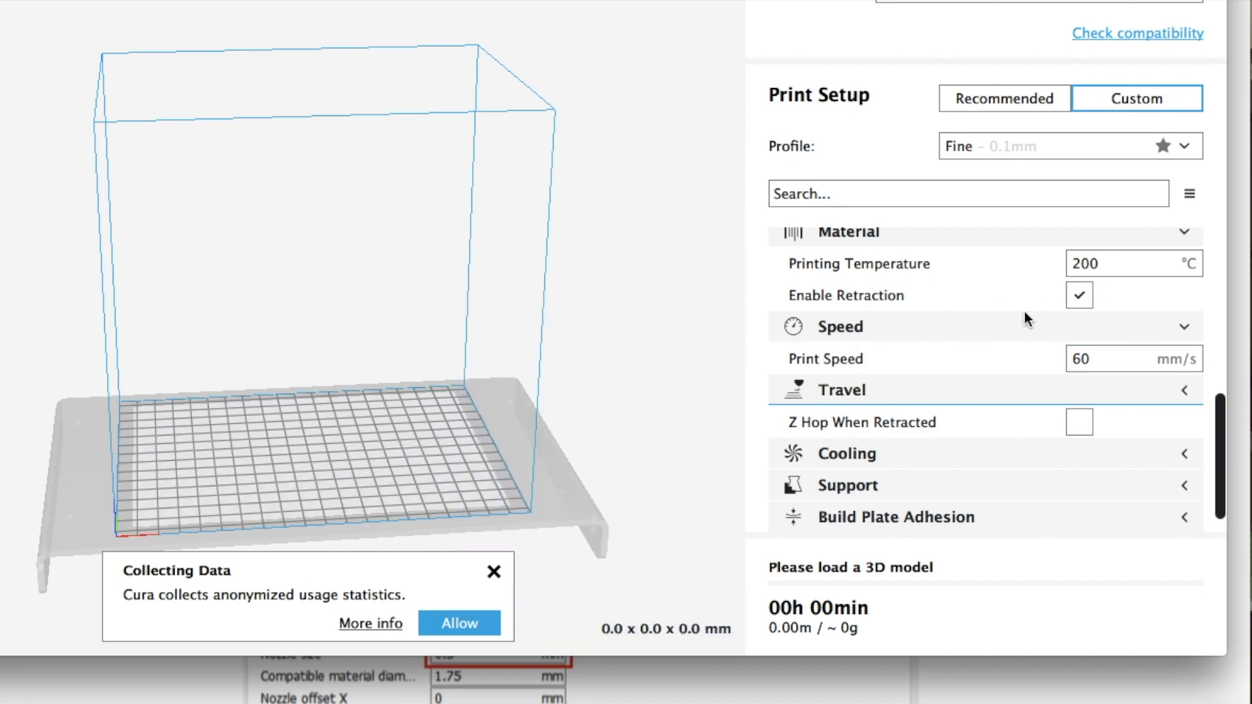
{"action": "scroll", "scroll_direction": "up", "scroll_amount": 3}
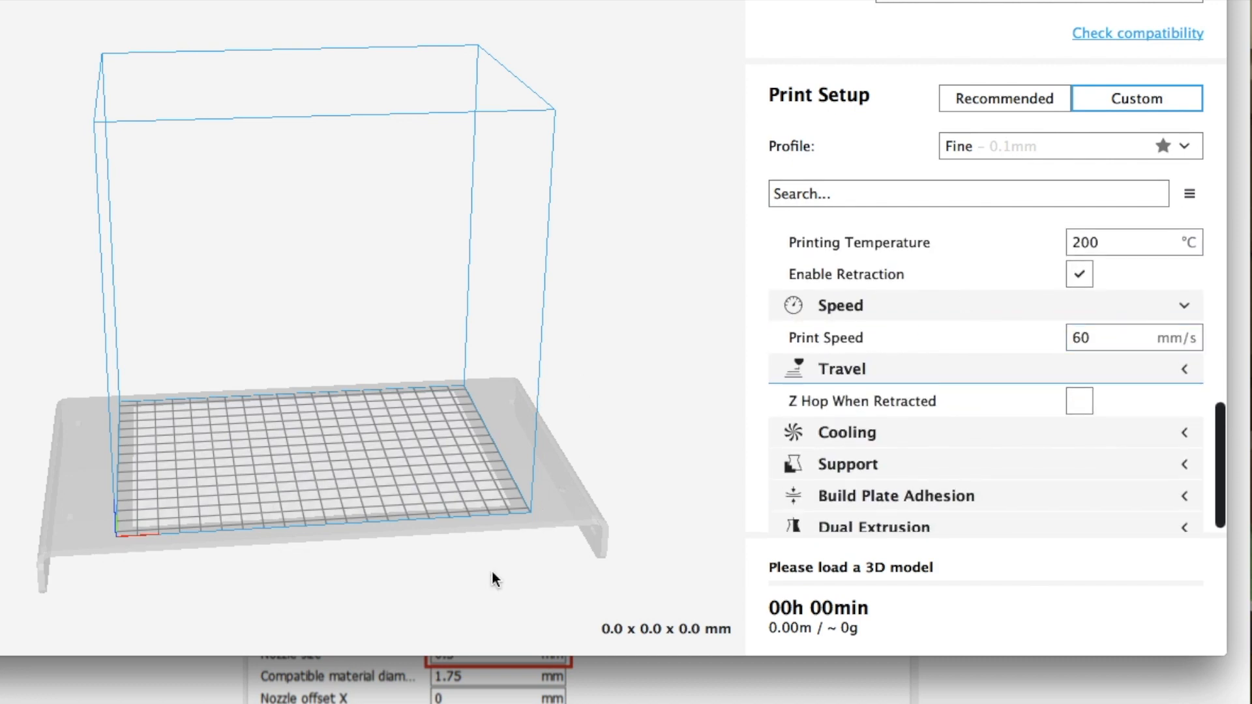
{"action": "mouse_move", "coordinate": [264, 432]}
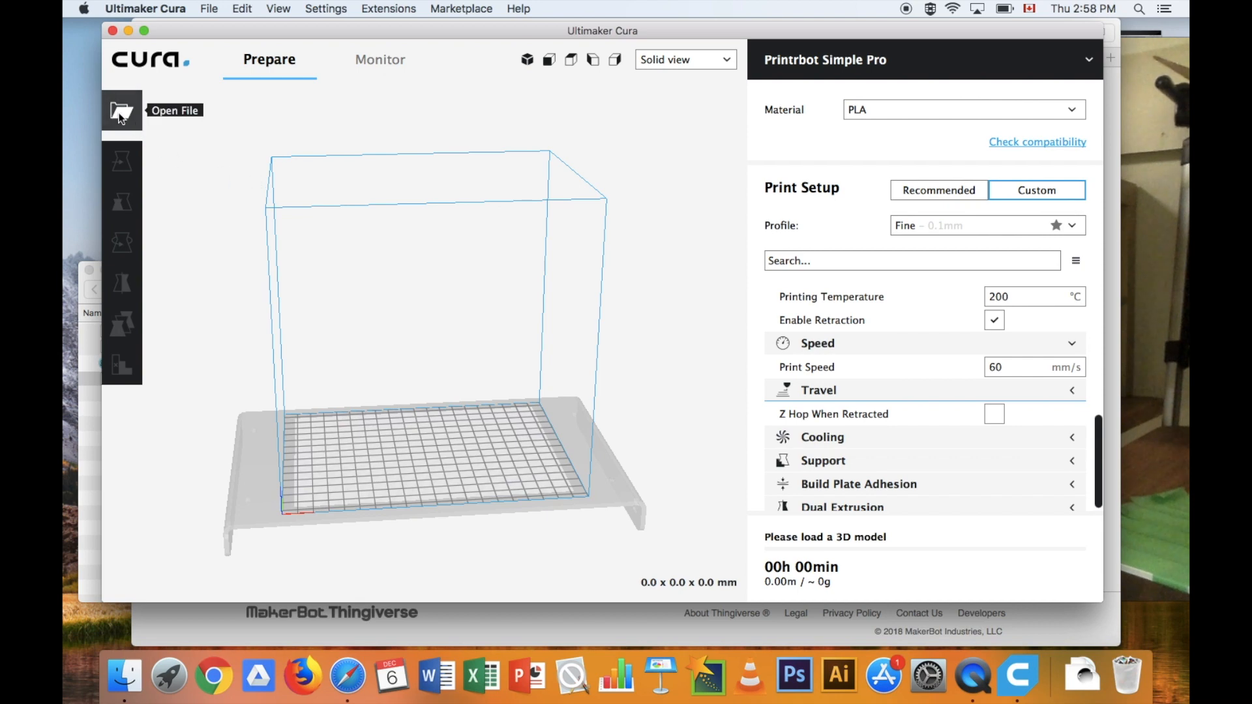
Load top.stl from Downloads as the 40 × 40 × 28.3 mm PS_top dome, then orbit the view.
{"action": "left_click", "coordinate": [121, 111]}
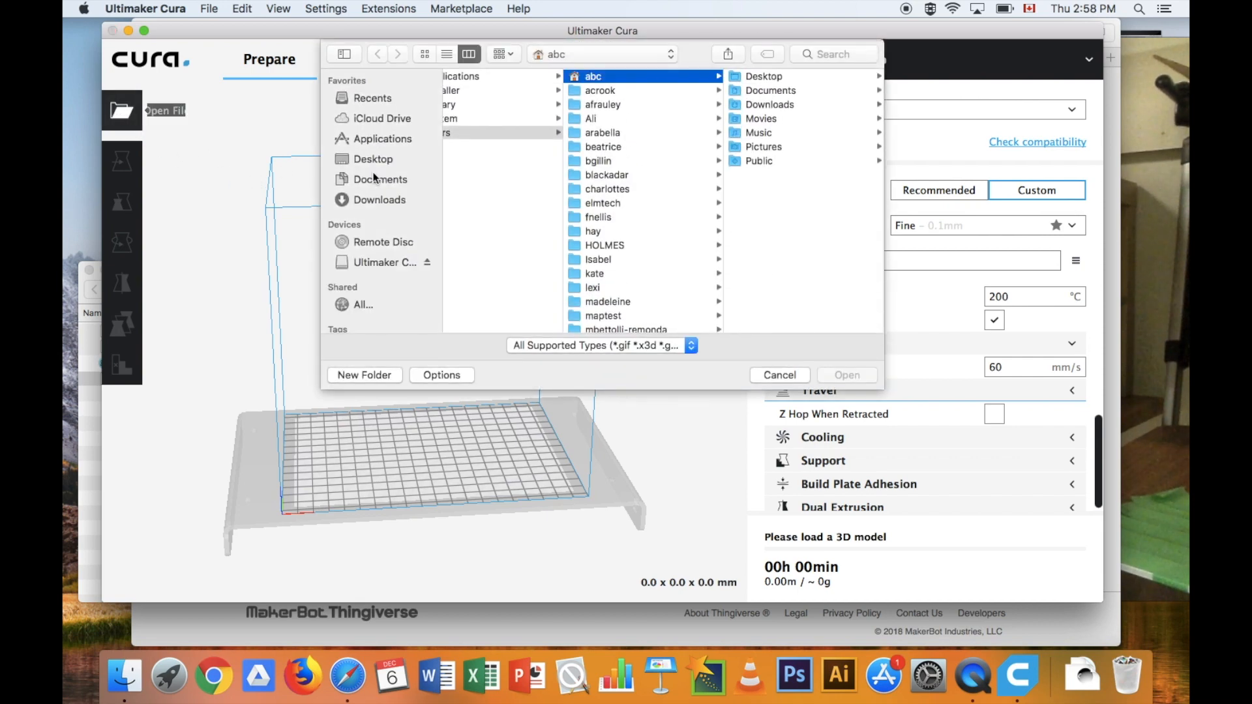
{"action": "left_click", "coordinate": [378, 200]}
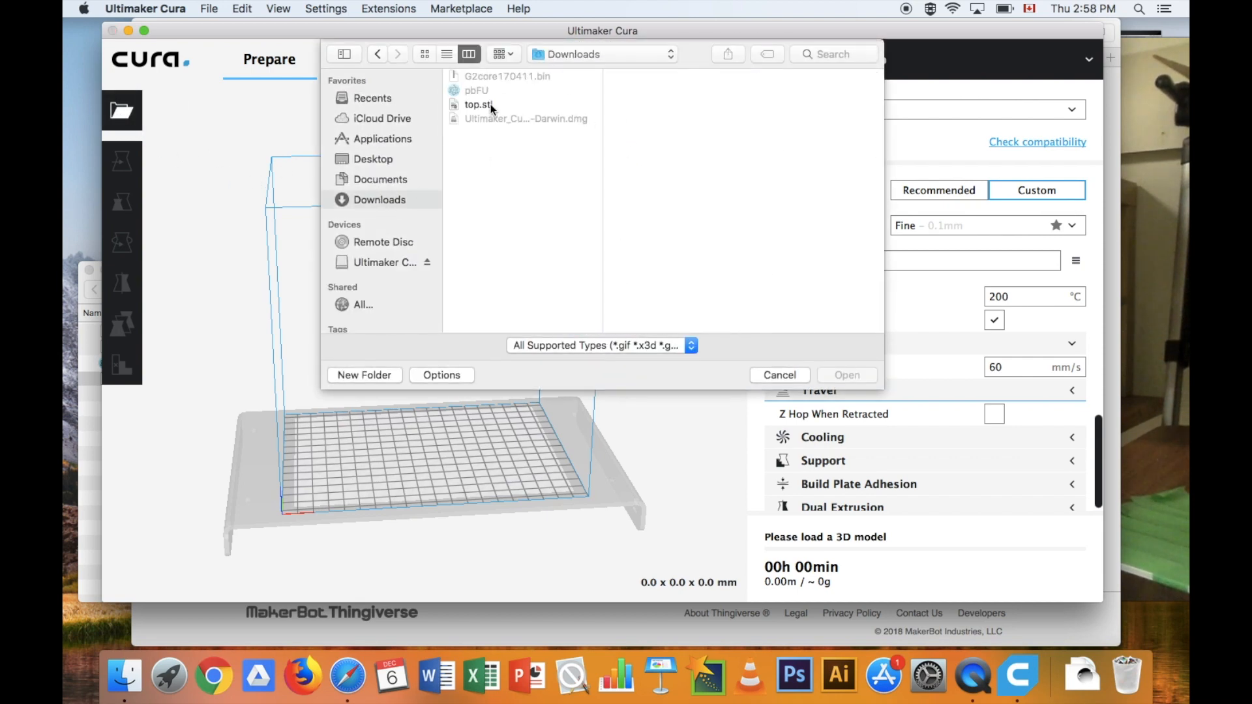
{"action": "double_click", "coordinate": [474, 104]}
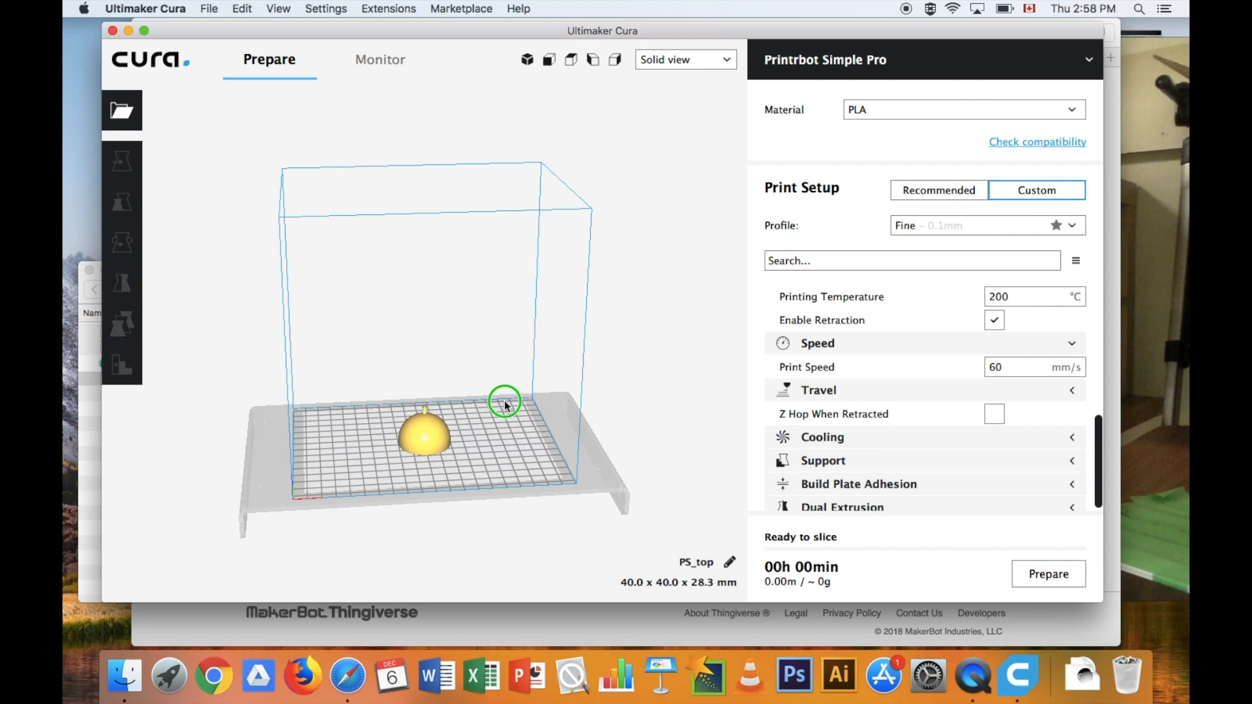
{"action": "left_click_drag", "start_coordinate": [504, 399], "coordinate": [478, 349]}
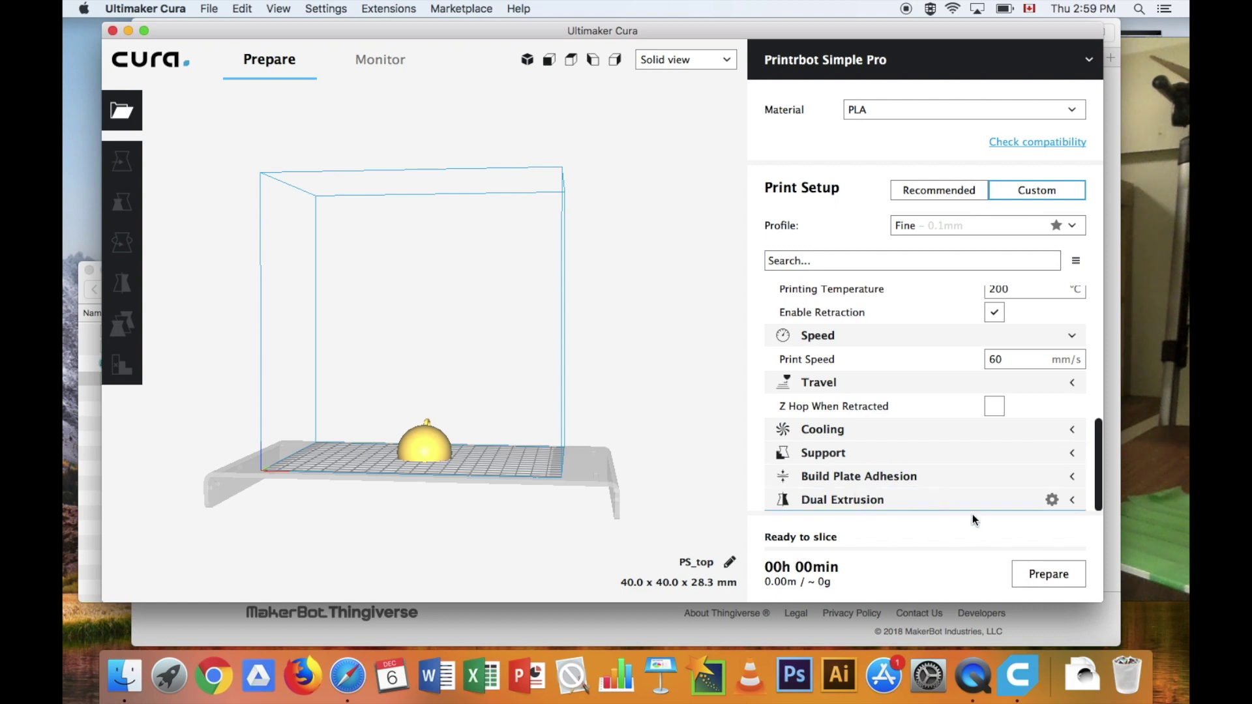
{"action": "mouse_move", "coordinate": [1053, 582]}
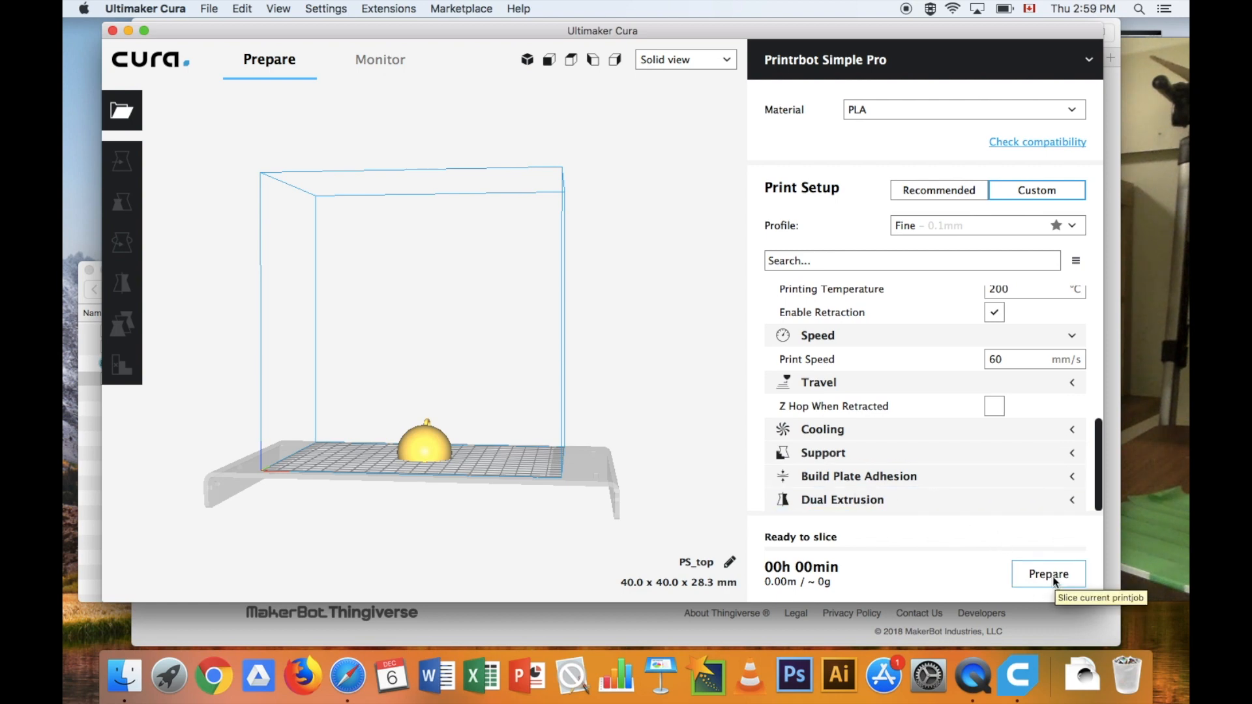
{"action": "mouse_move", "coordinate": [1161, 422]}
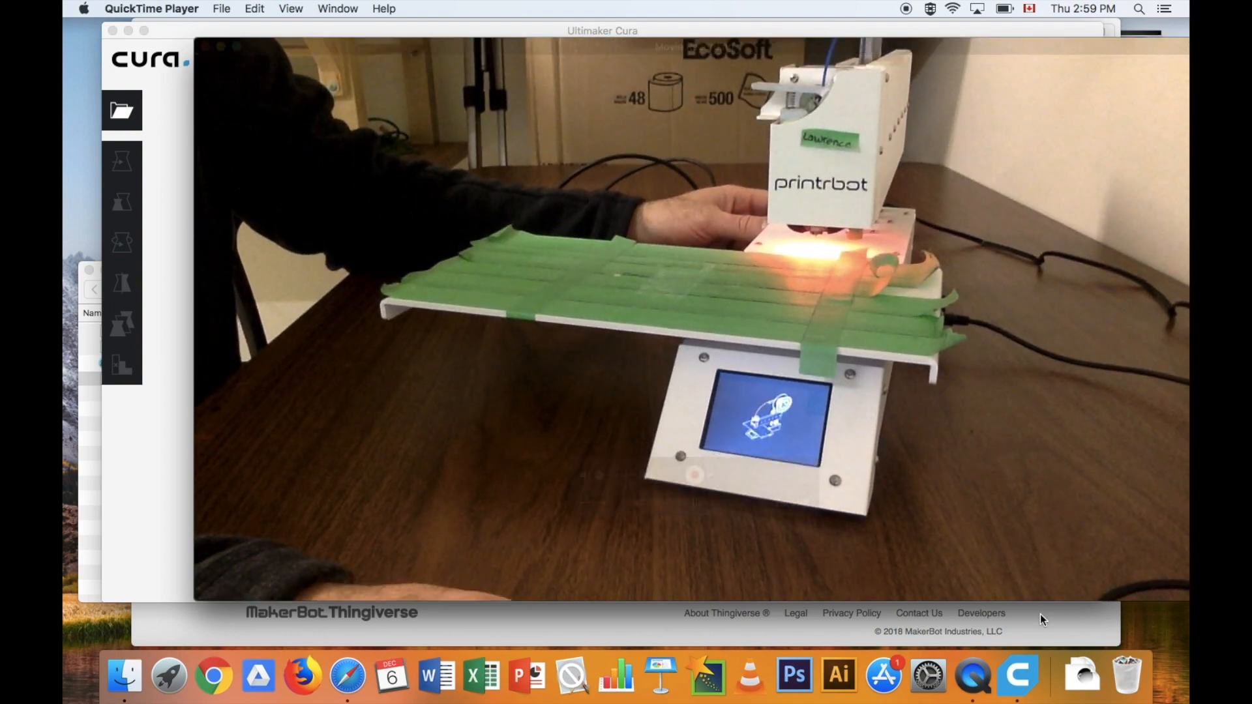
{"action": "left_click", "coordinate": [1017, 675]}
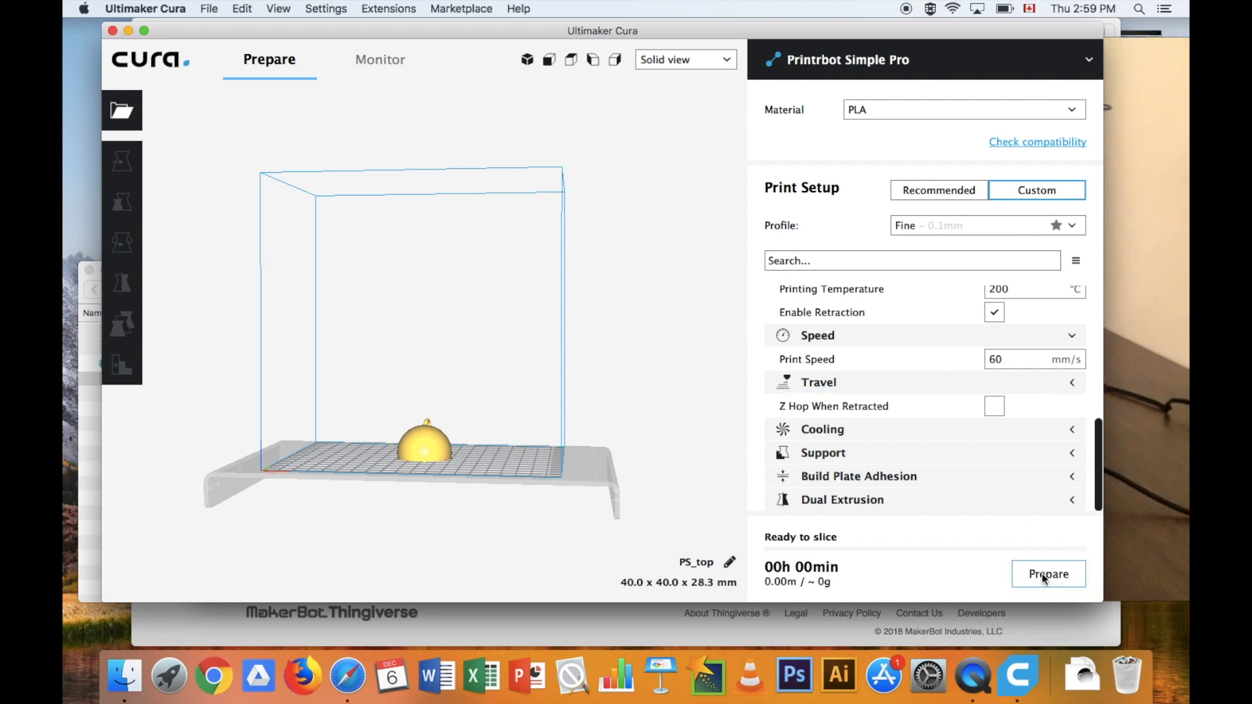
Slice PS_top (1 h 41 min, 3.27 m) and start printing via USB.
{"action": "left_click", "coordinate": [1049, 574]}
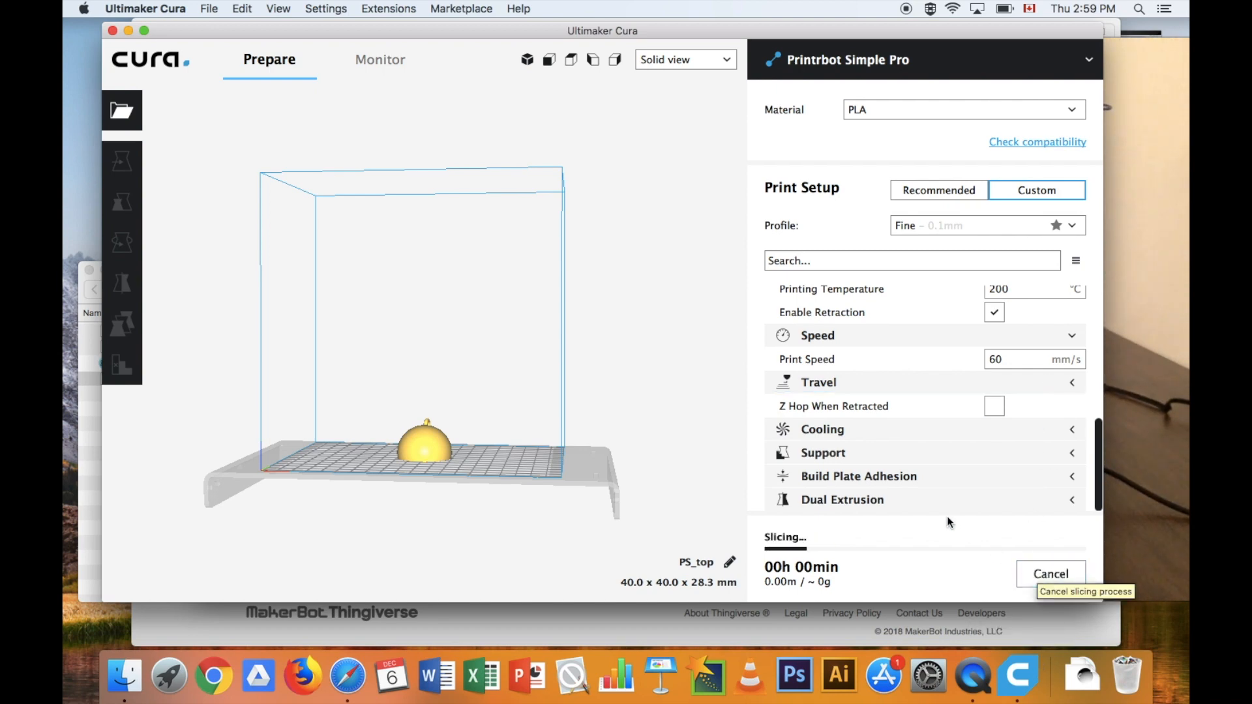
{"action": "mouse_move", "coordinate": [885, 553]}
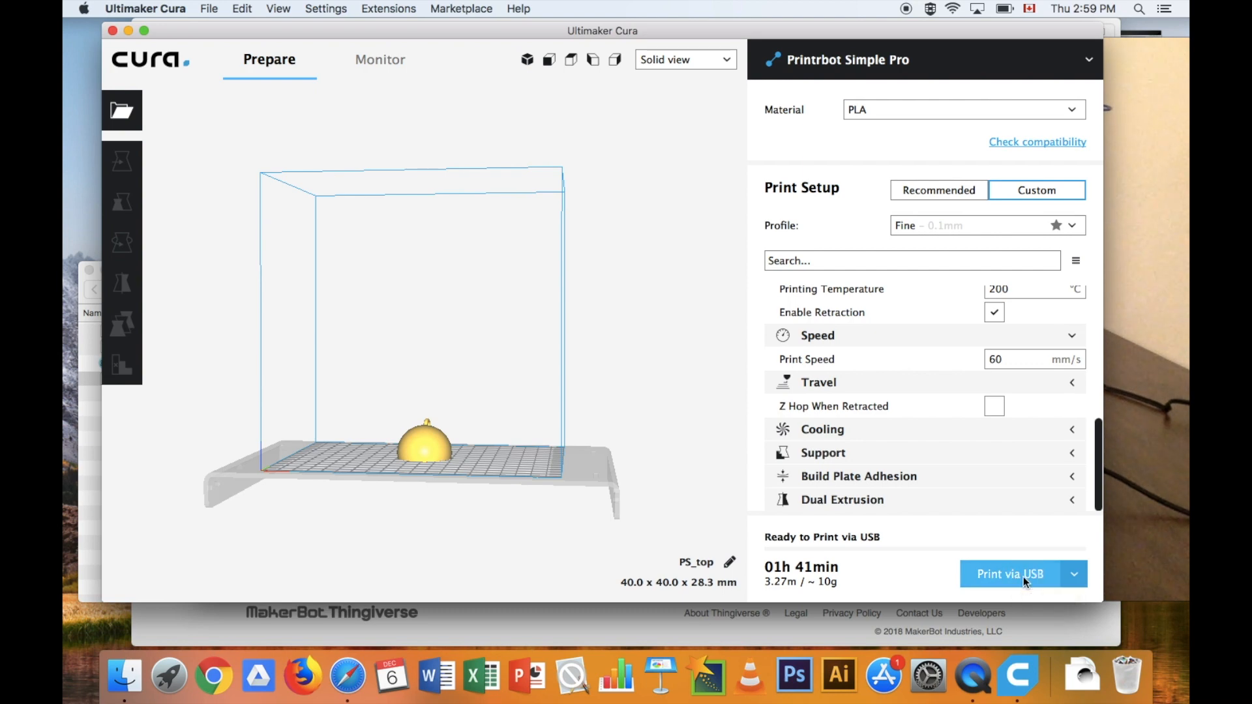
{"action": "left_click", "coordinate": [1010, 574]}
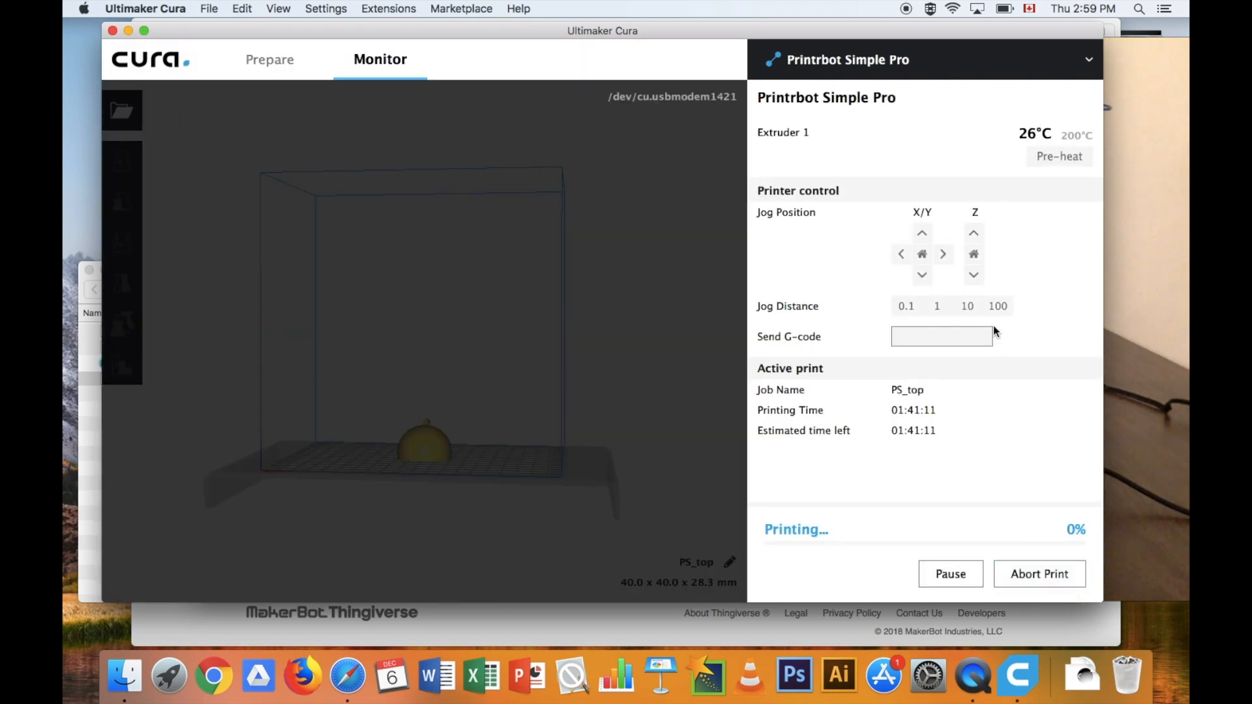